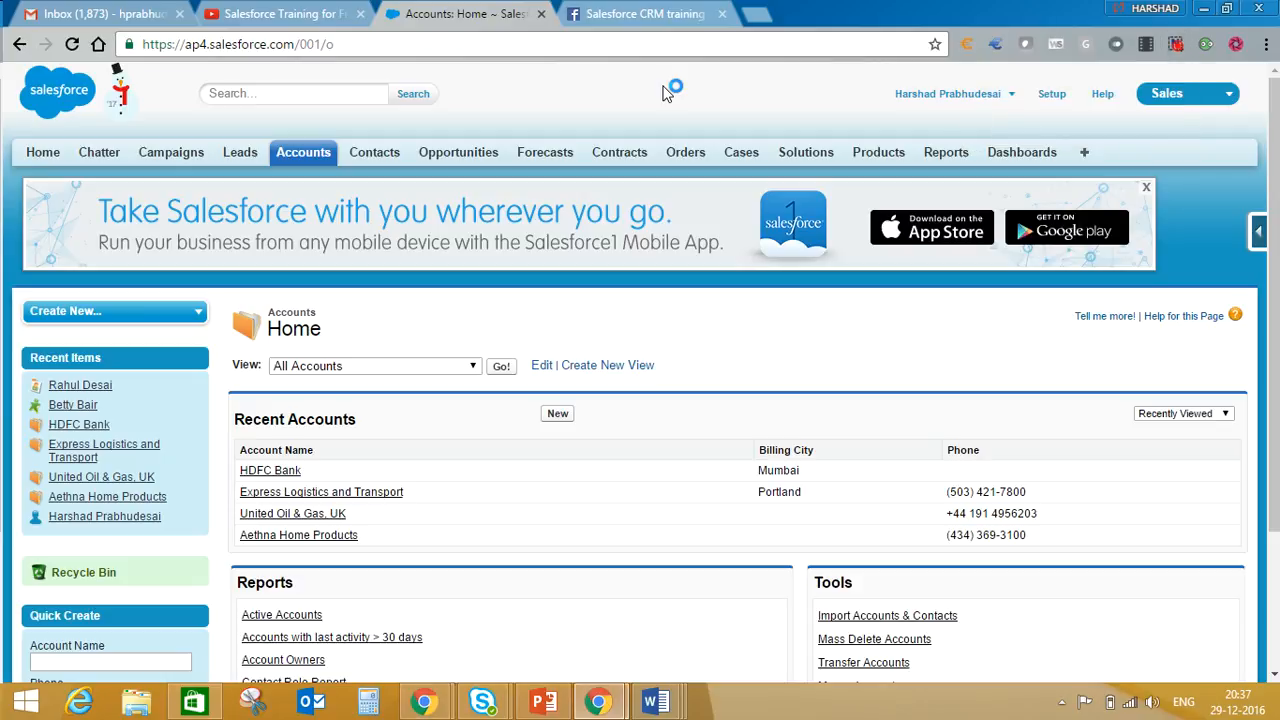
mouse_move(668, 94)
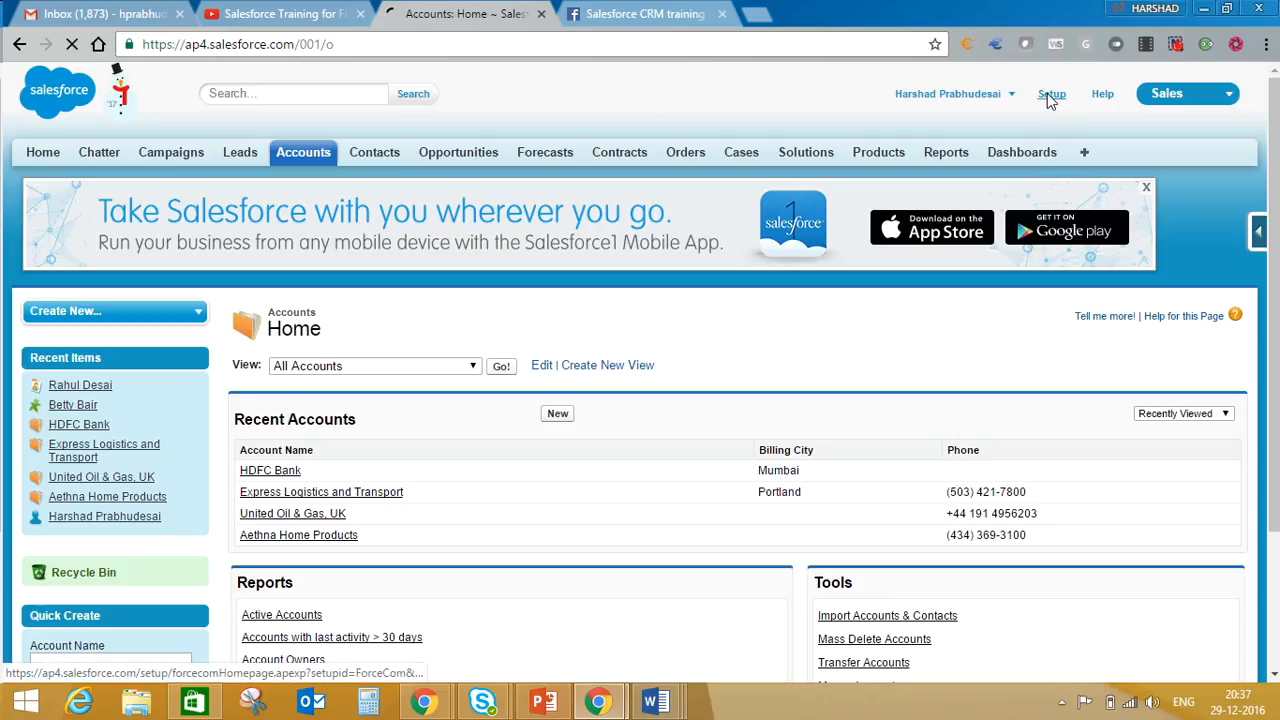
Find 'Social' in Setup Quick Find and review the enabled networks for accounts, contacts and leads
left_click(1052, 94)
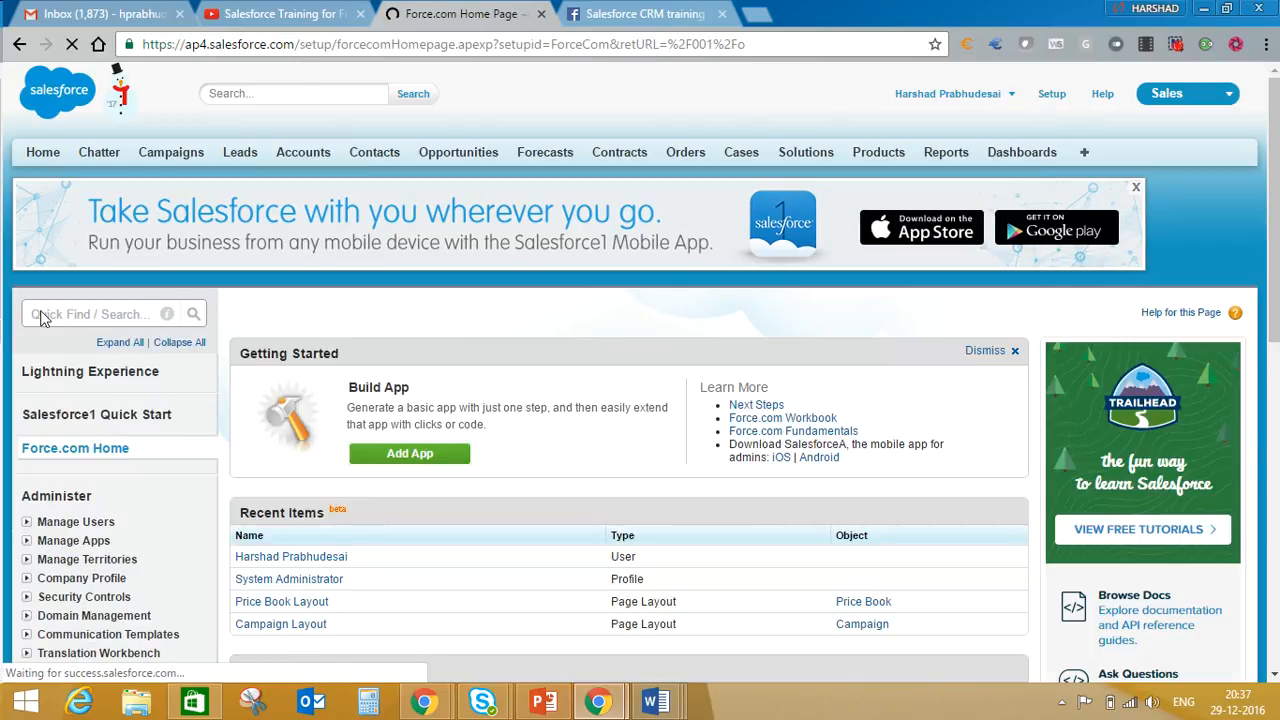
left_click(90, 312)
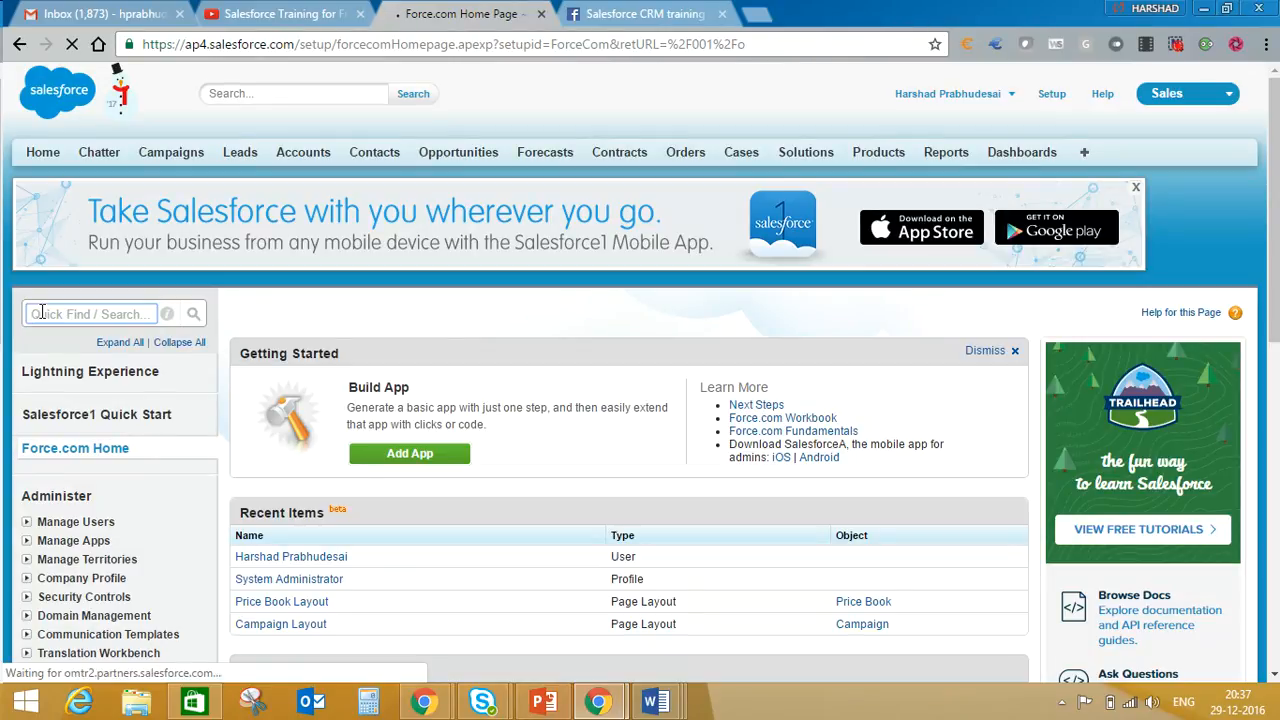
type("Social")
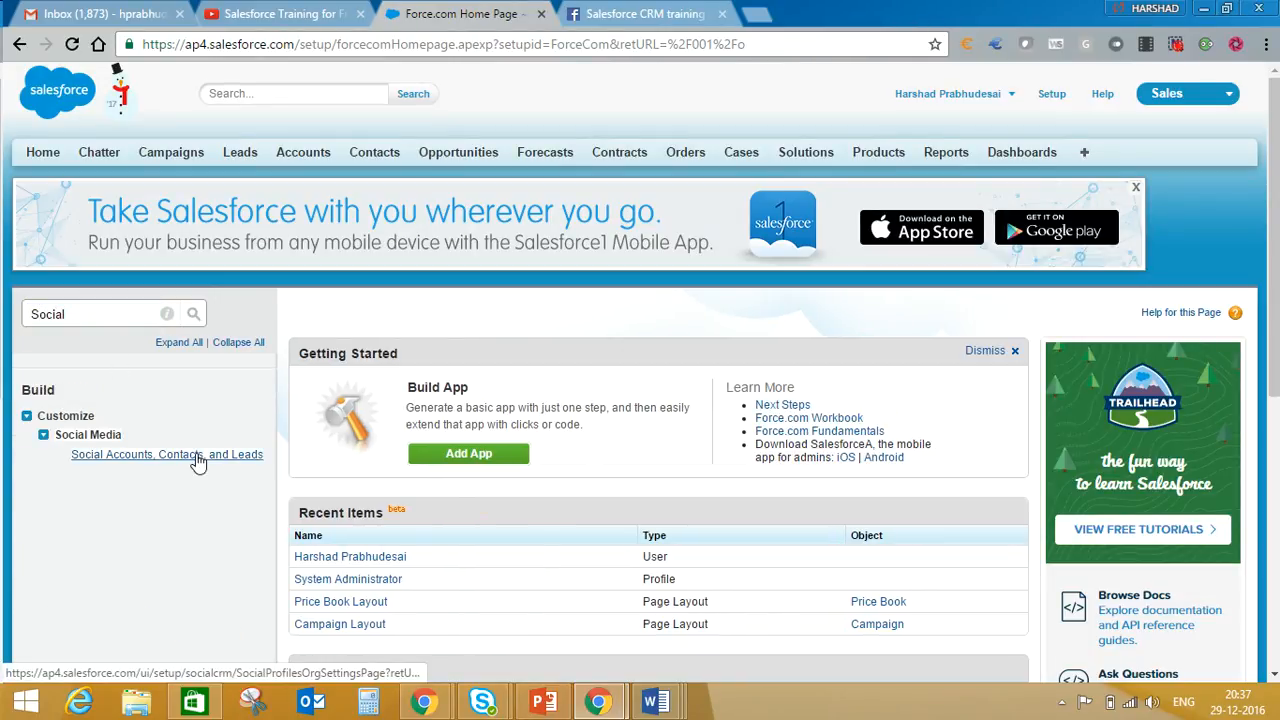
left_click(168, 454)
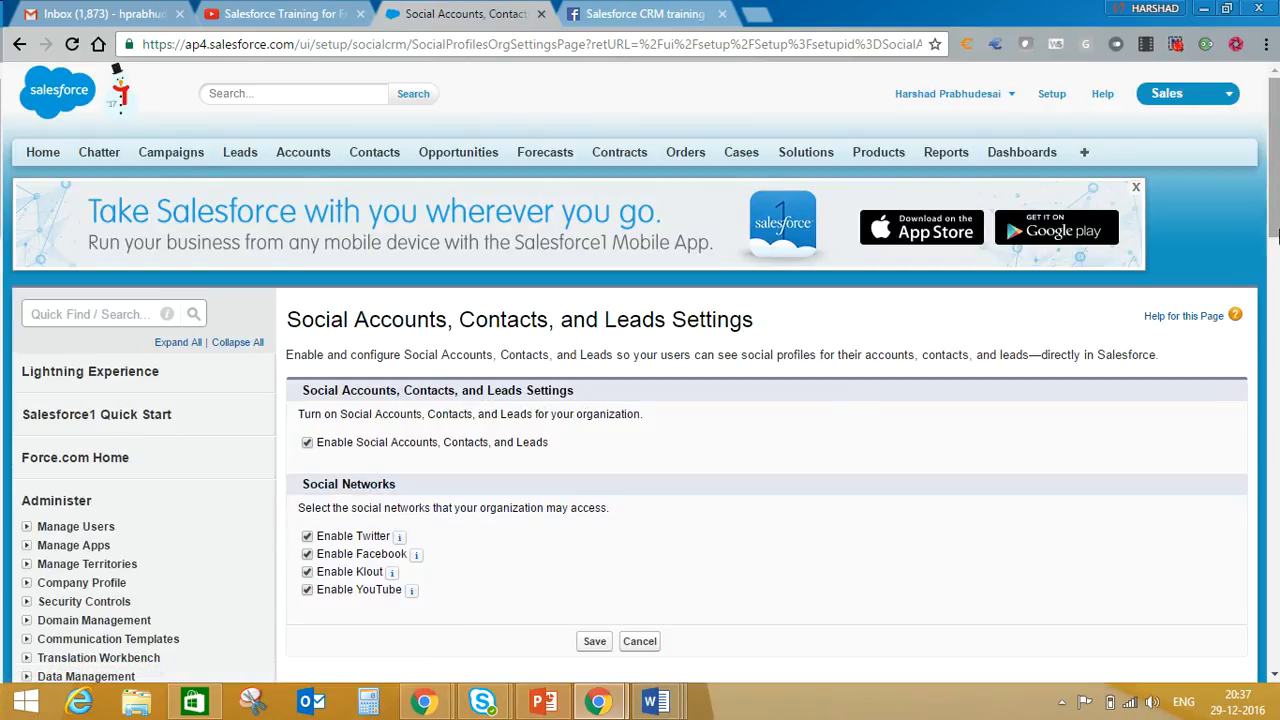
scroll("down", 3)
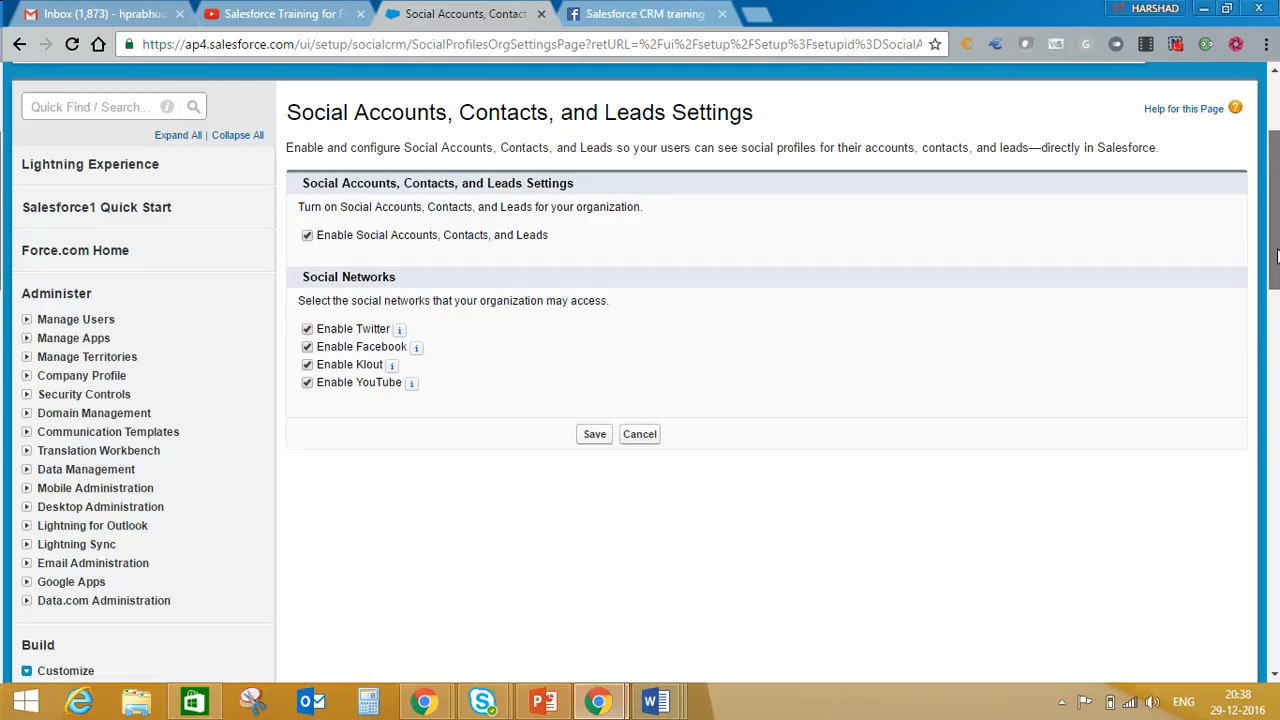
mouse_move(452, 168)
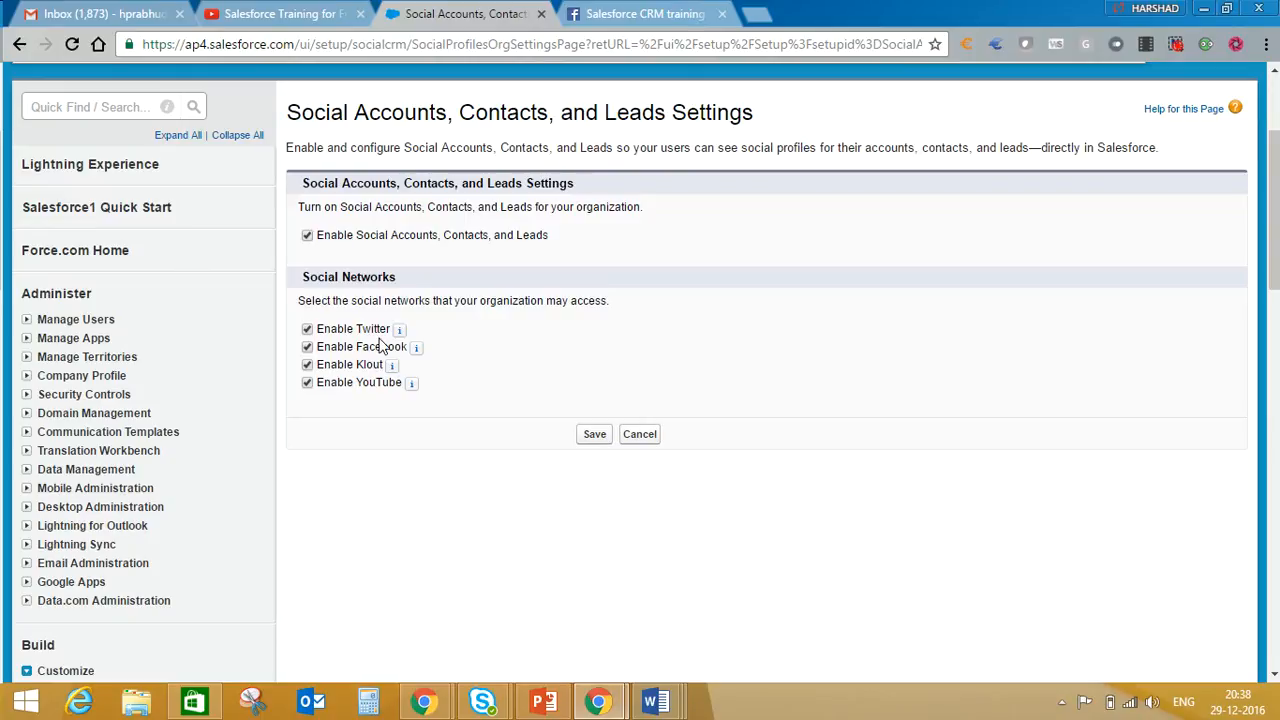
mouse_move(392, 364)
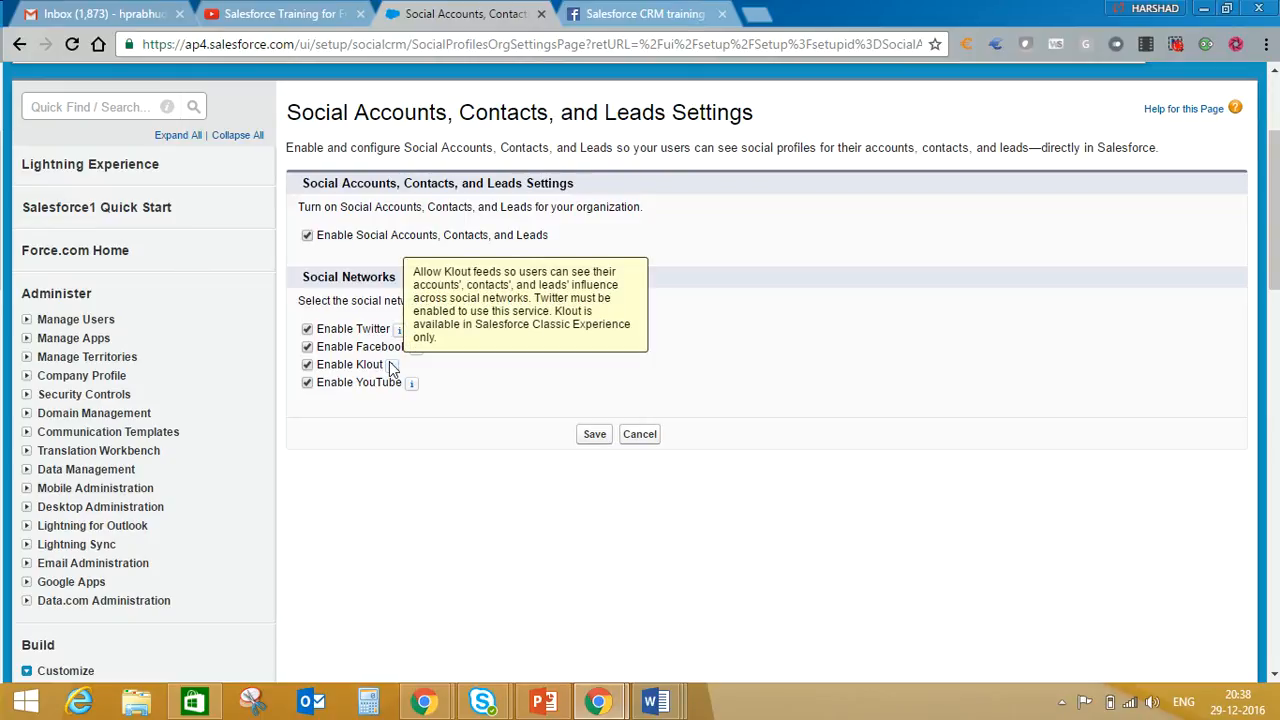
mouse_move(362, 334)
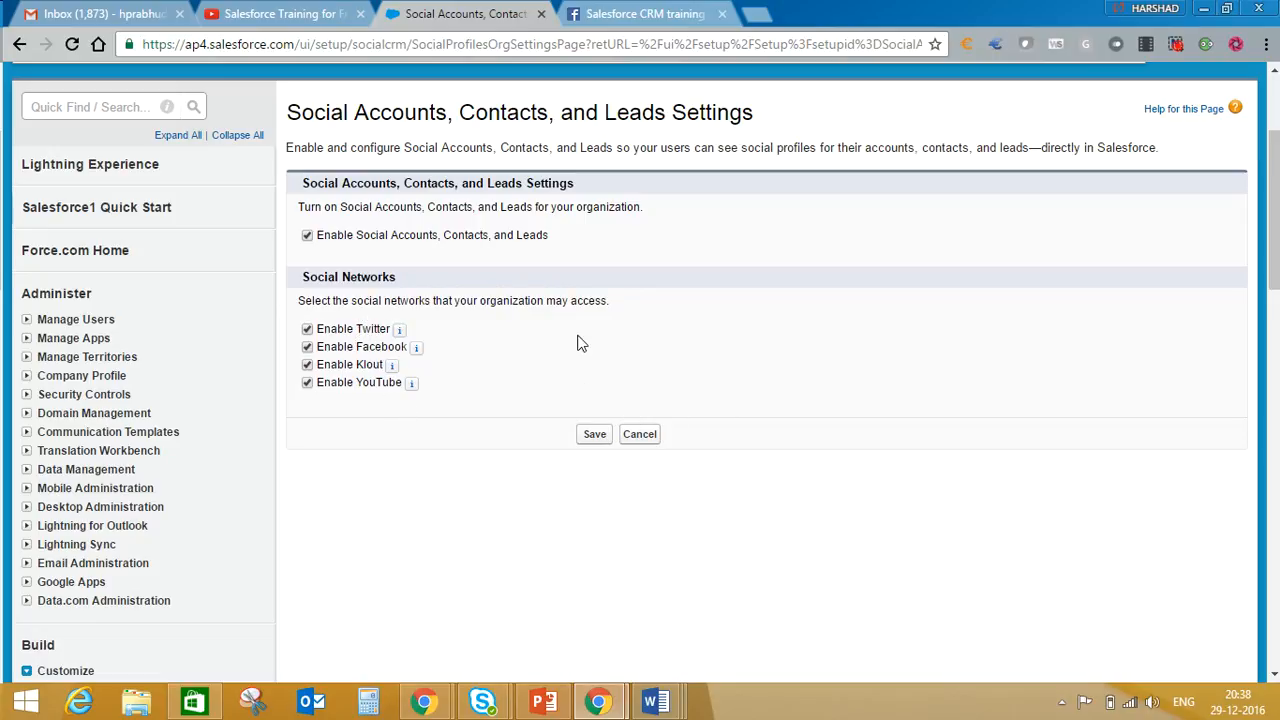
mouse_move(460, 388)
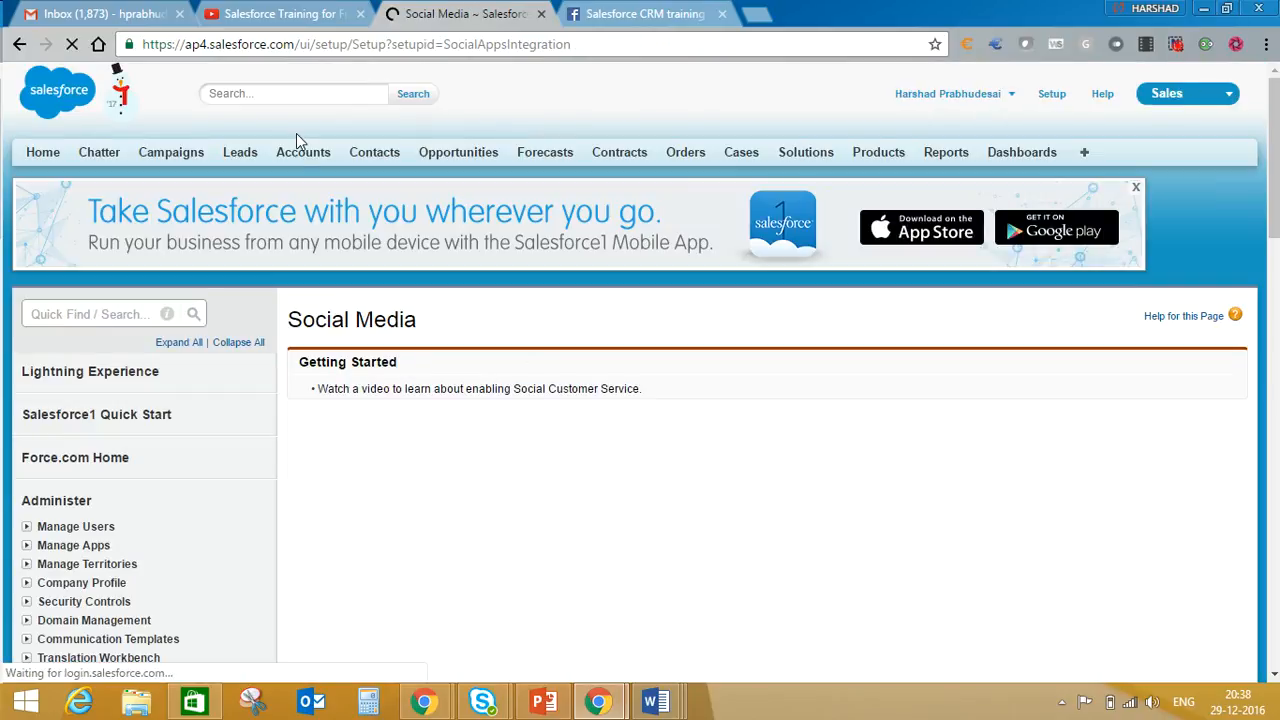
Start a new account named Apple Inc from the Accounts home page
left_click(304, 152)
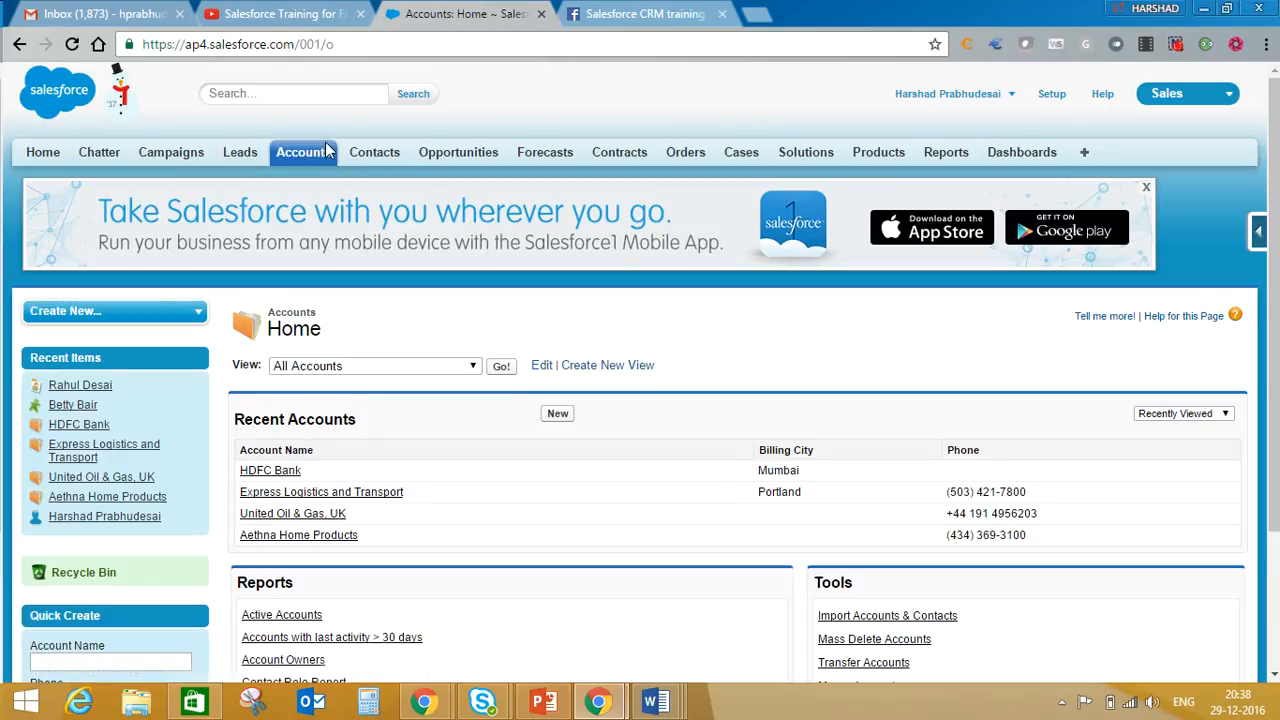
left_click(556, 412)
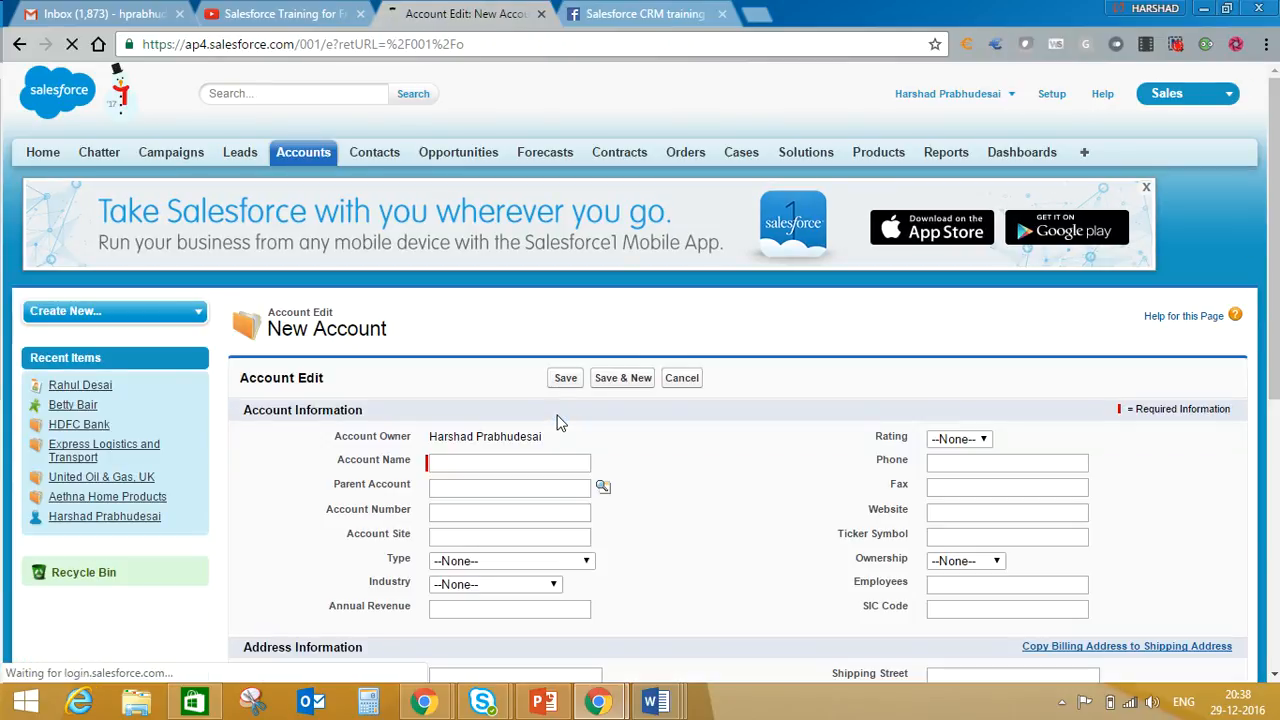
left_click(508, 462)
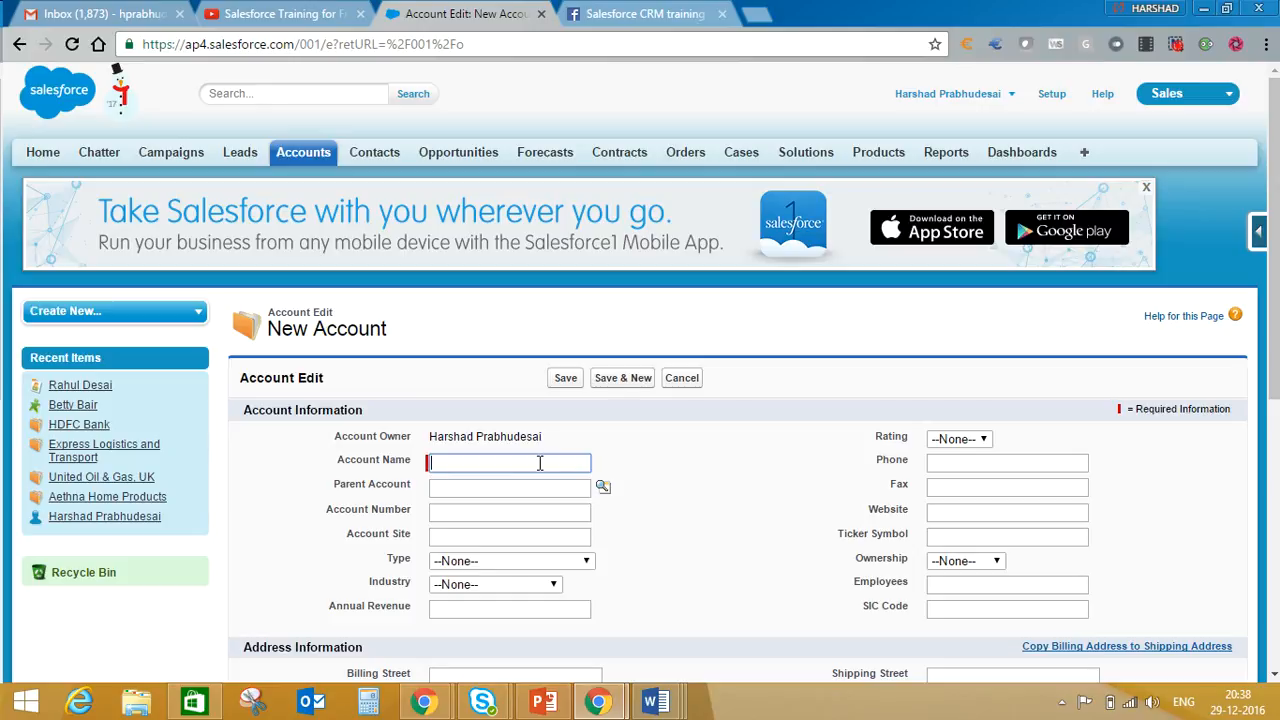
type("A")
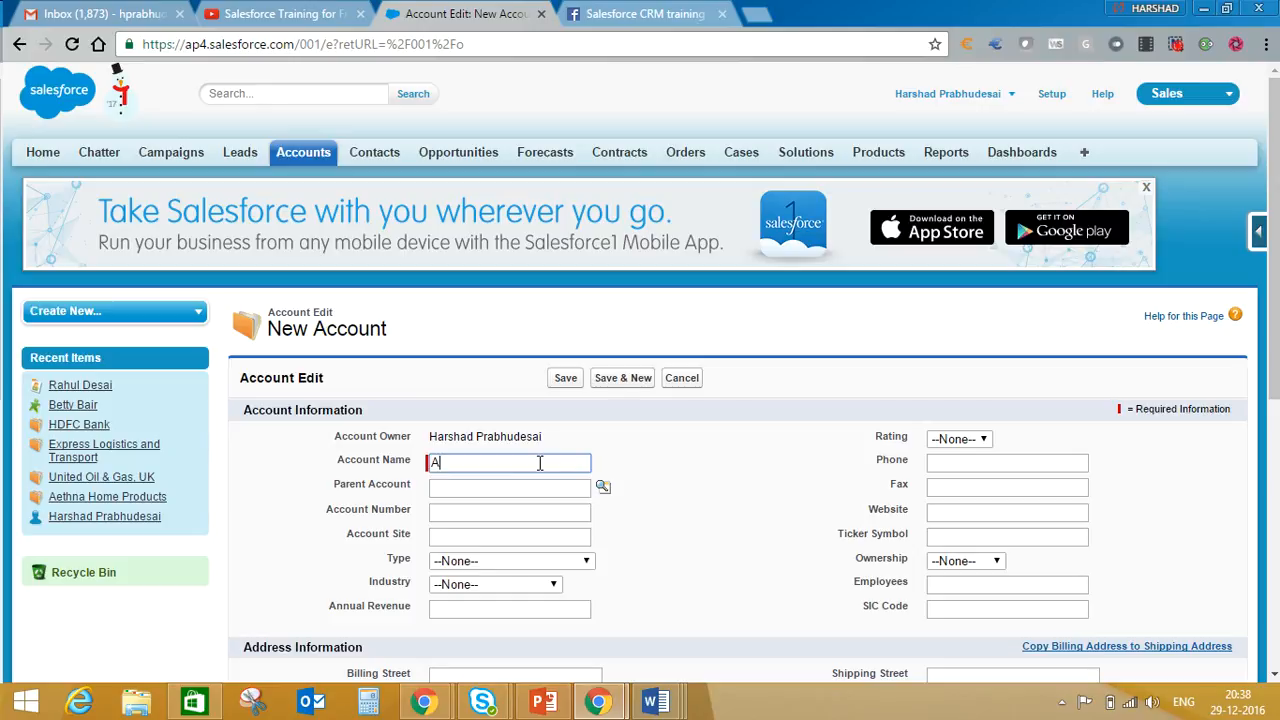
type("Apple")
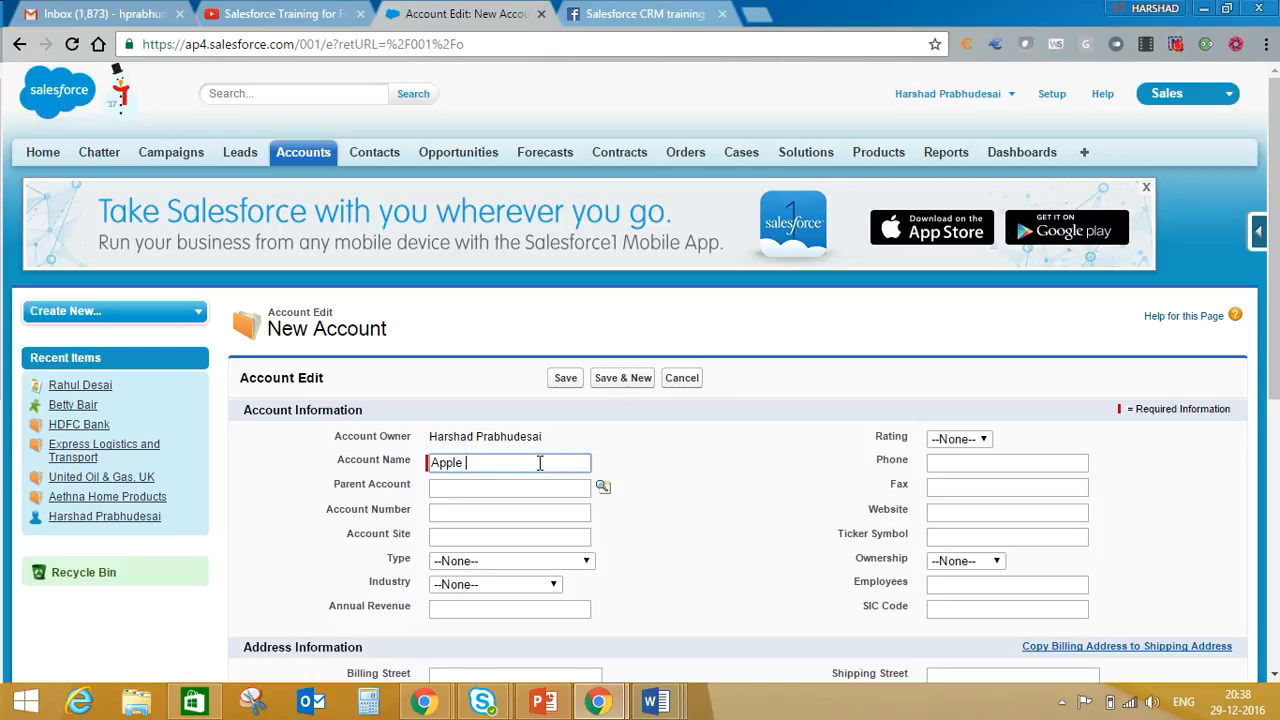
type("Inc")
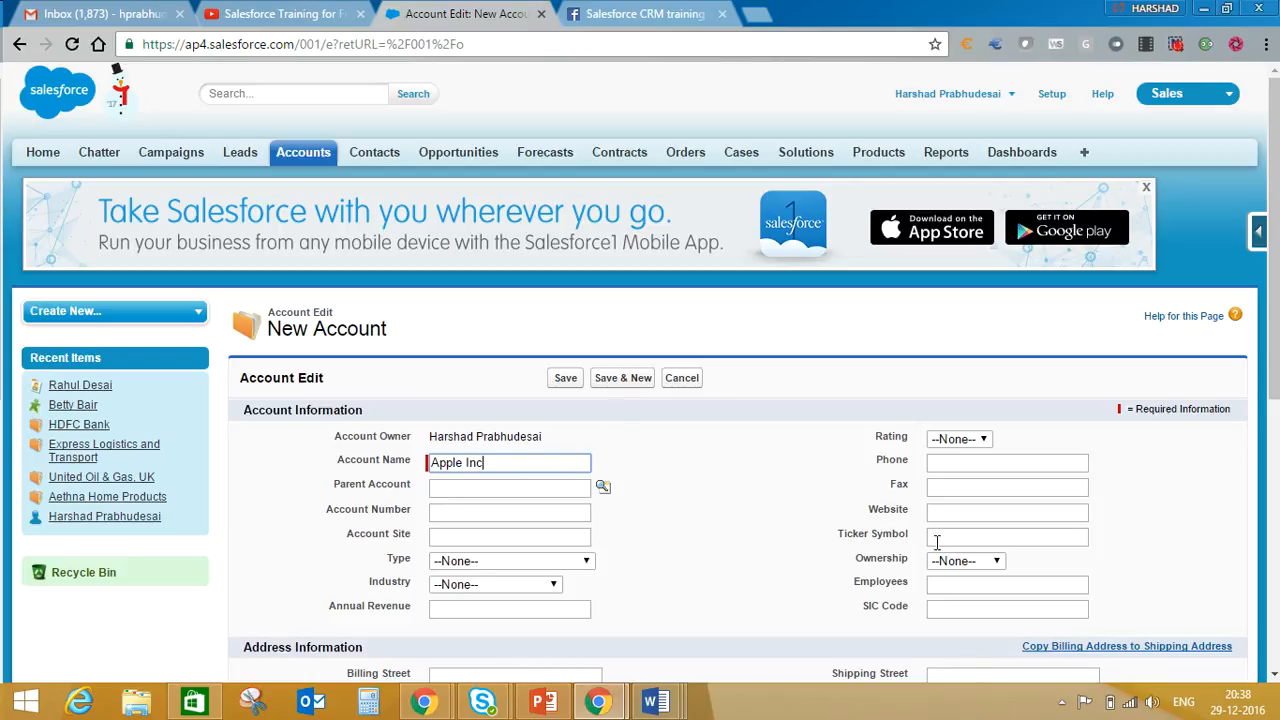
Enter billing city NY and billing country US, then save the Apple Inc account
scroll("down", 3)
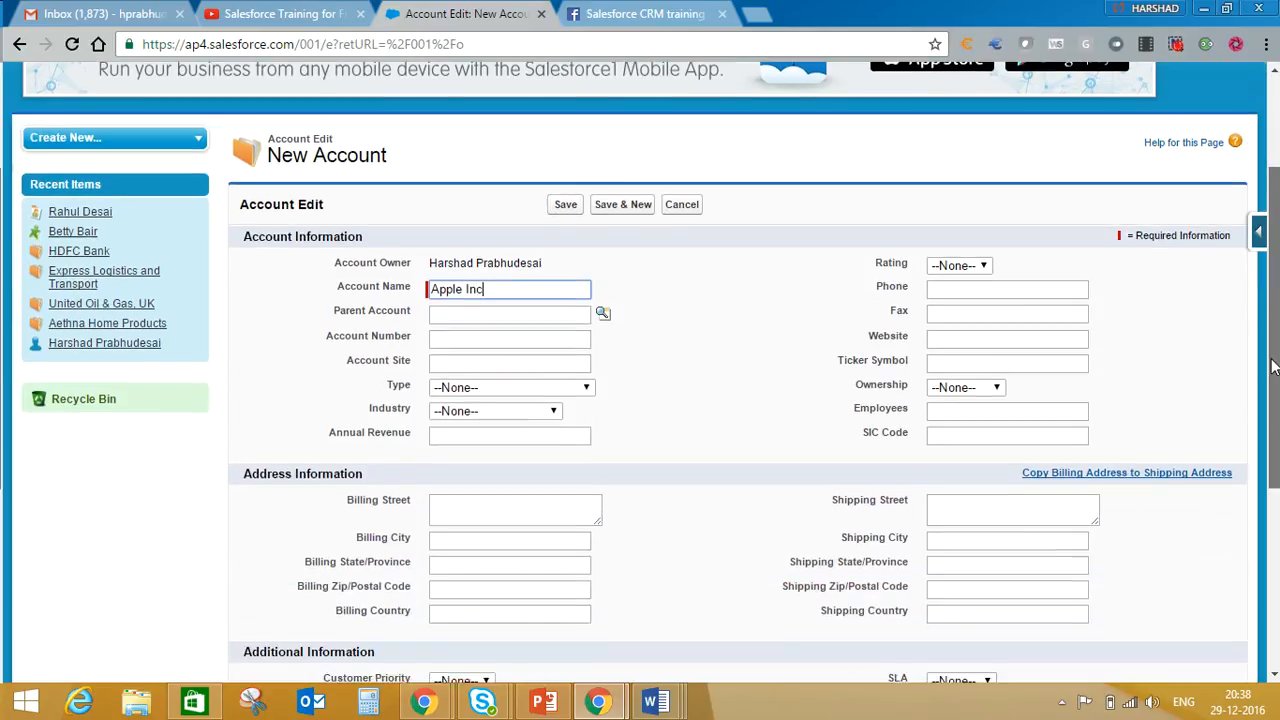
scroll("down", 3)
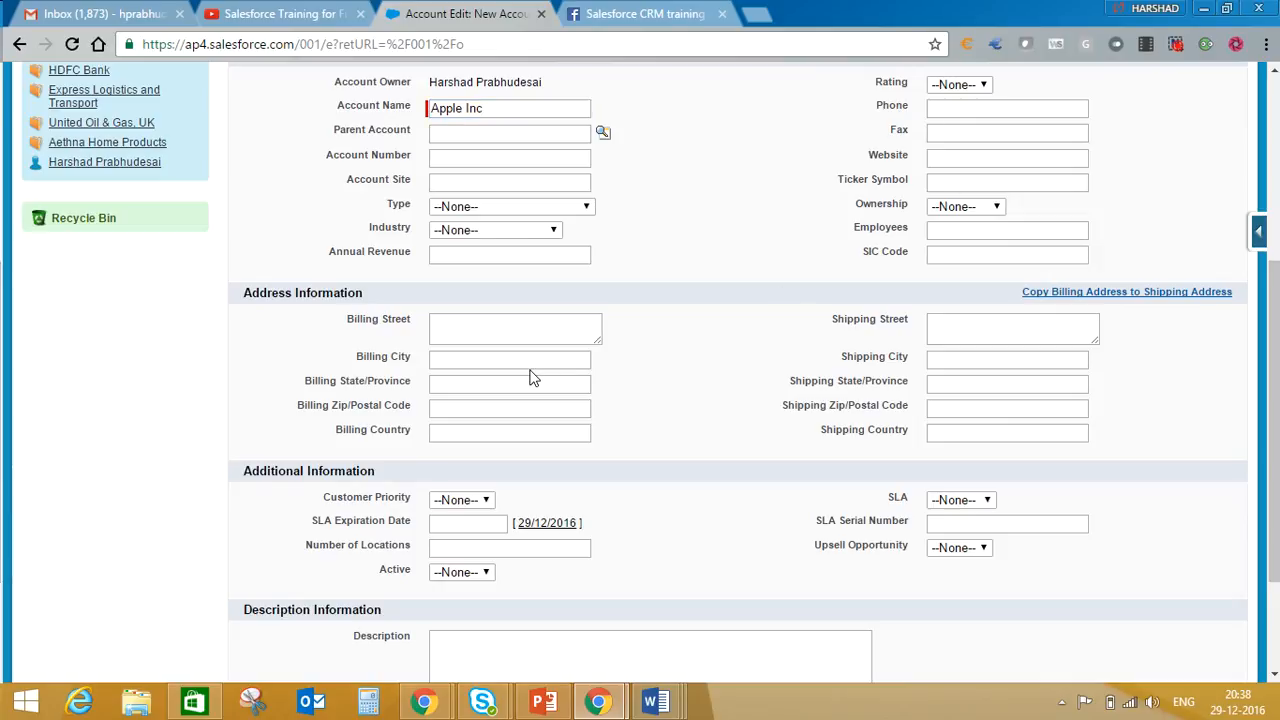
type("NY")
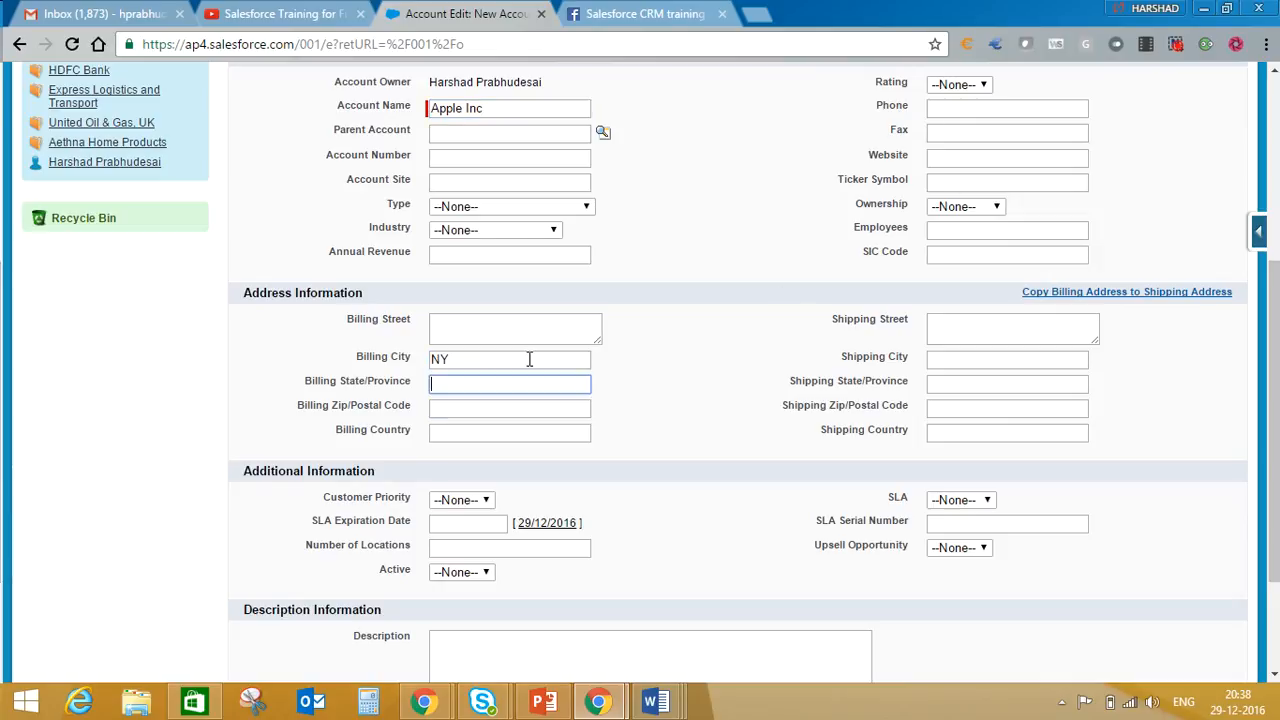
type("US")
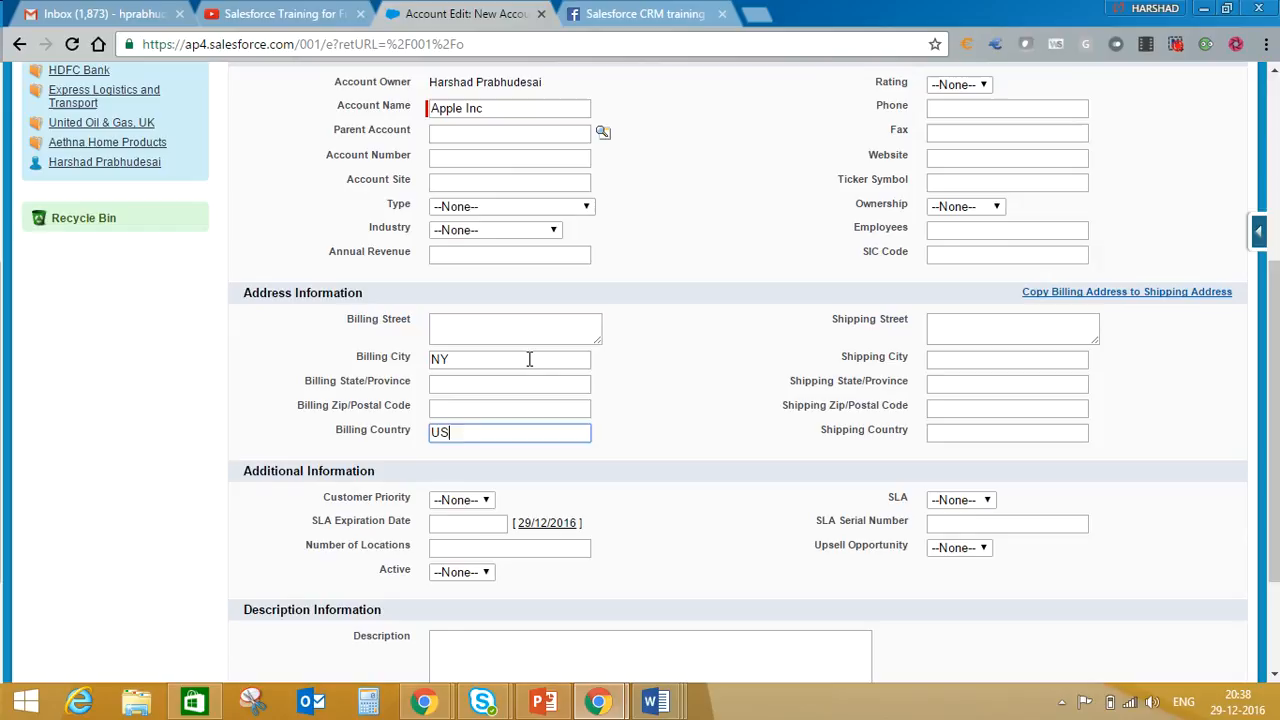
scroll("up", 3)
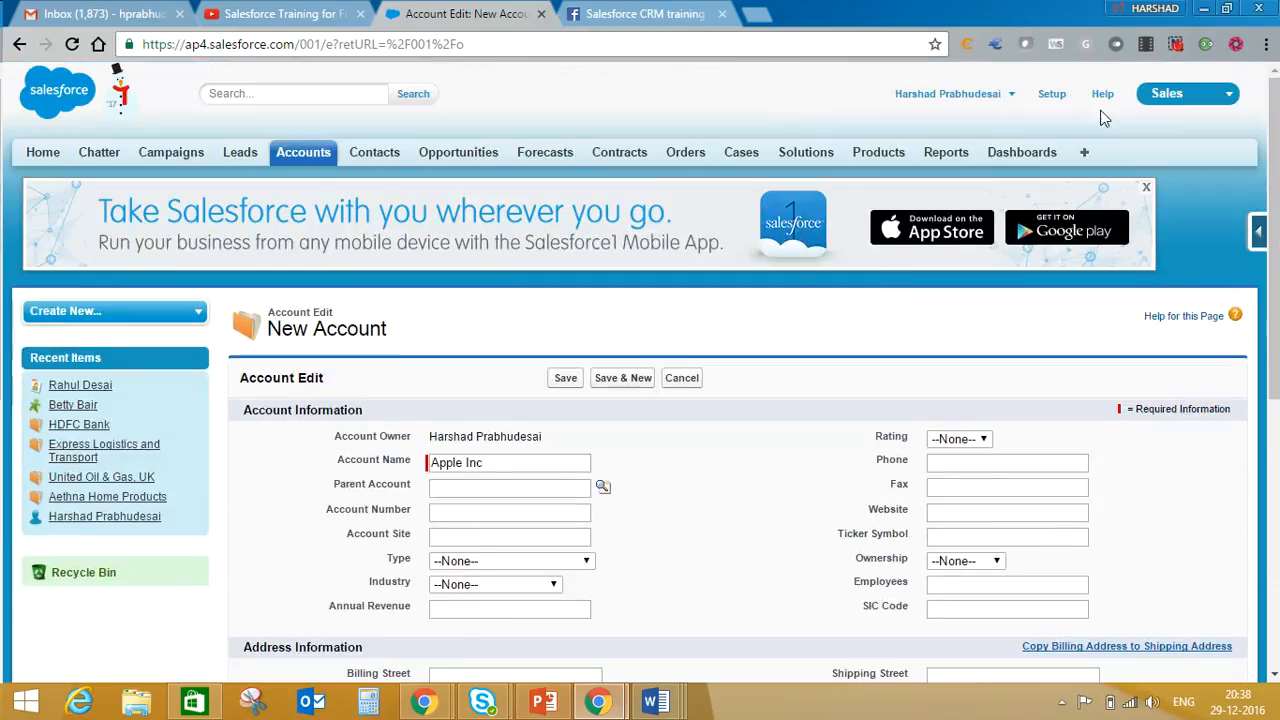
left_click(564, 376)
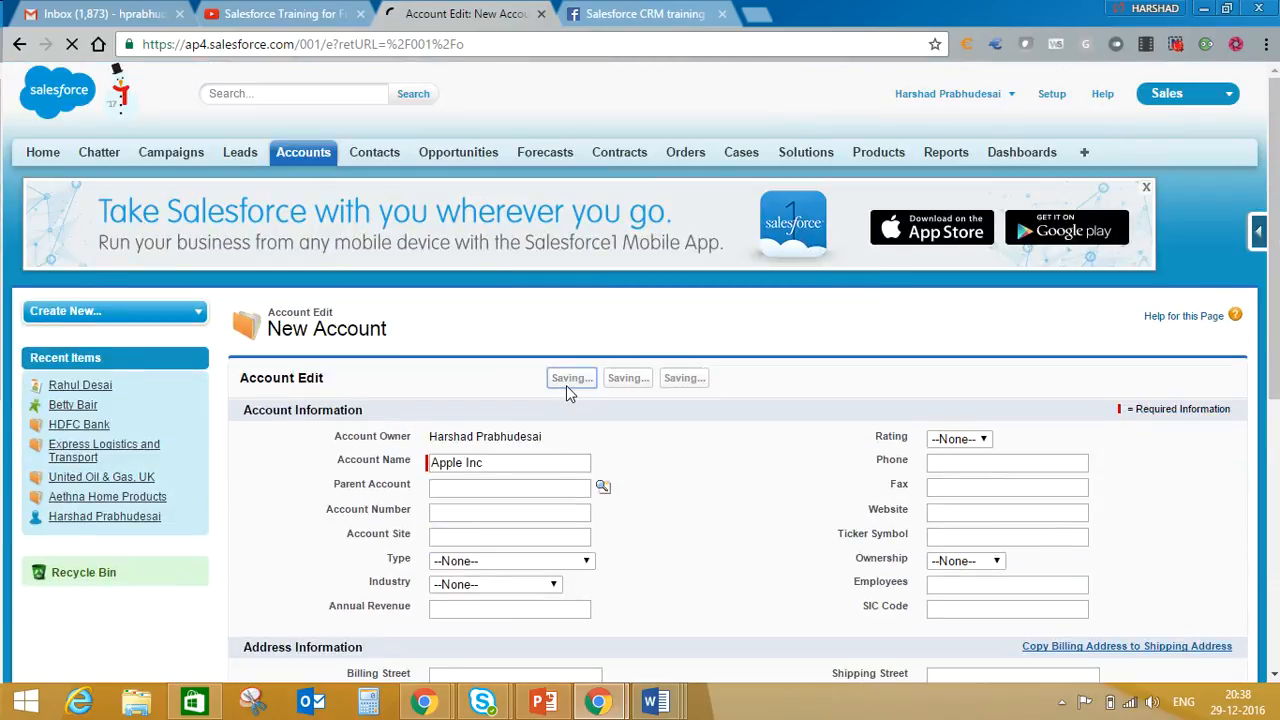
left_click(572, 376)
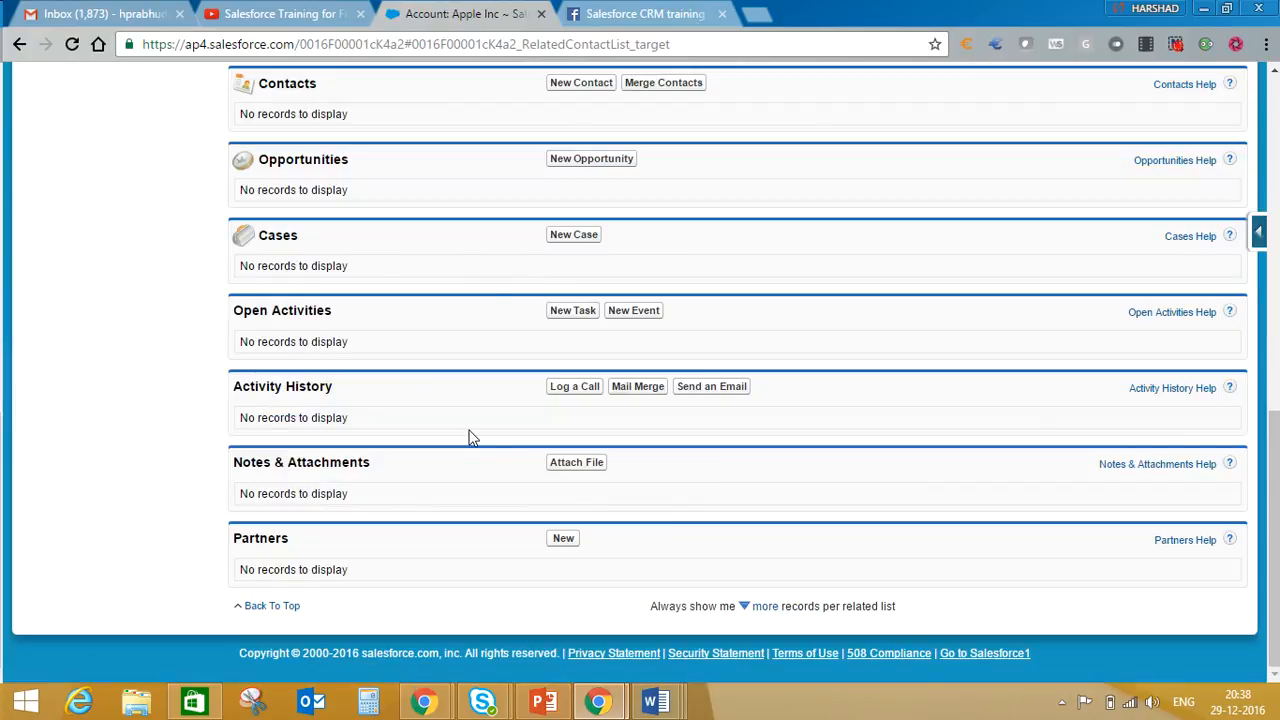
left_click(580, 82)
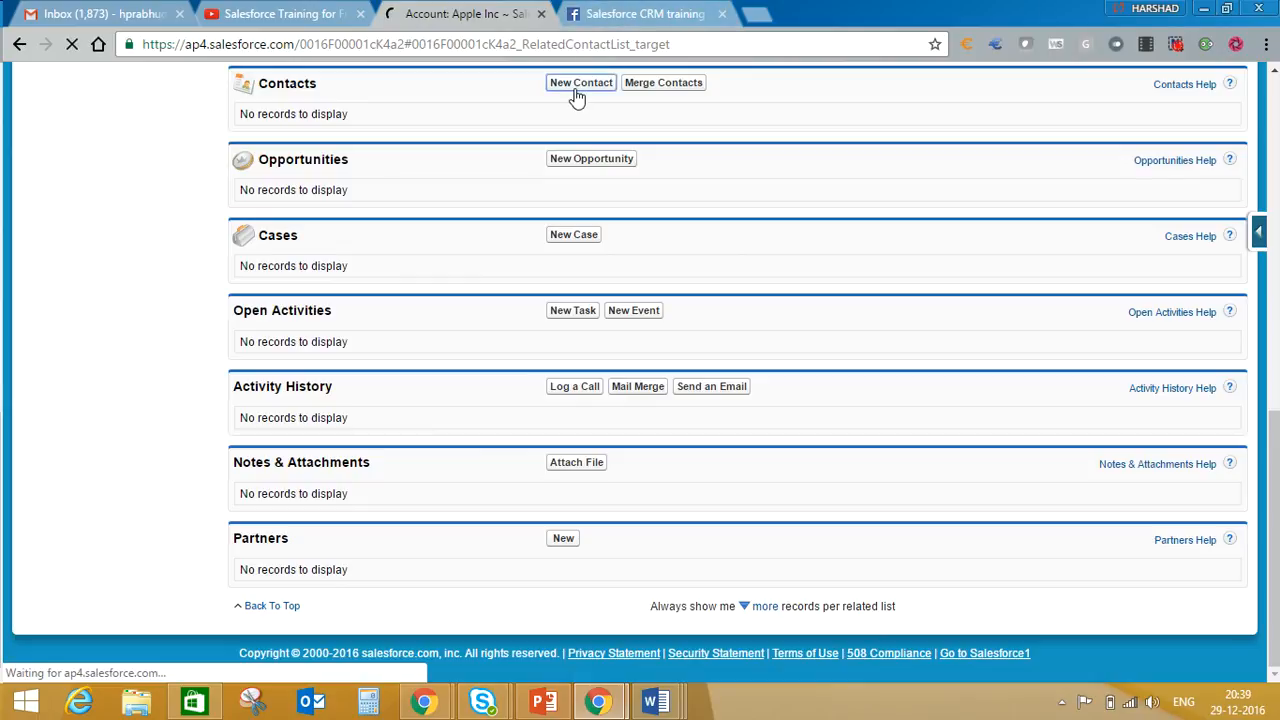
left_click(580, 82)
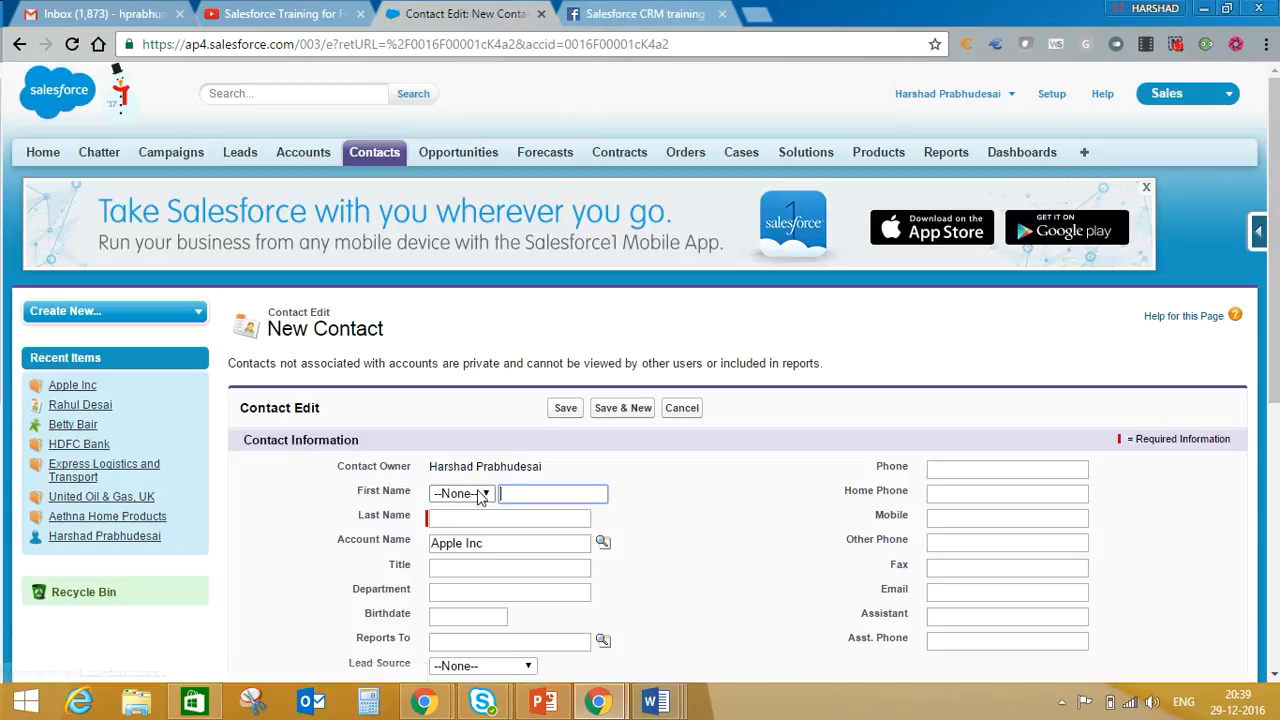
left_click(460, 492)
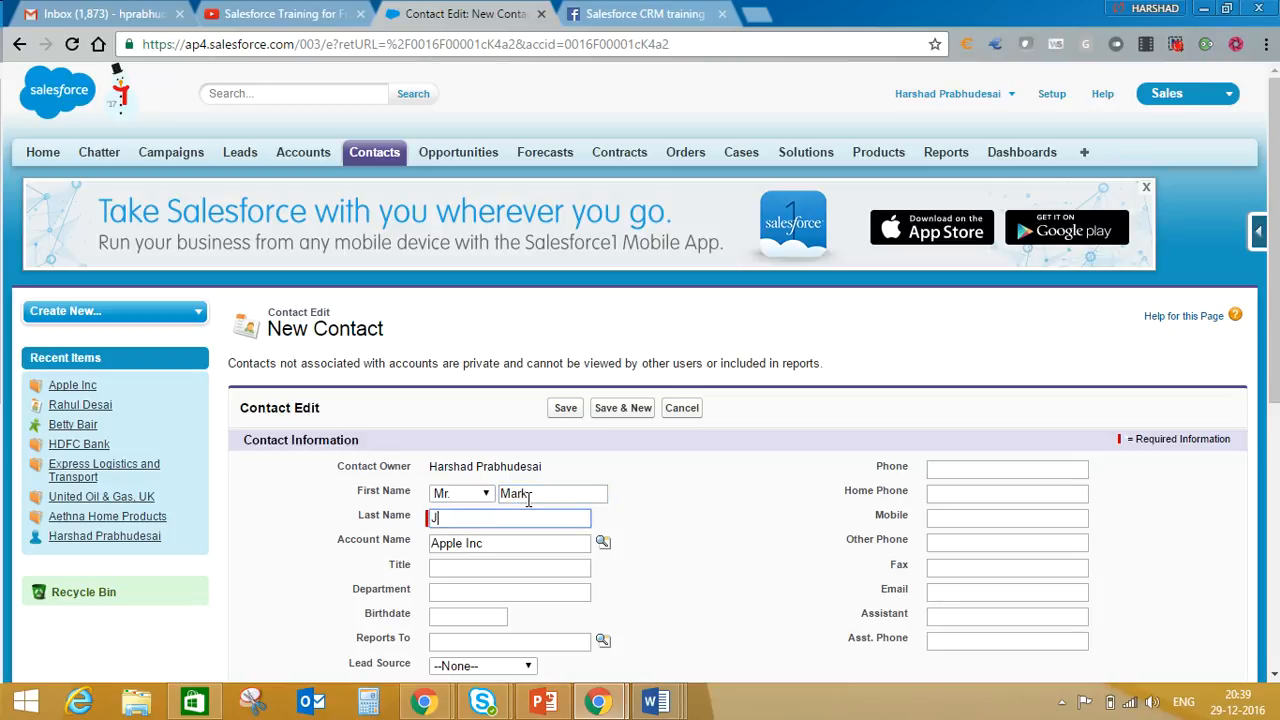
type("ackson")
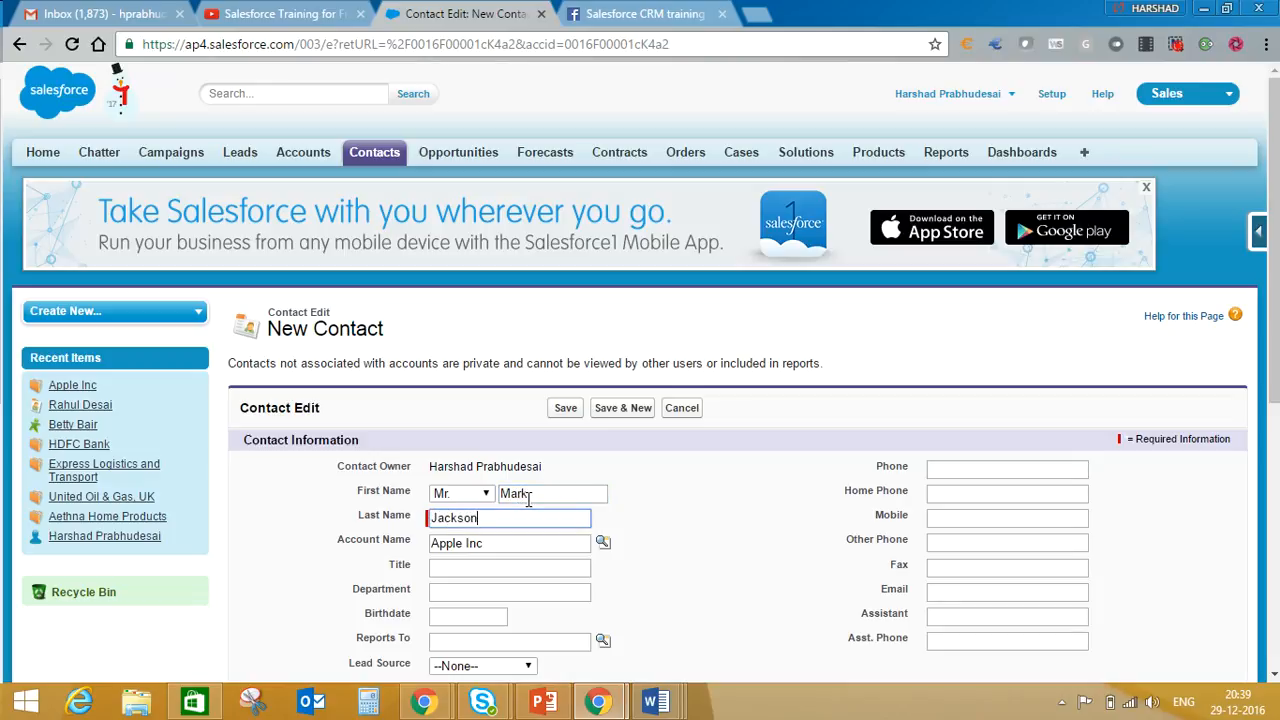
left_click(564, 408)
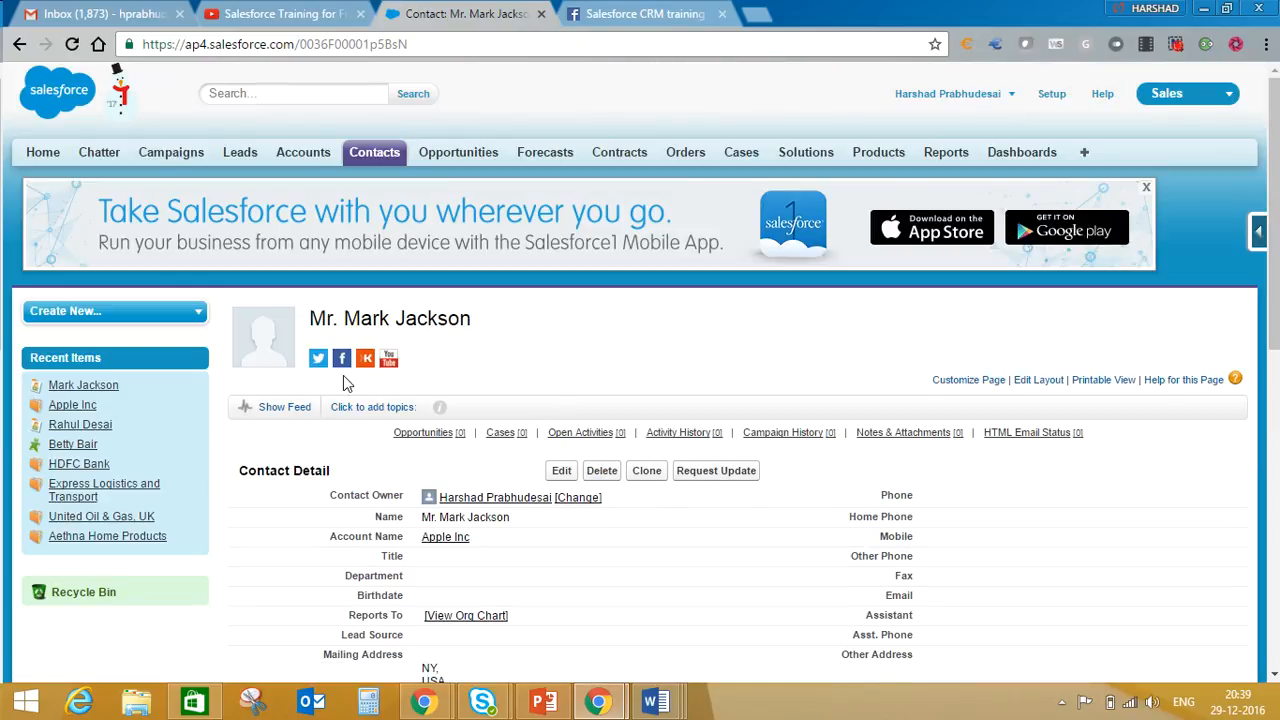
left_click(444, 536)
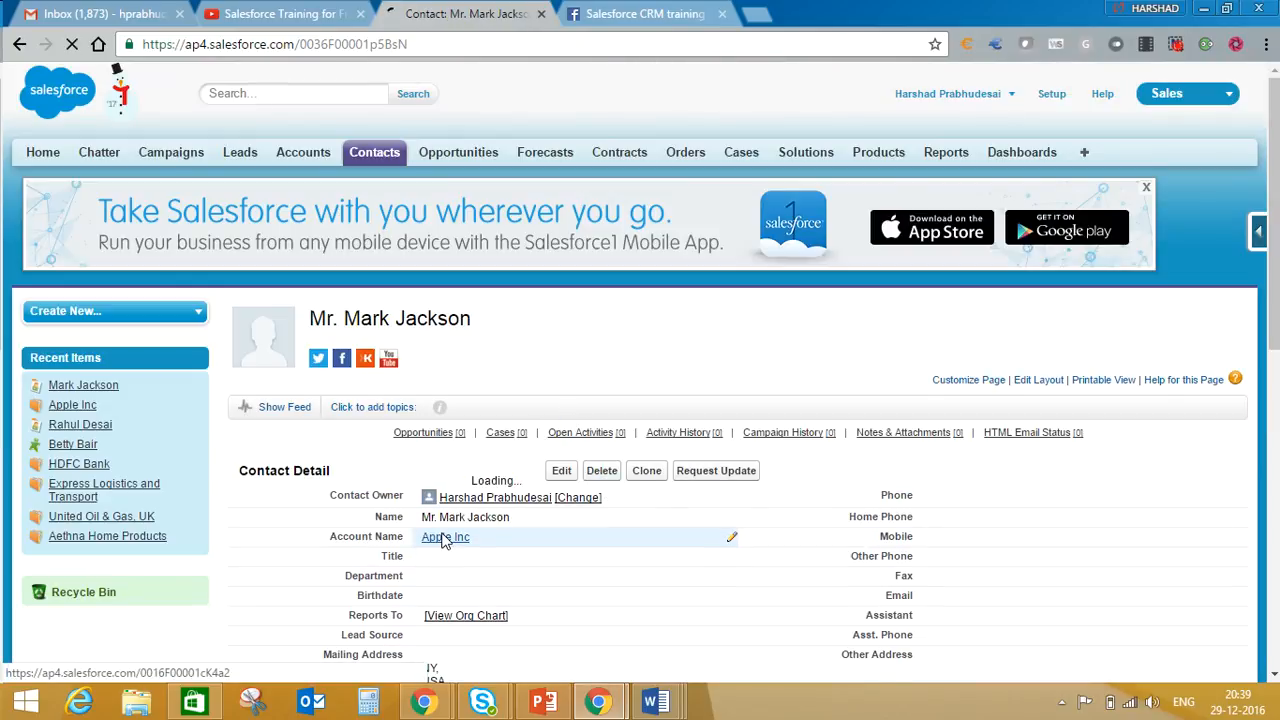
left_click(444, 536)
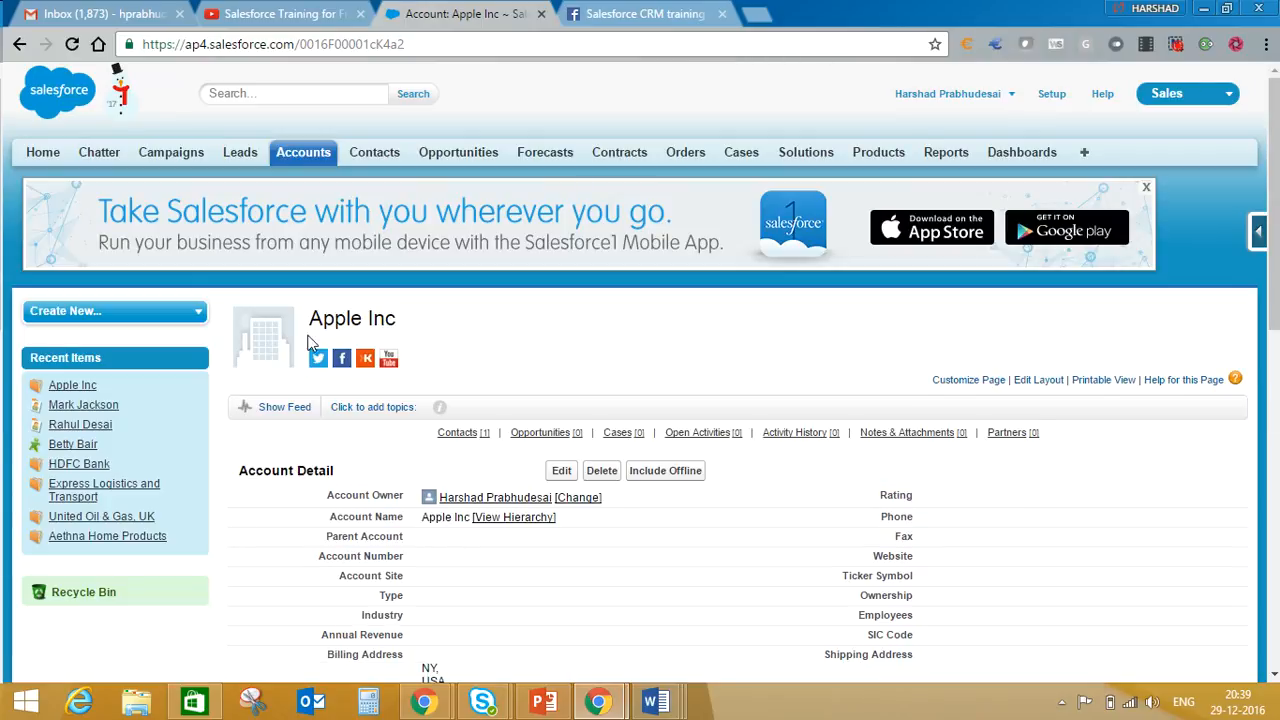
mouse_move(388, 358)
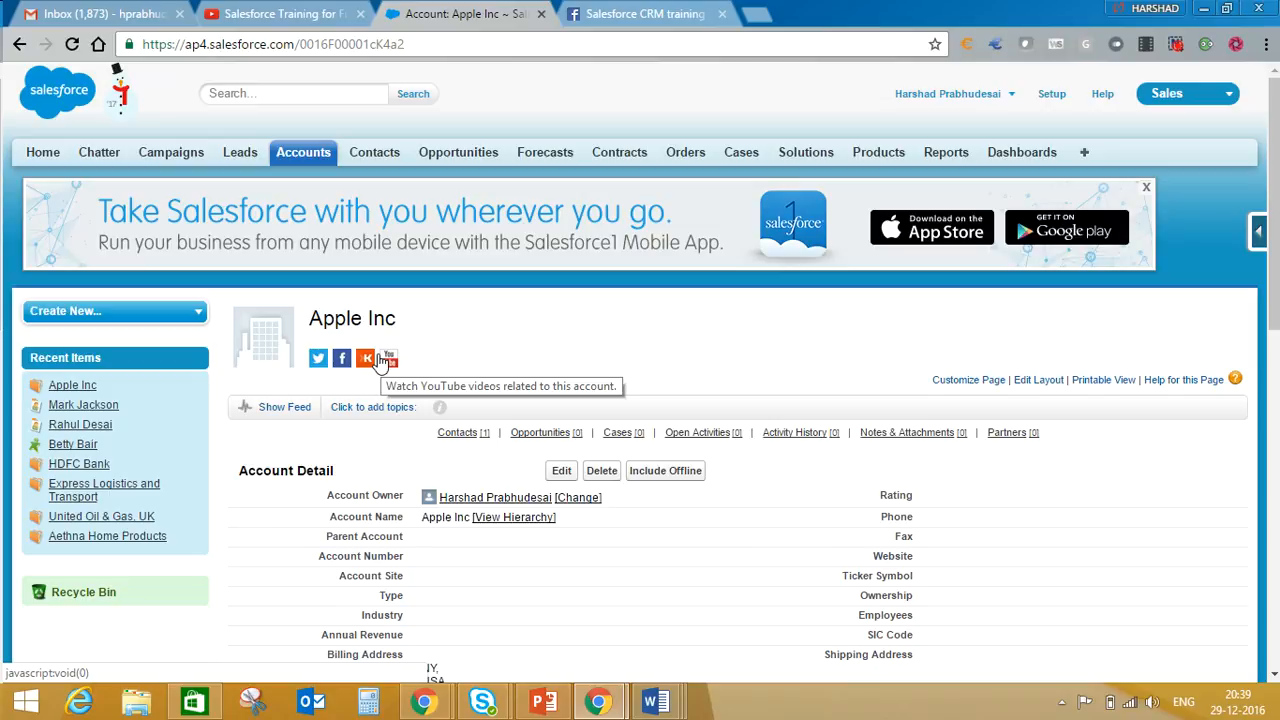
mouse_move(596, 362)
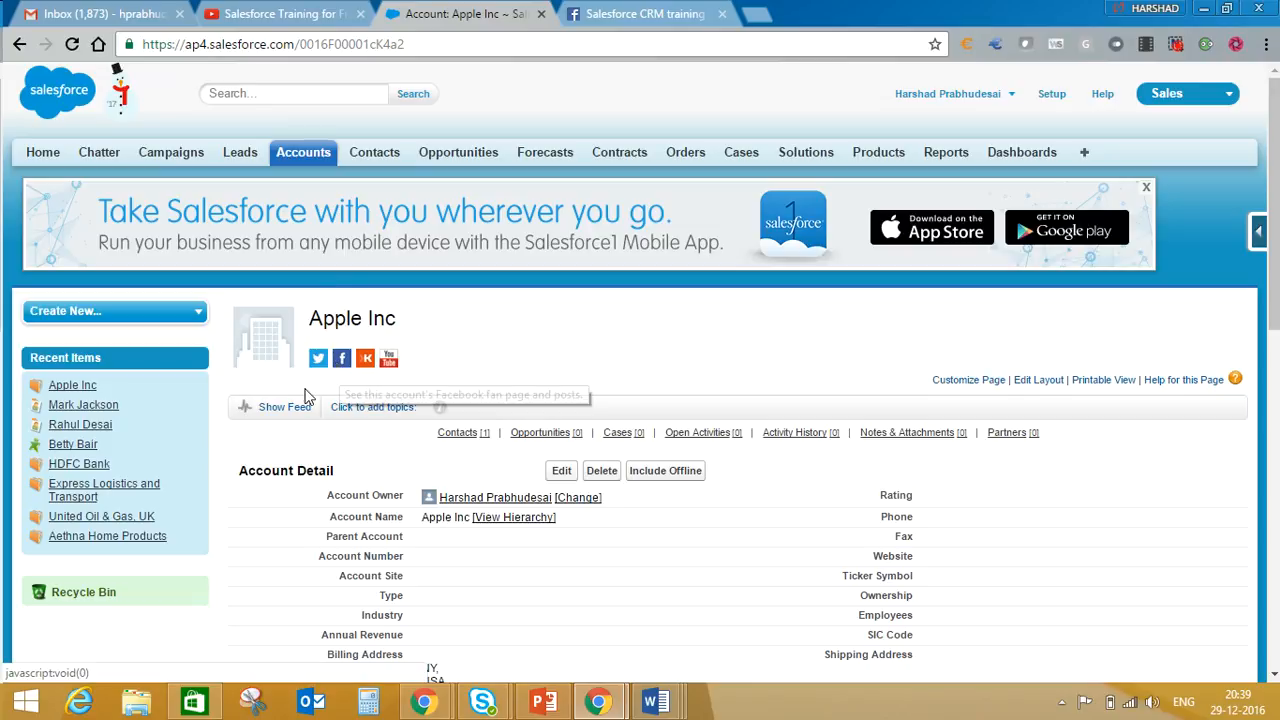
mouse_move(360, 358)
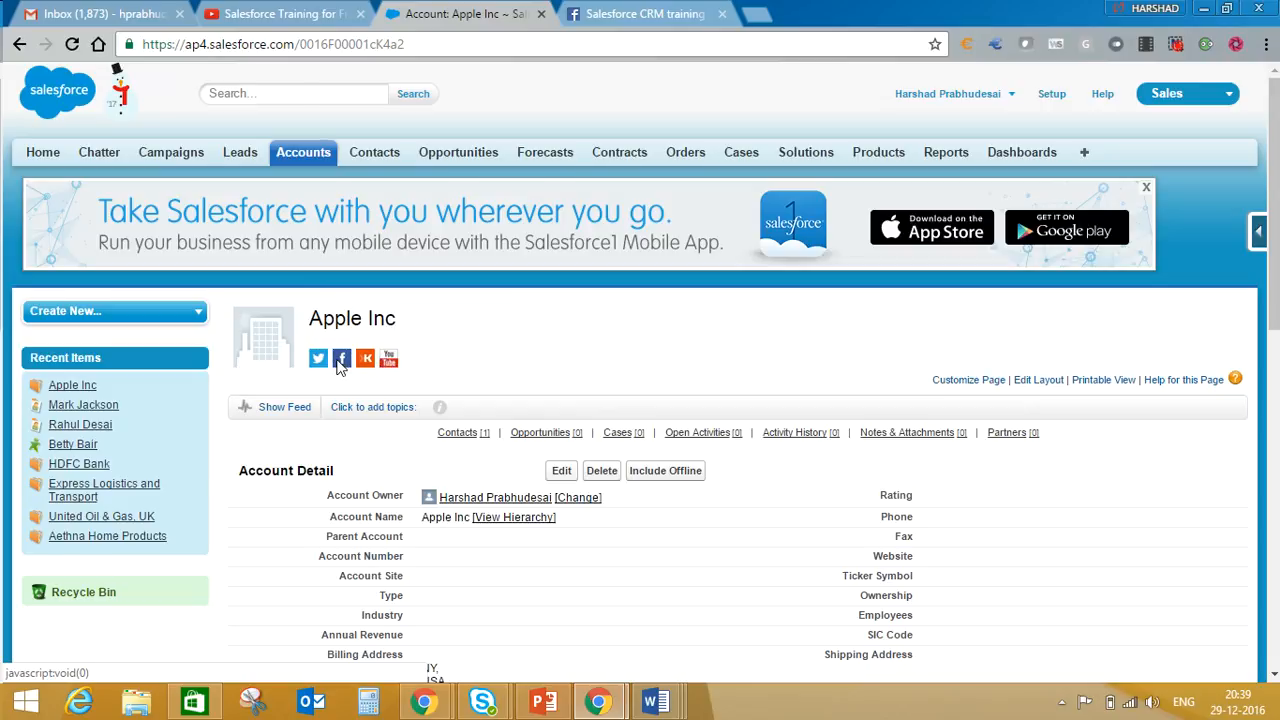
Search Facebook for pages matching Apple from the account's Facebook icon
left_click(340, 358)
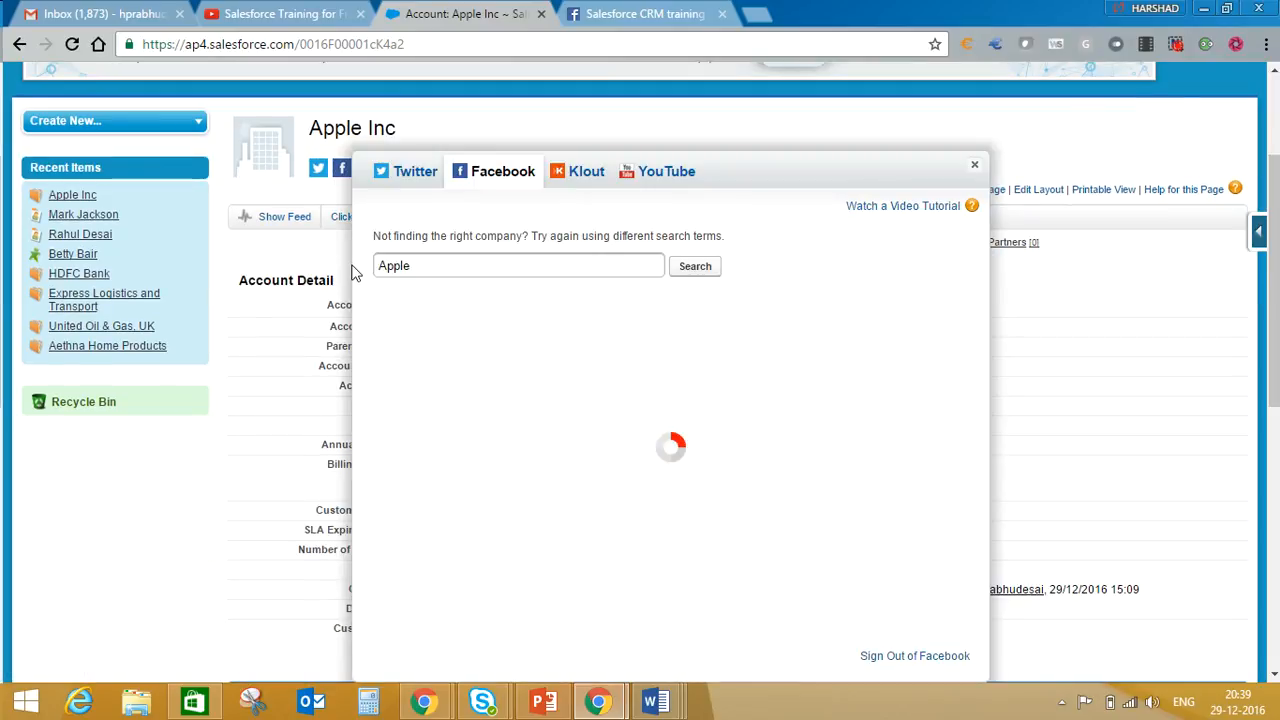
mouse_move(740, 348)
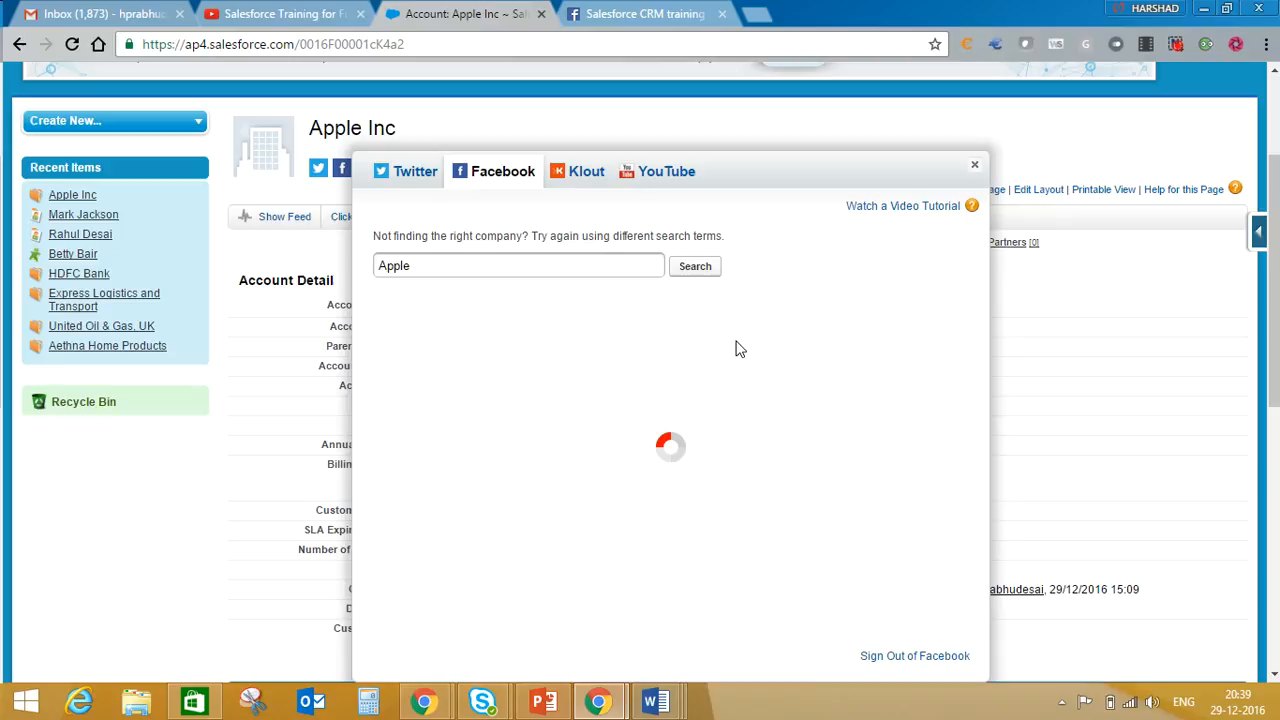
left_click(696, 266)
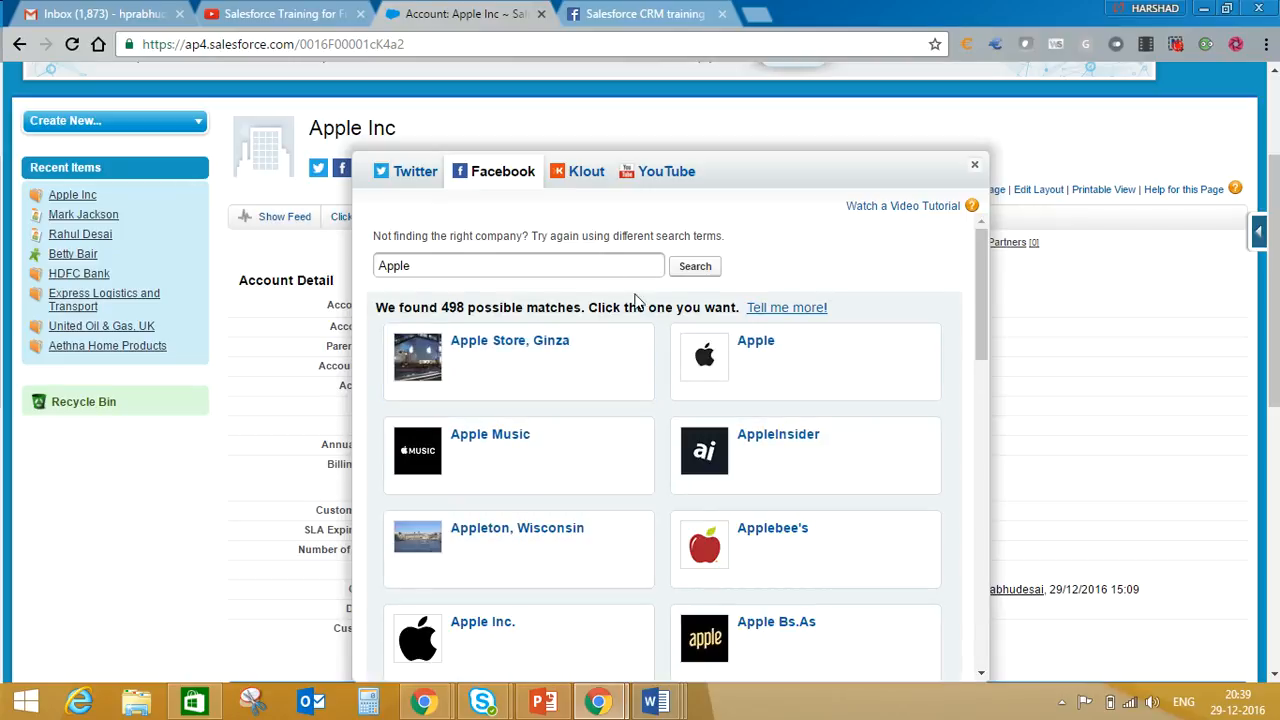
mouse_move(756, 418)
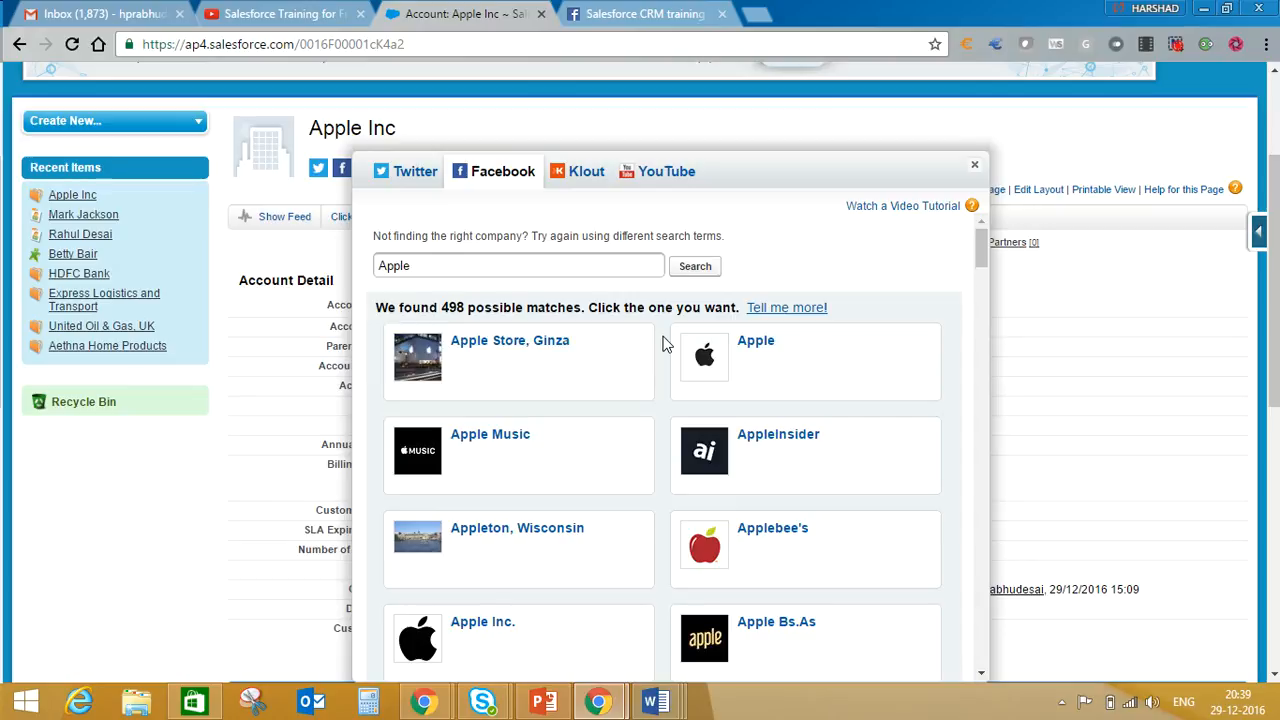
mouse_move(788, 360)
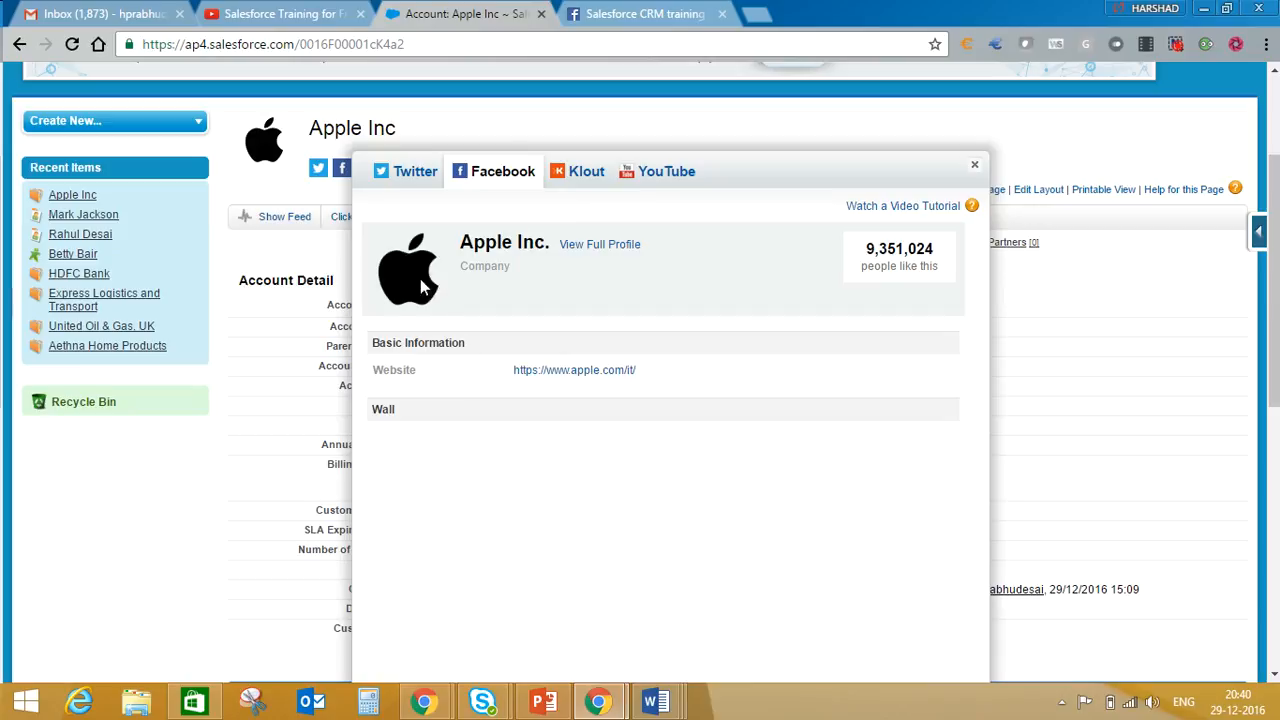
mouse_move(260, 156)
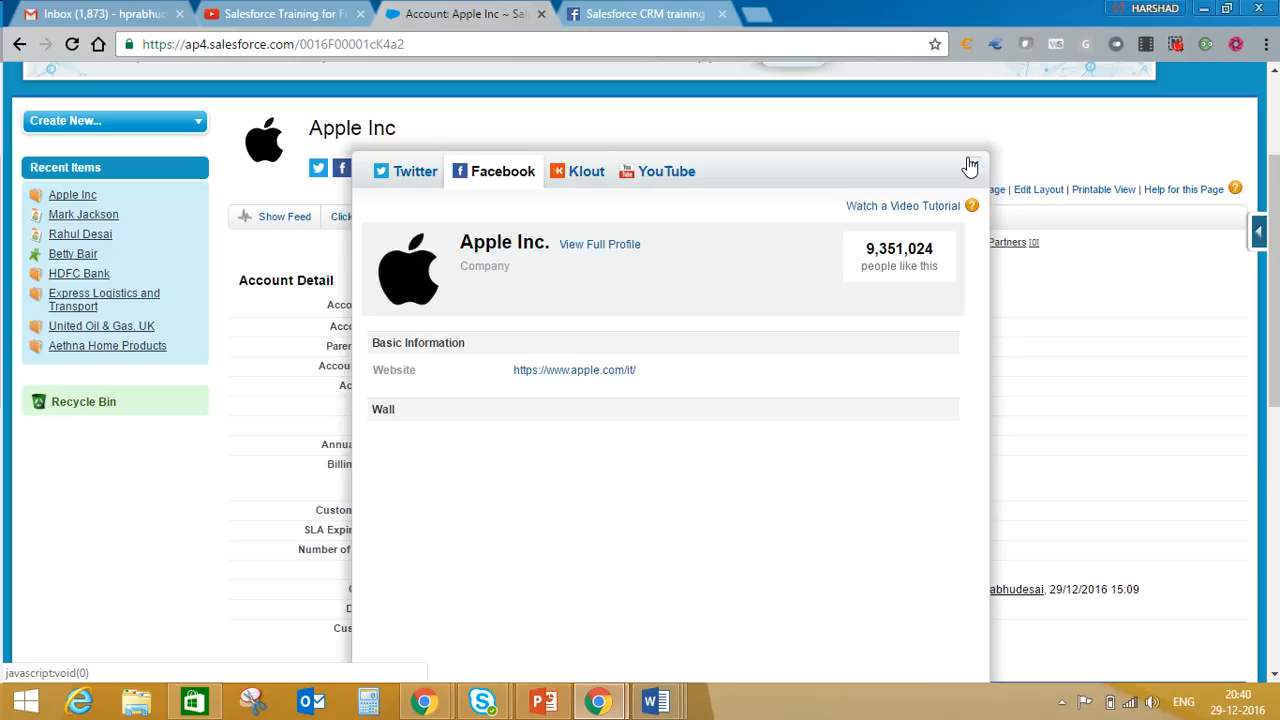
View the linked Apple Inc. Facebook profile, then close it back to the account page
left_click(970, 166)
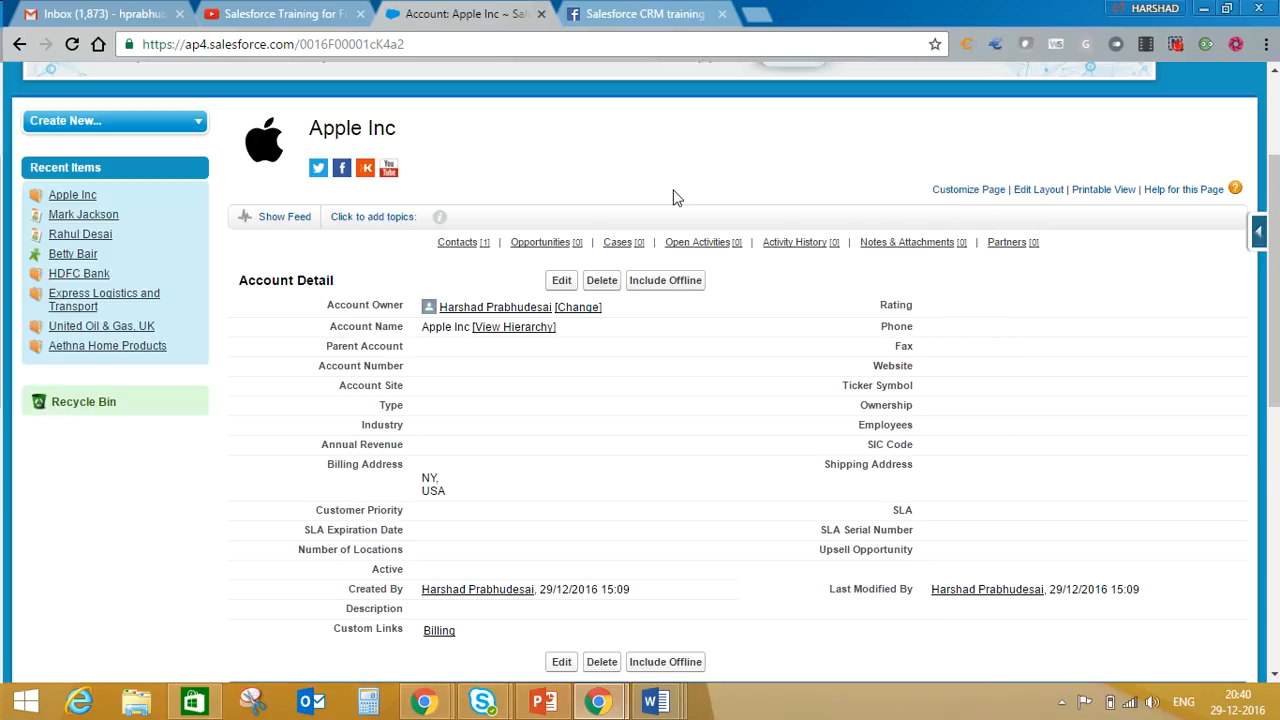
mouse_move(340, 184)
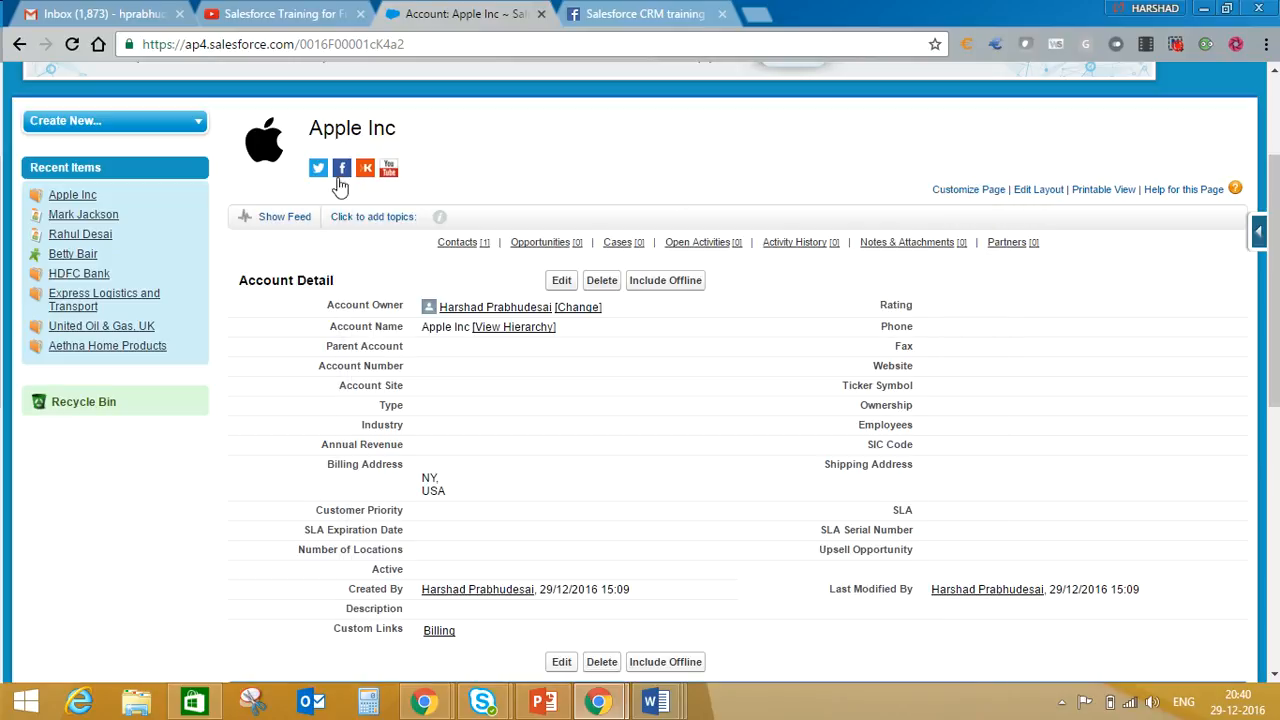
left_click(340, 168)
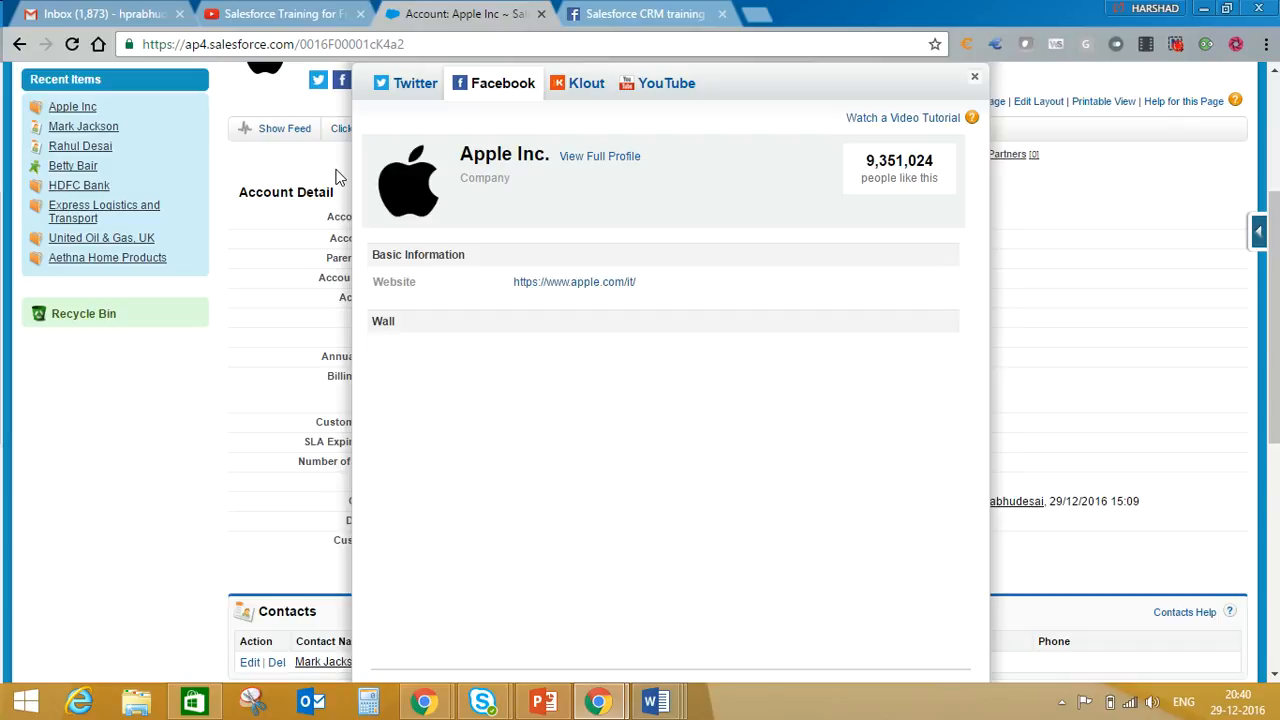
mouse_move(576, 164)
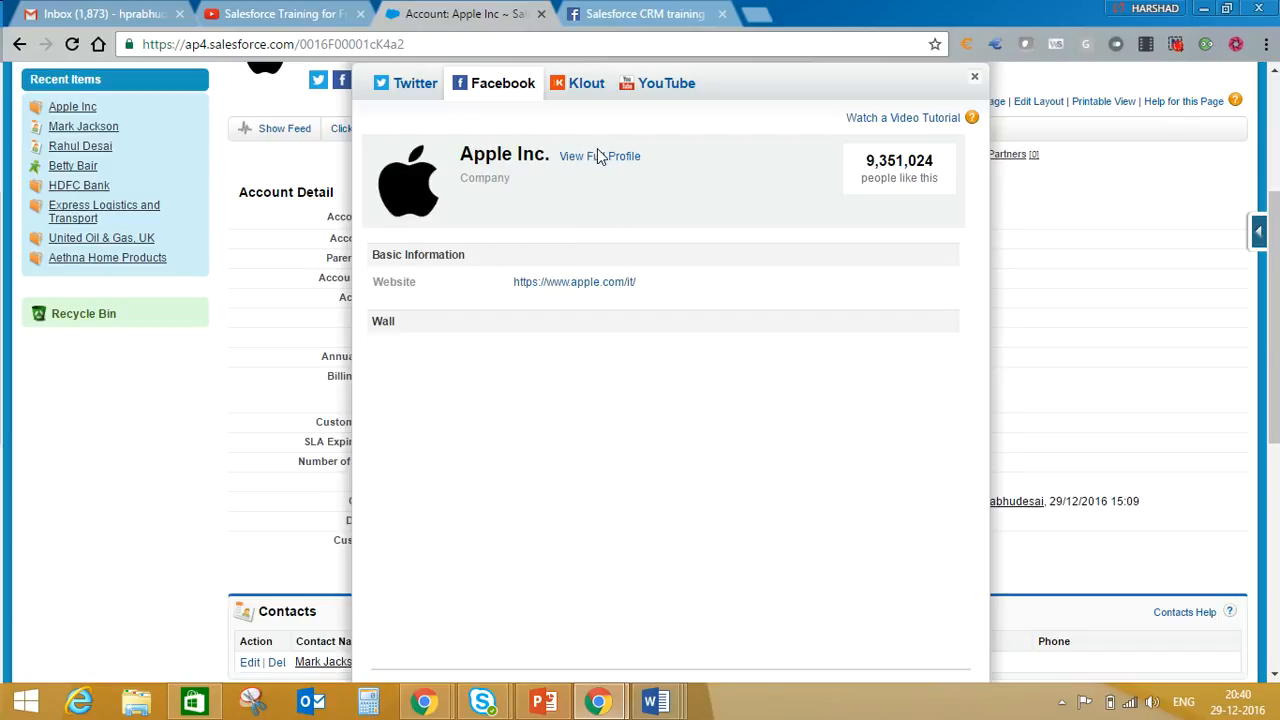
mouse_move(600, 156)
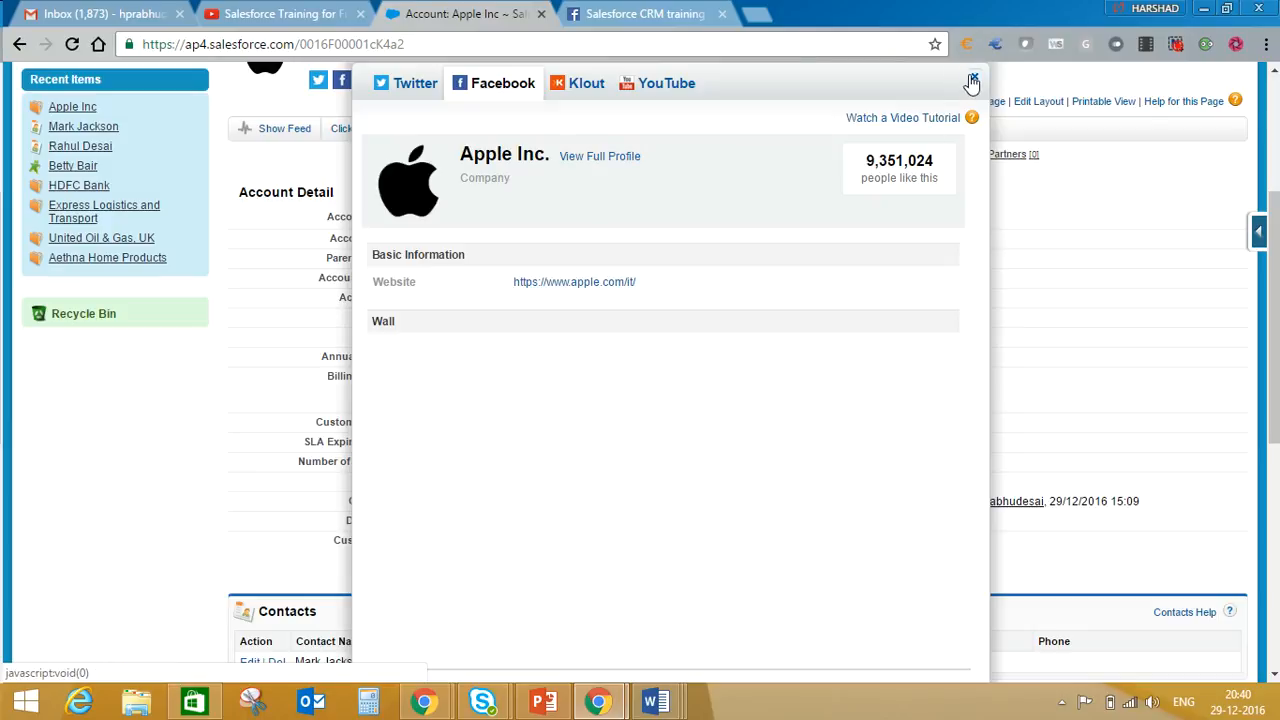
left_click(972, 82)
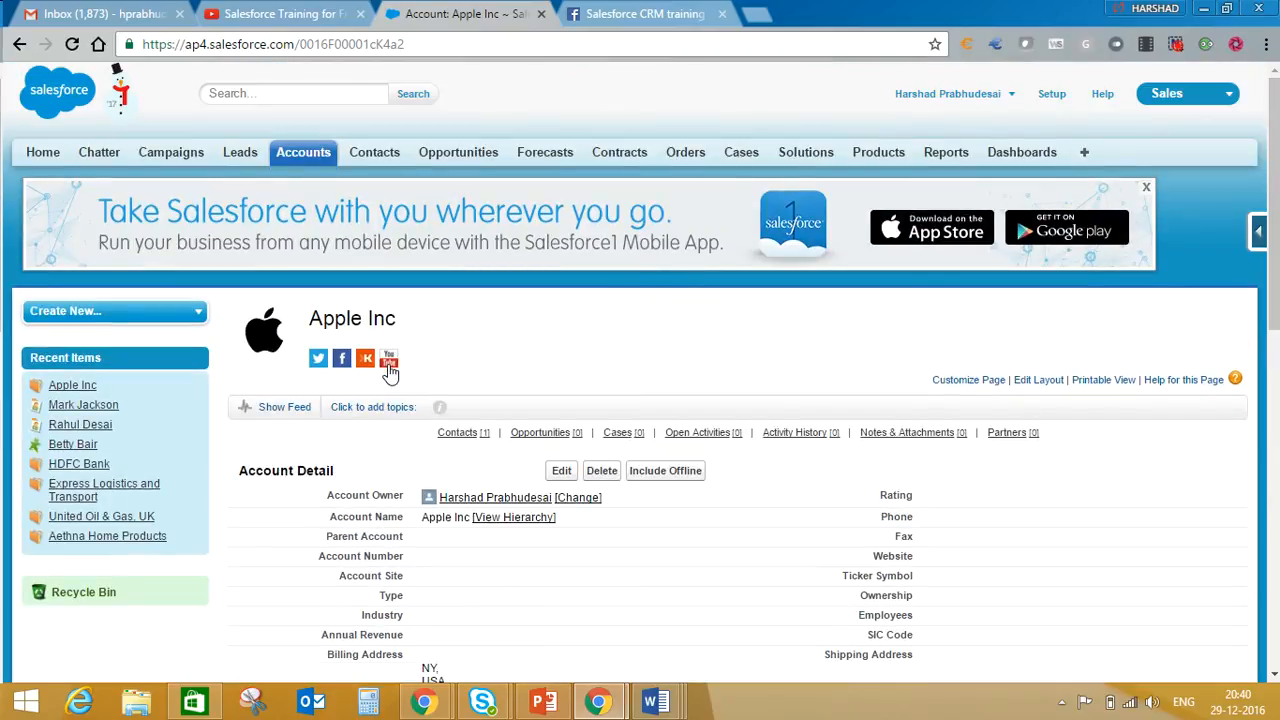
mouse_move(388, 360)
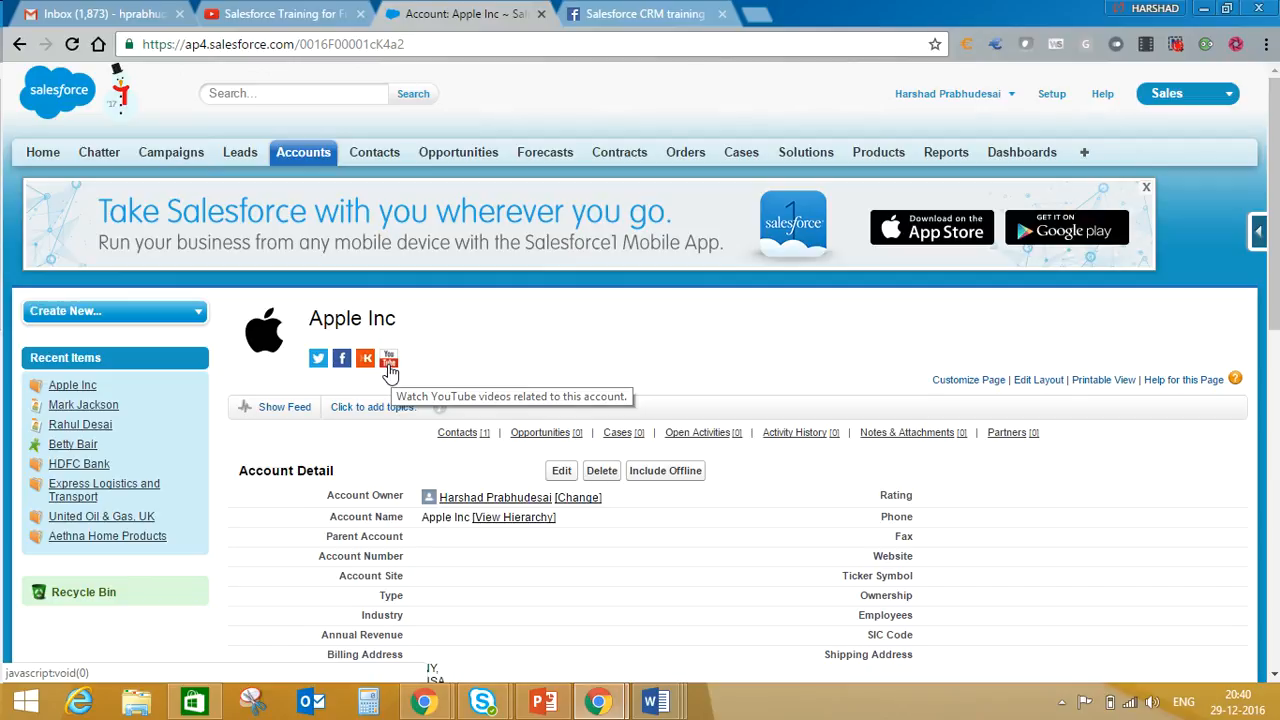
mouse_move(318, 358)
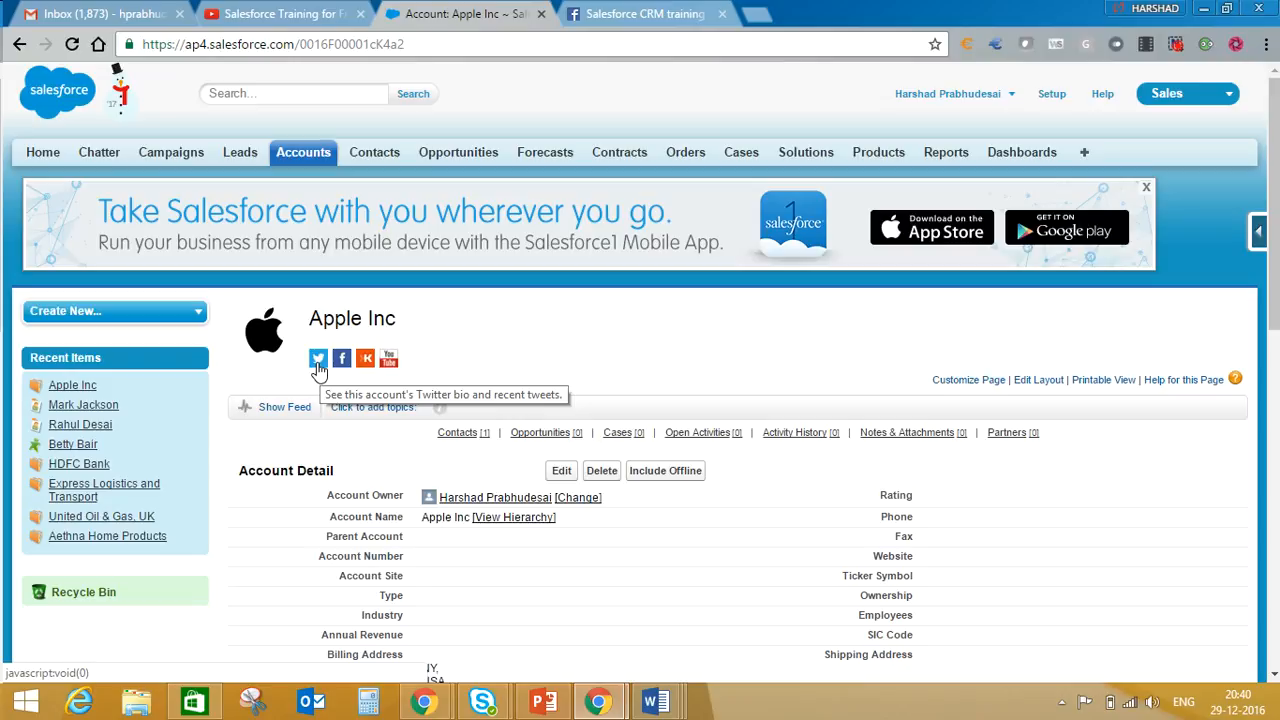
mouse_move(342, 358)
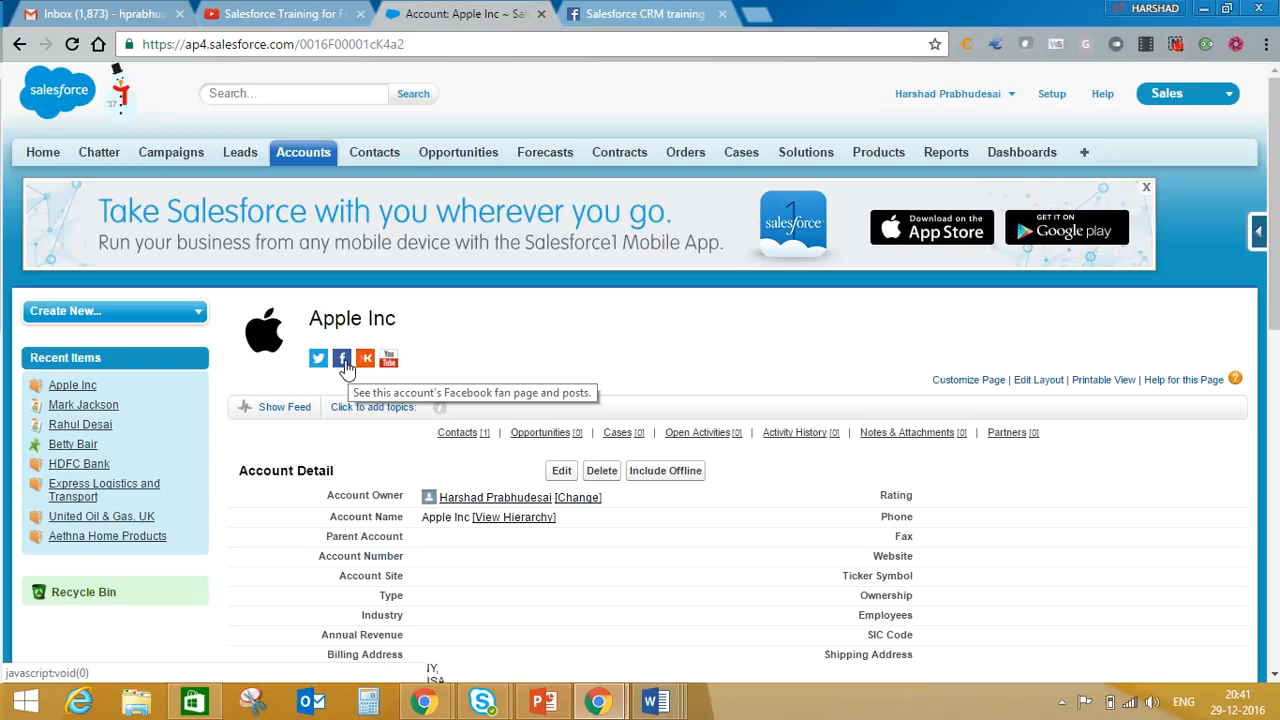
left_click(462, 432)
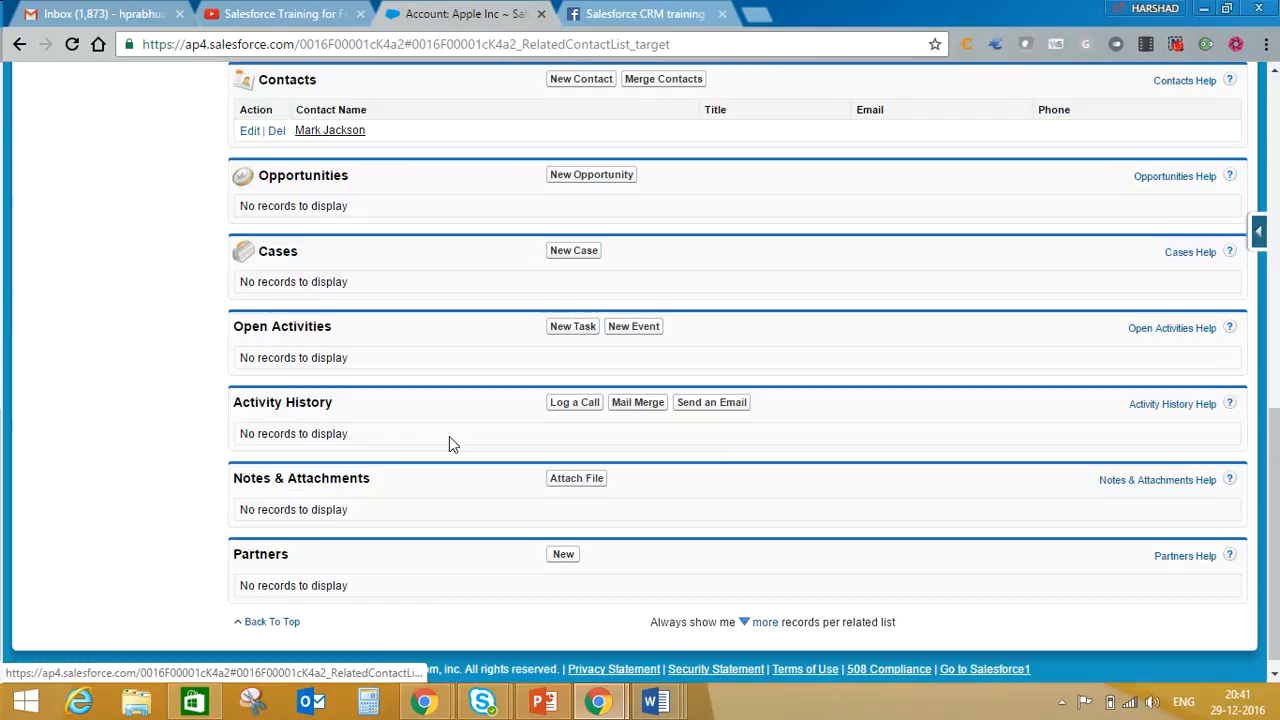
left_click(330, 130)
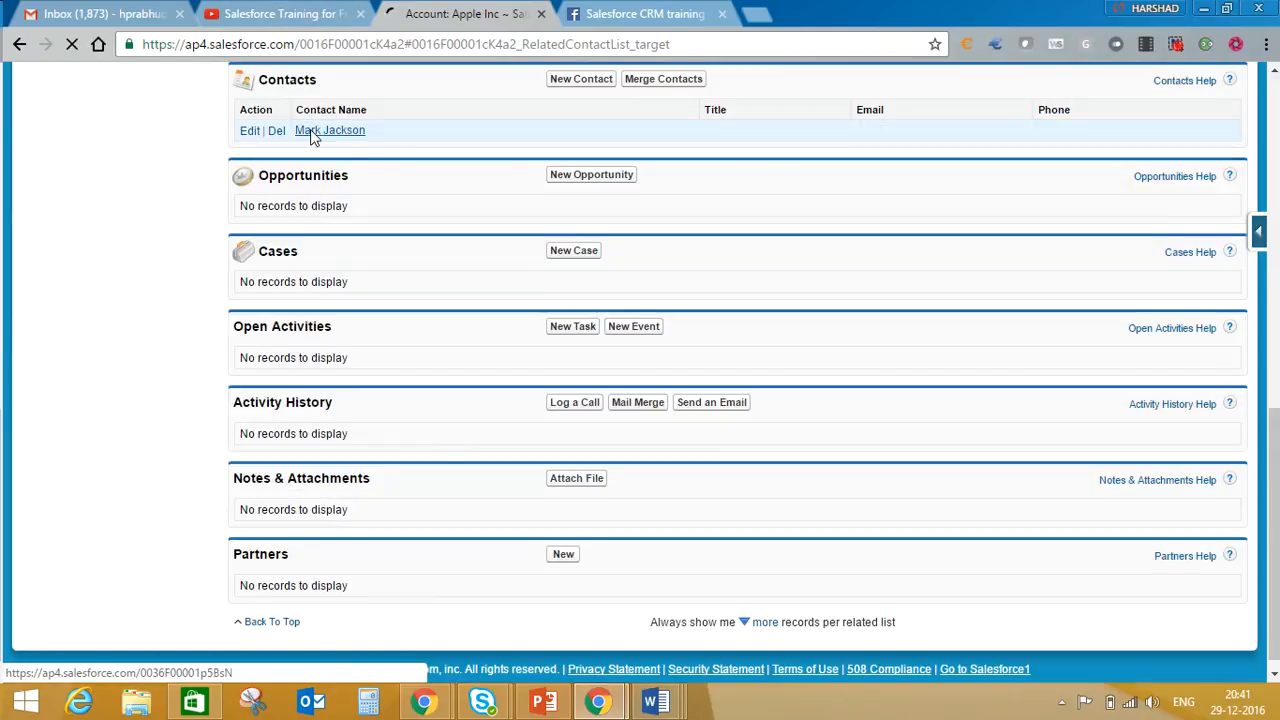
left_click(330, 130)
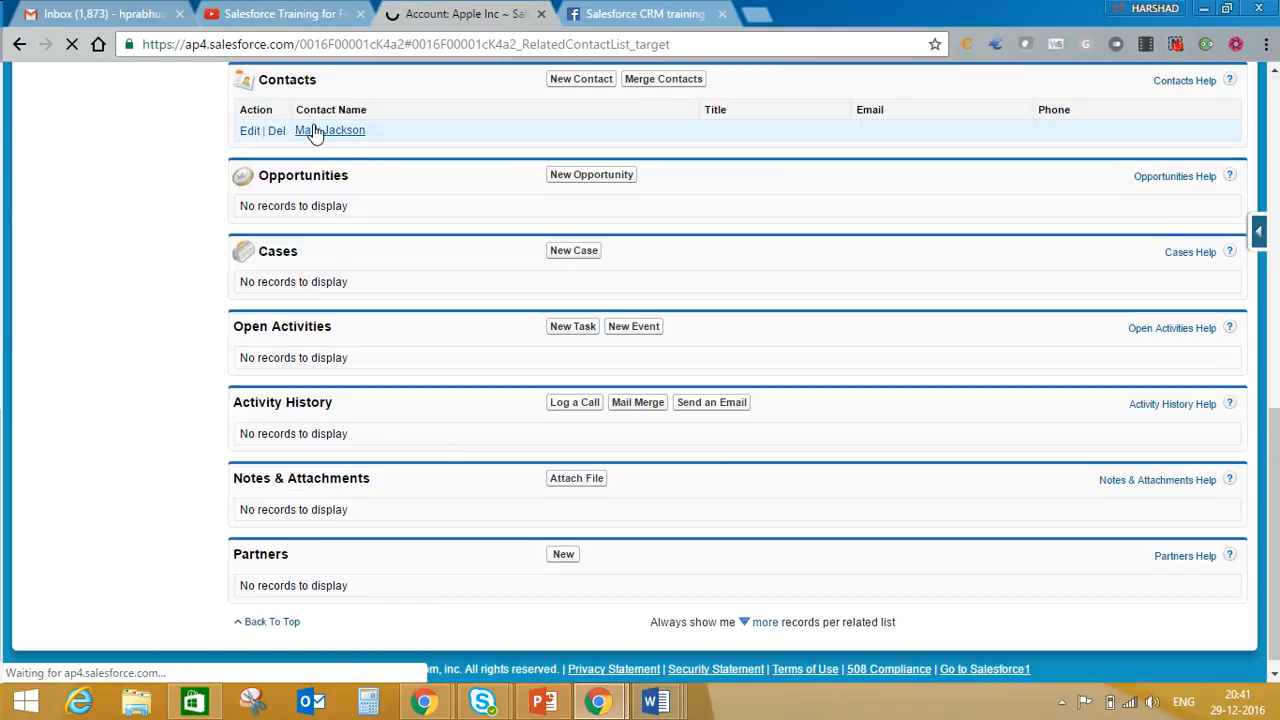
left_click(330, 130)
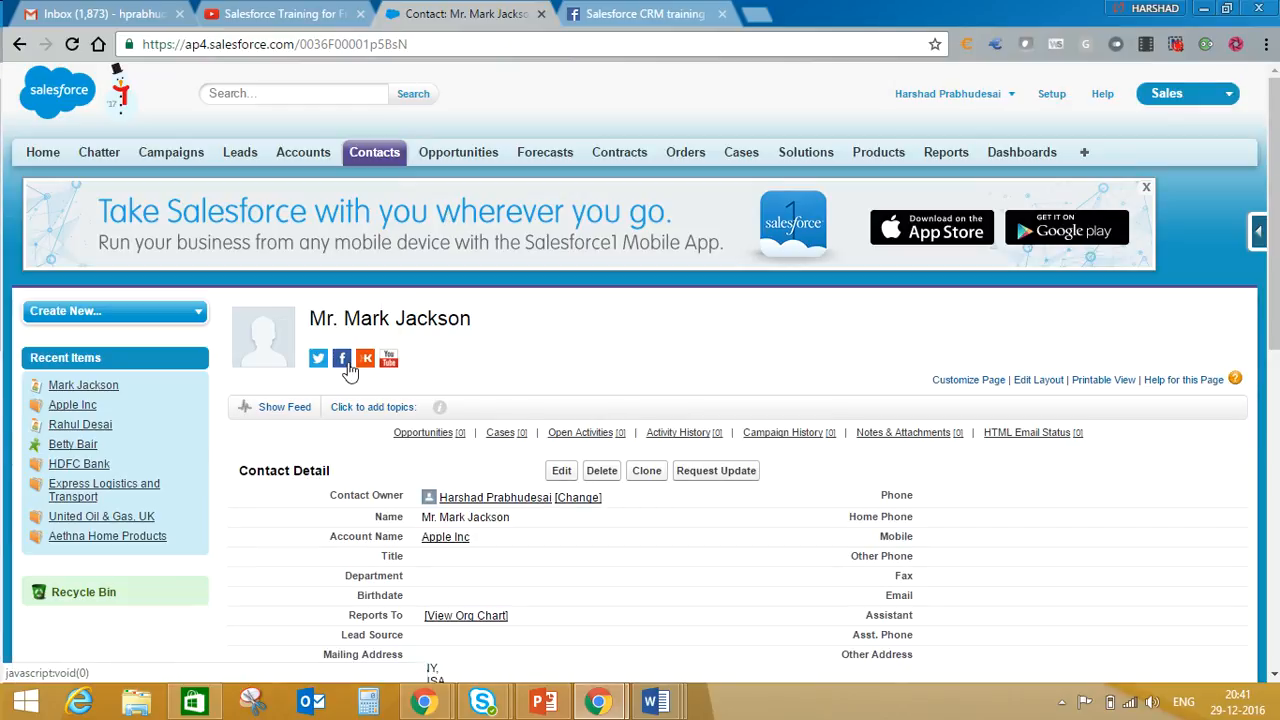
mouse_move(342, 358)
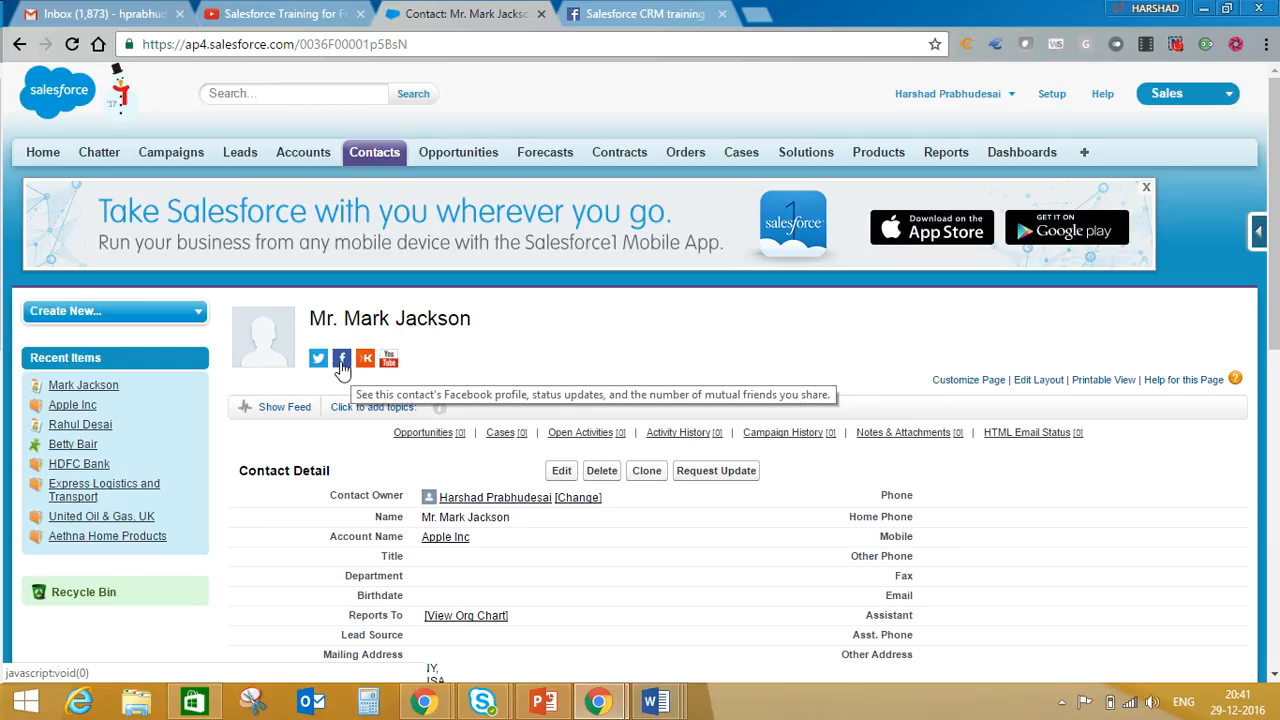
mouse_move(342, 372)
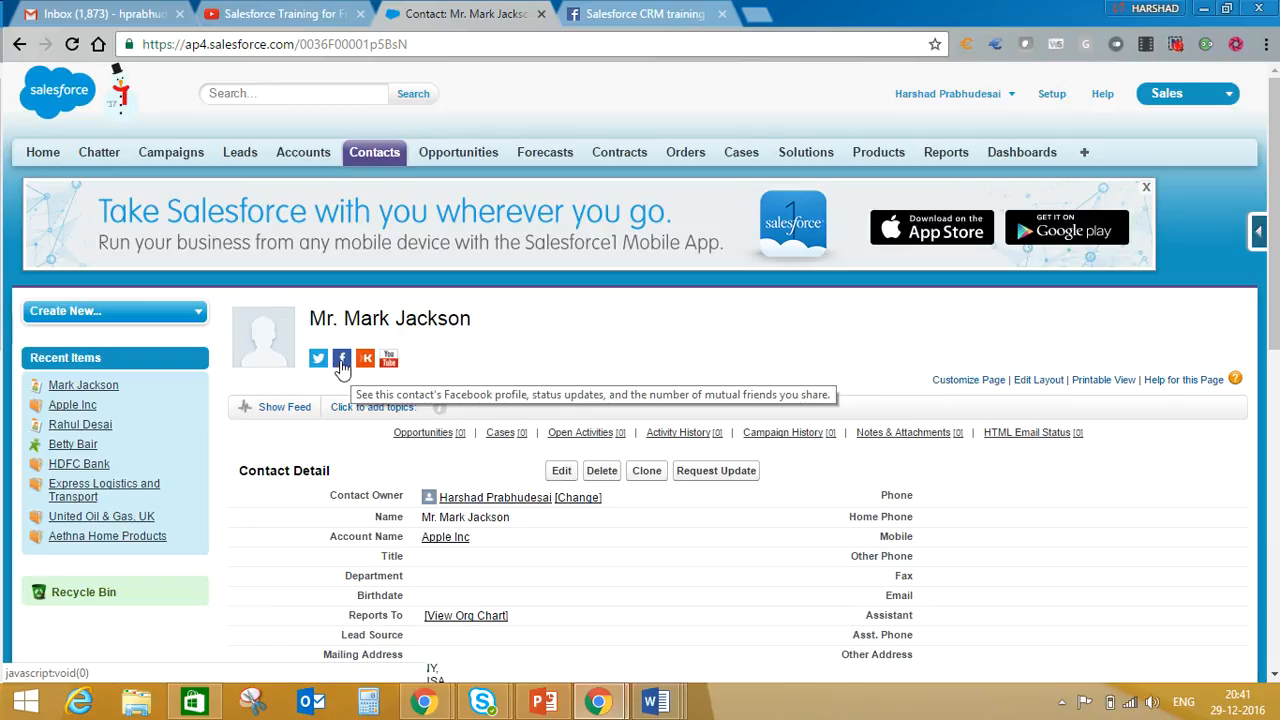
left_click(342, 360)
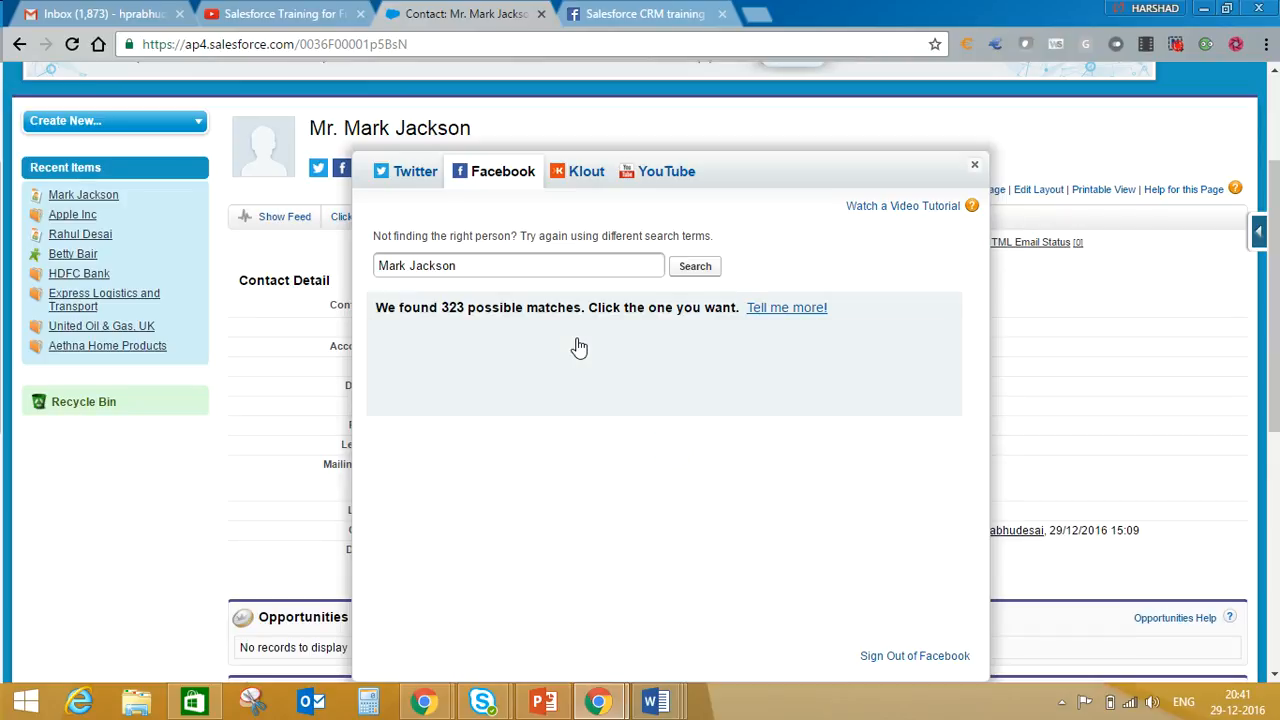
left_click(694, 264)
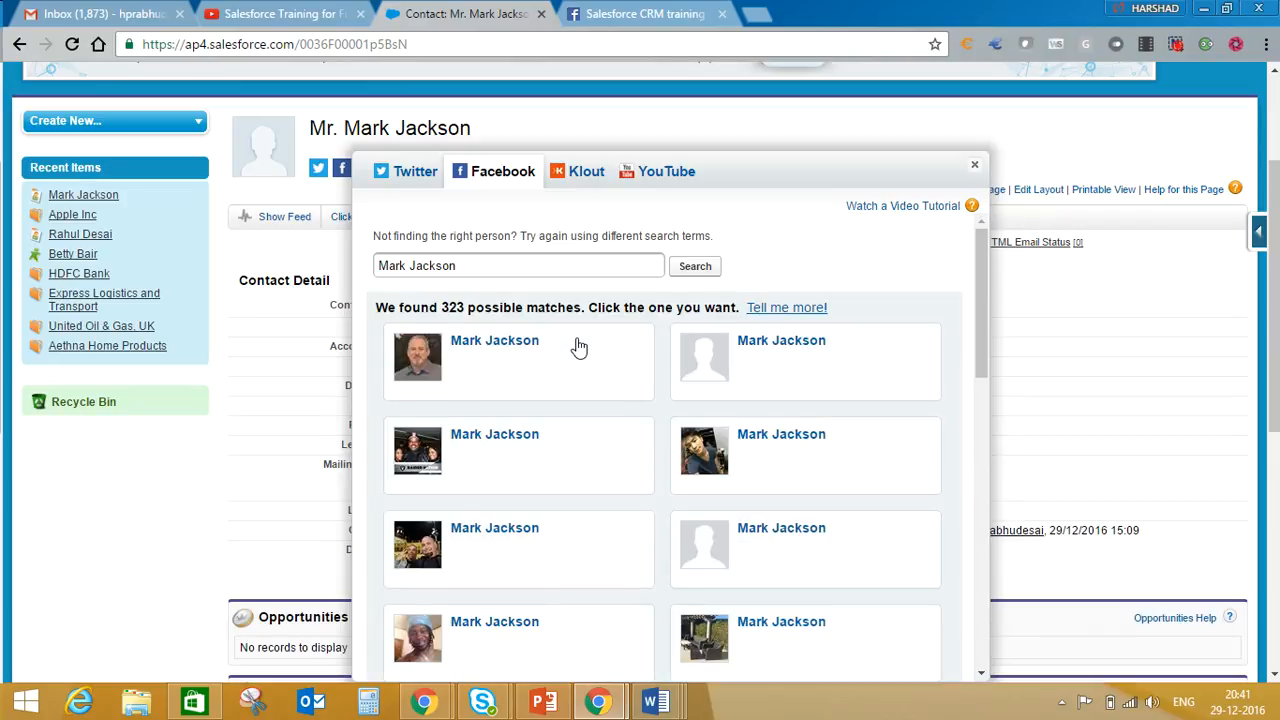
mouse_move(580, 348)
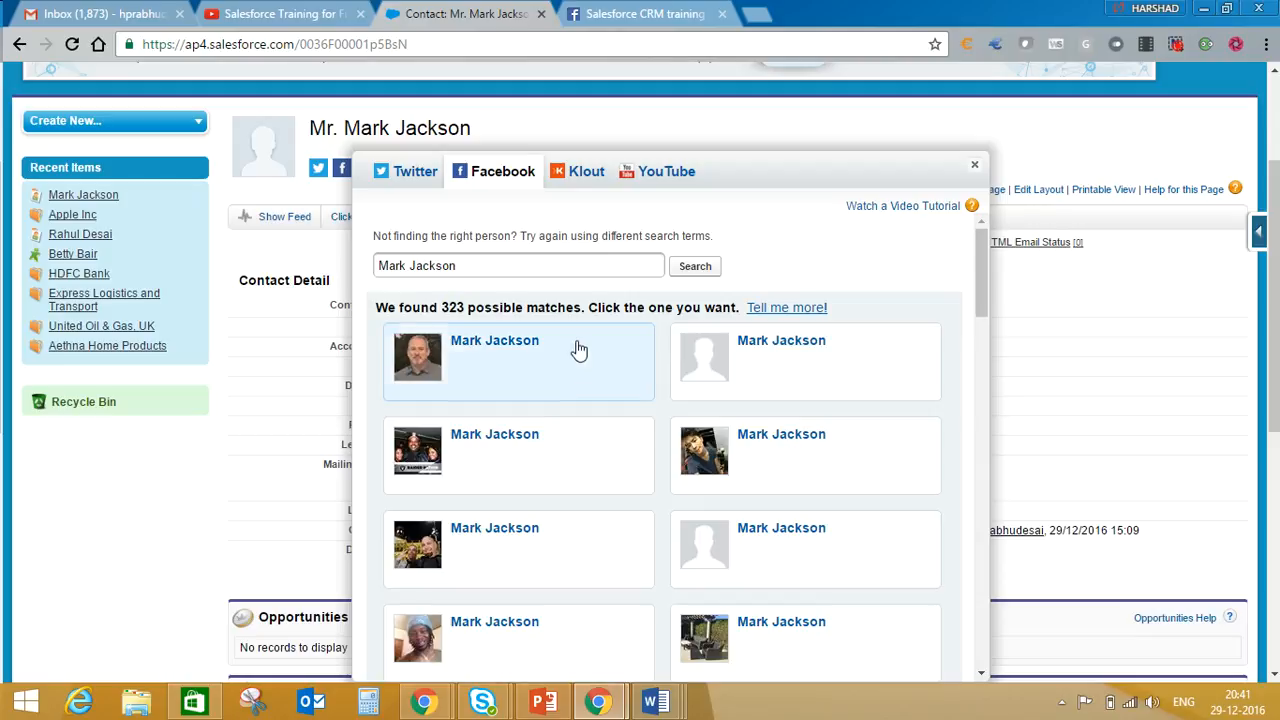
left_click(494, 360)
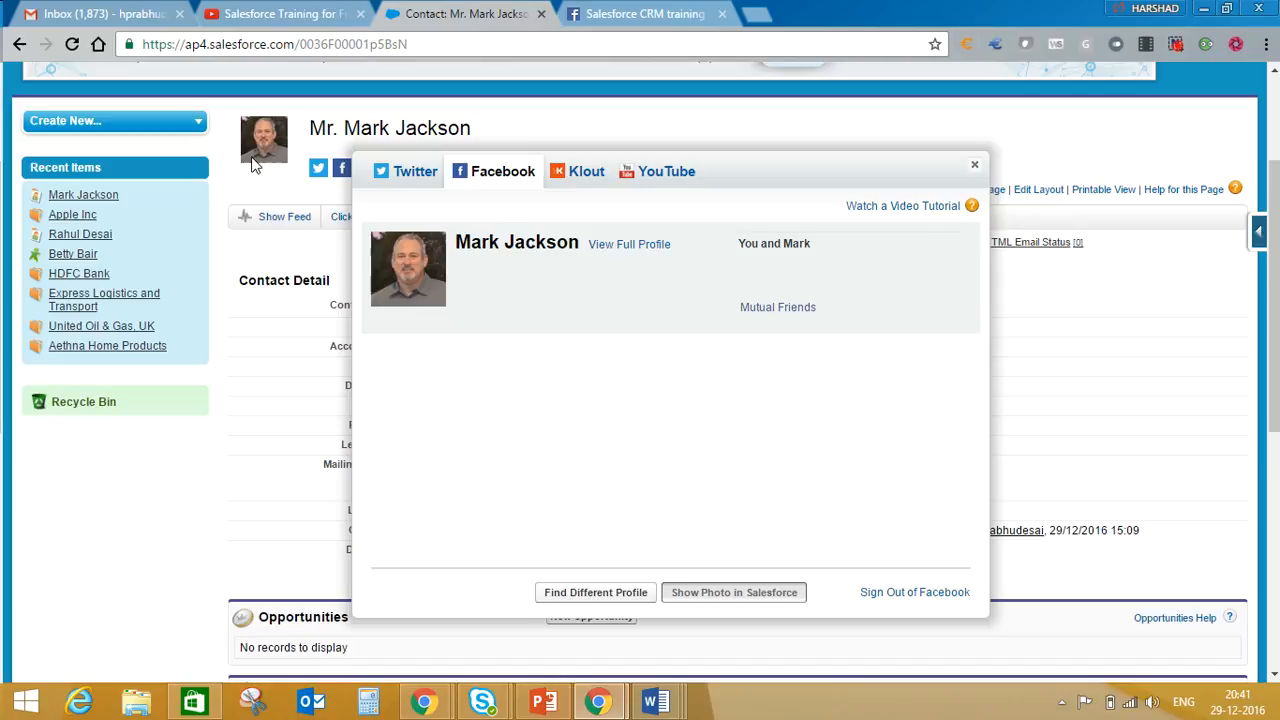
mouse_move(418, 238)
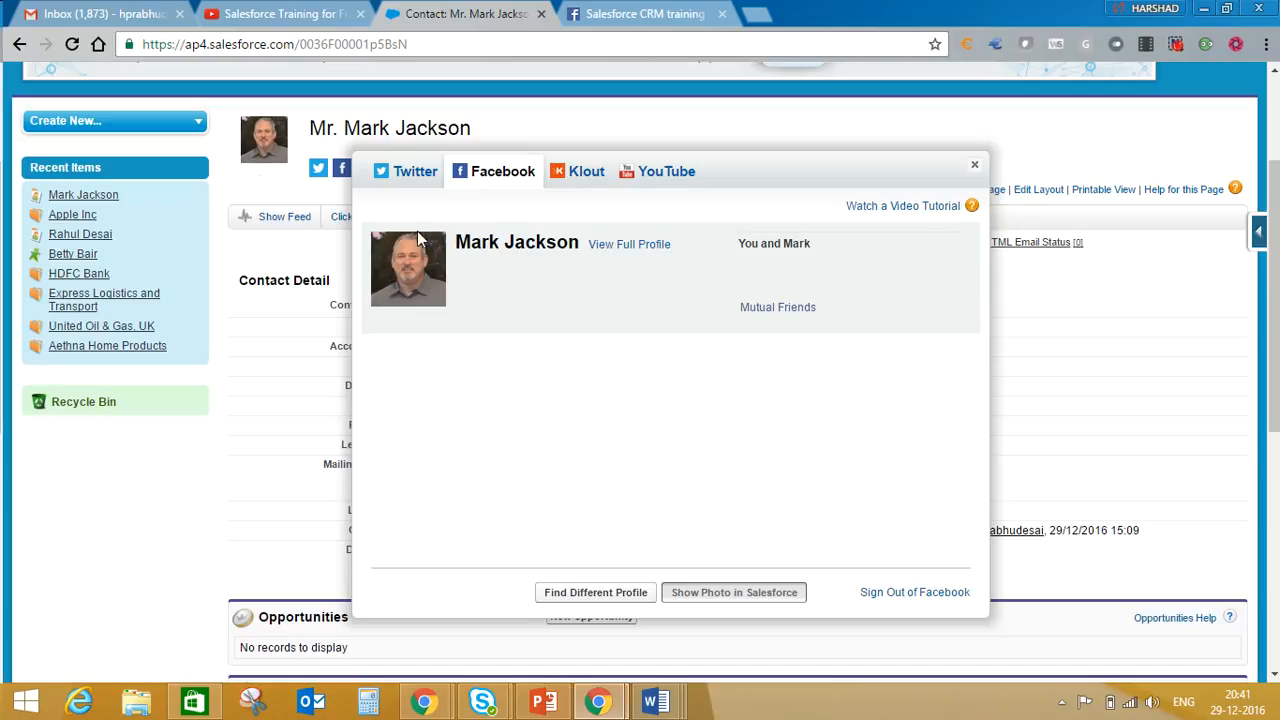
mouse_move(430, 156)
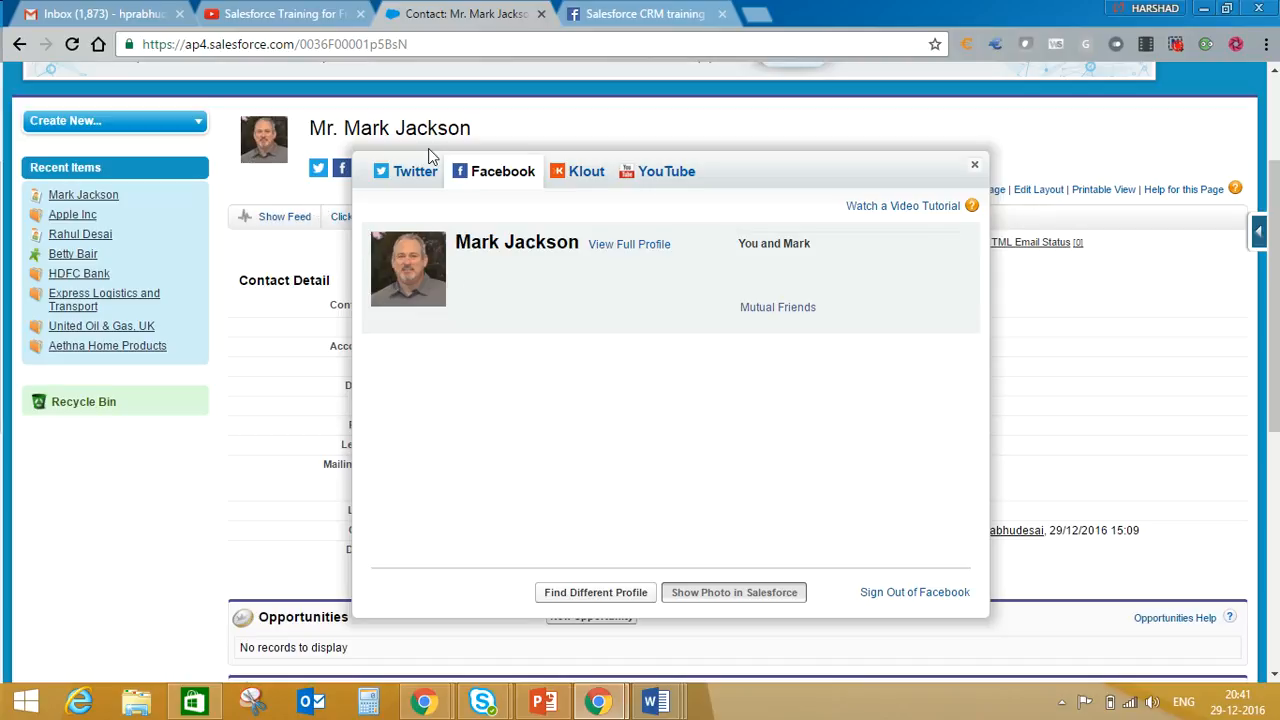
mouse_move(644, 274)
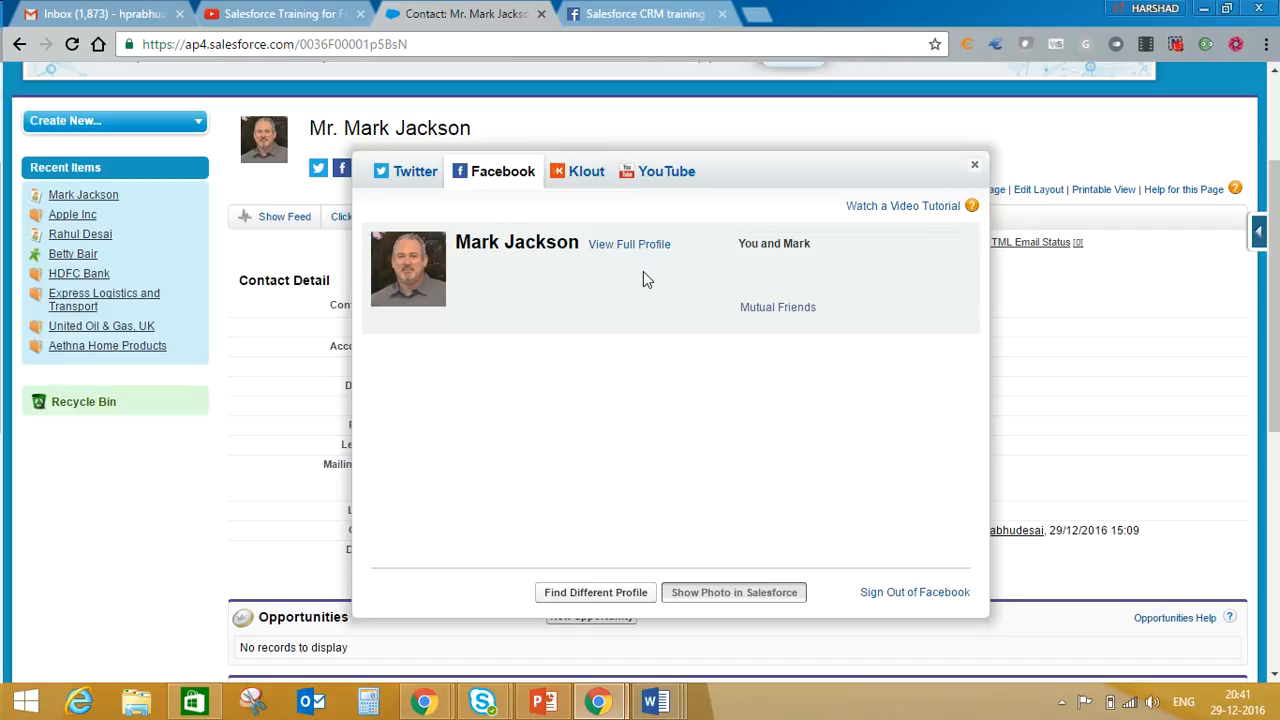
mouse_move(536, 324)
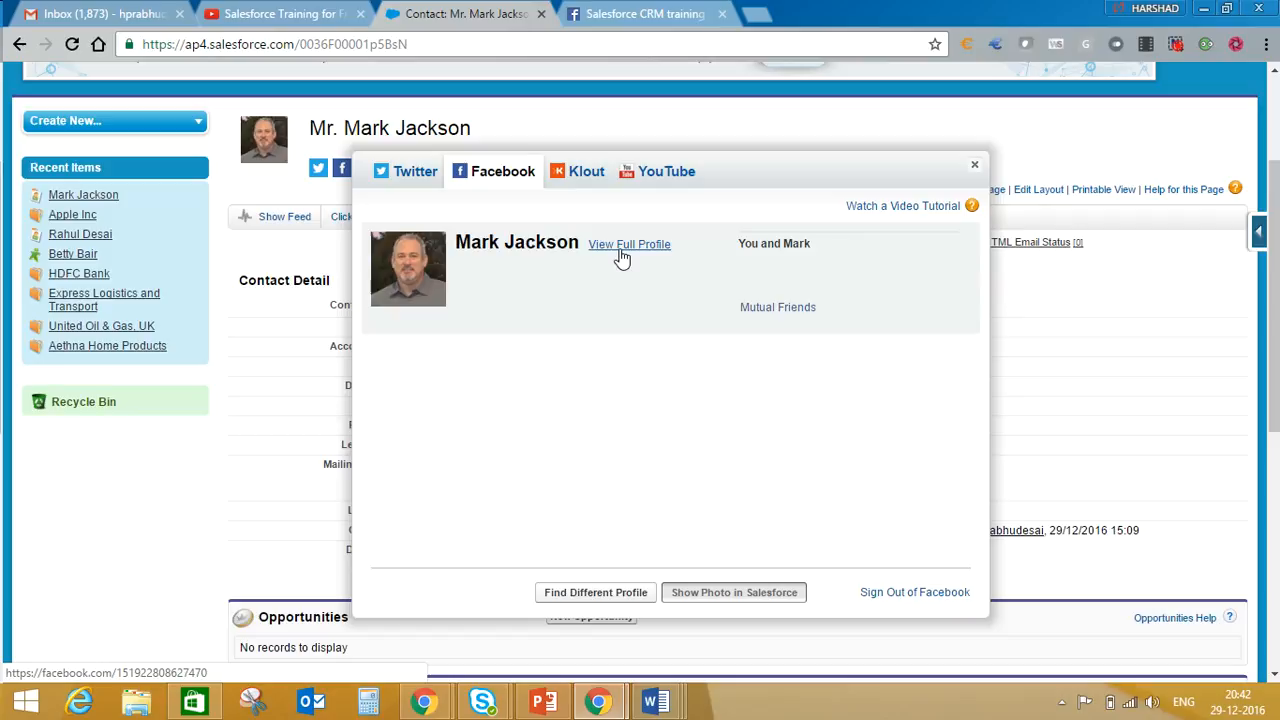
mouse_move(720, 320)
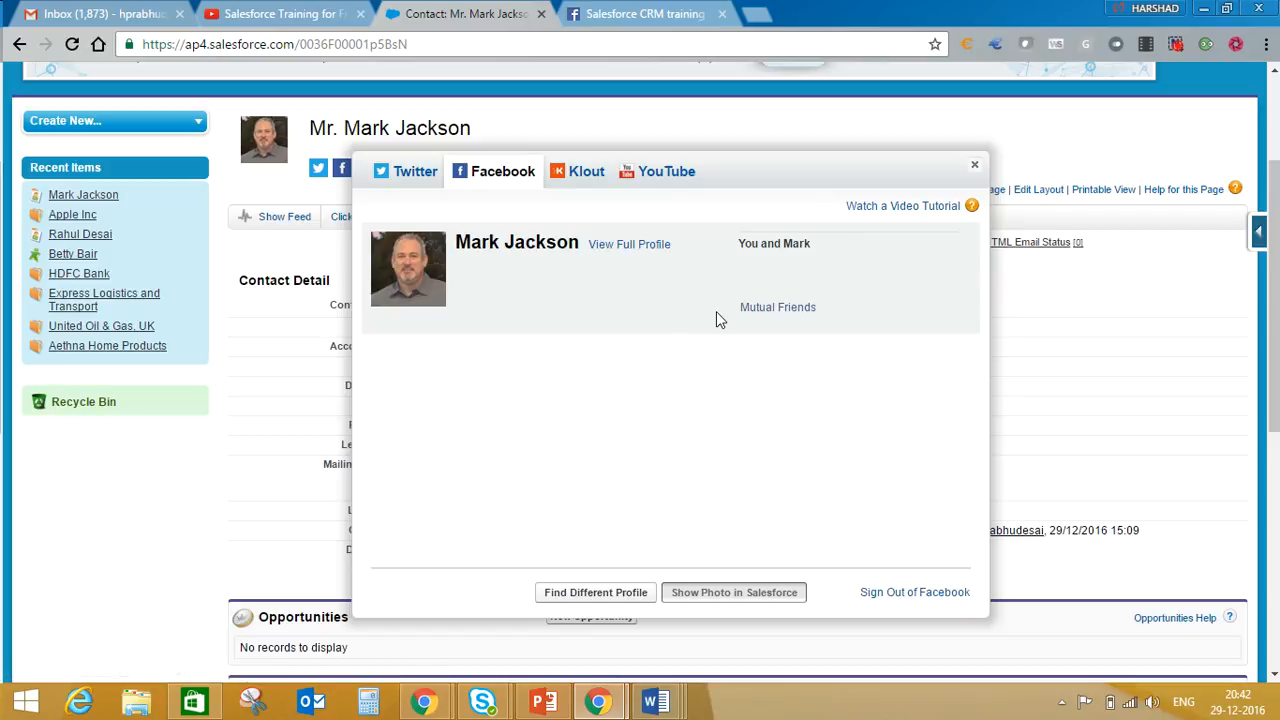
mouse_move(628, 244)
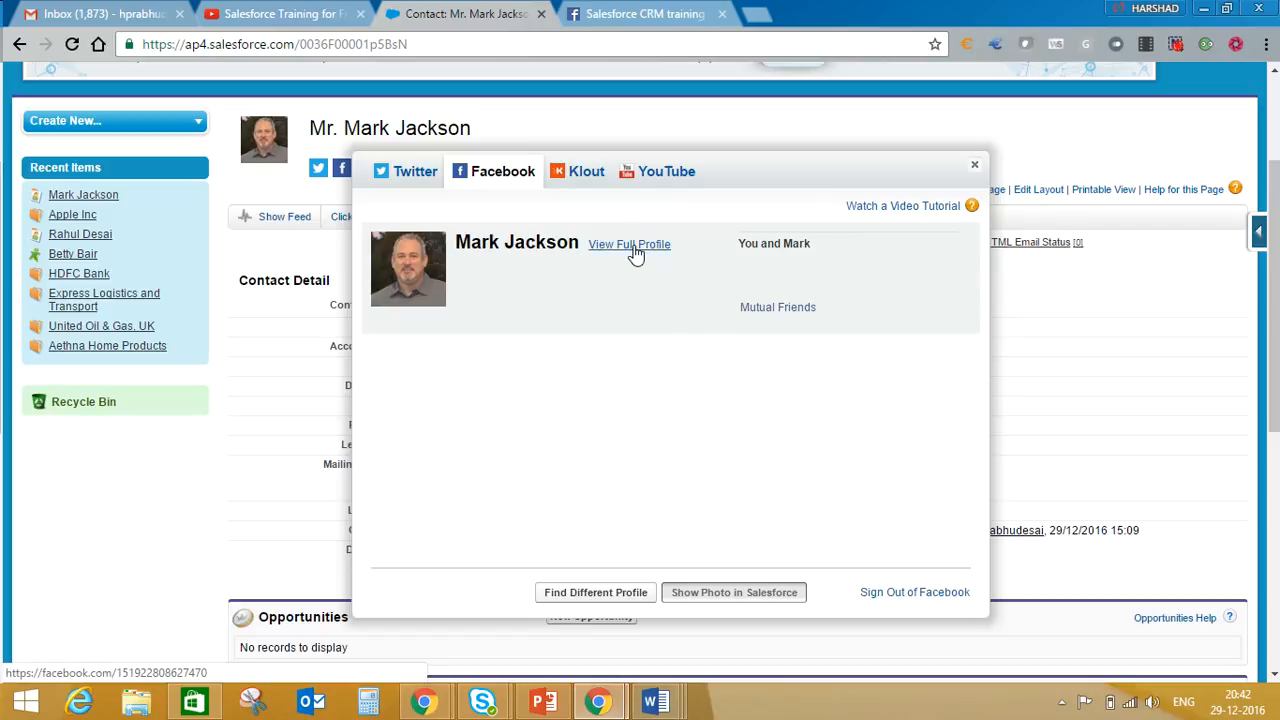
left_click(628, 244)
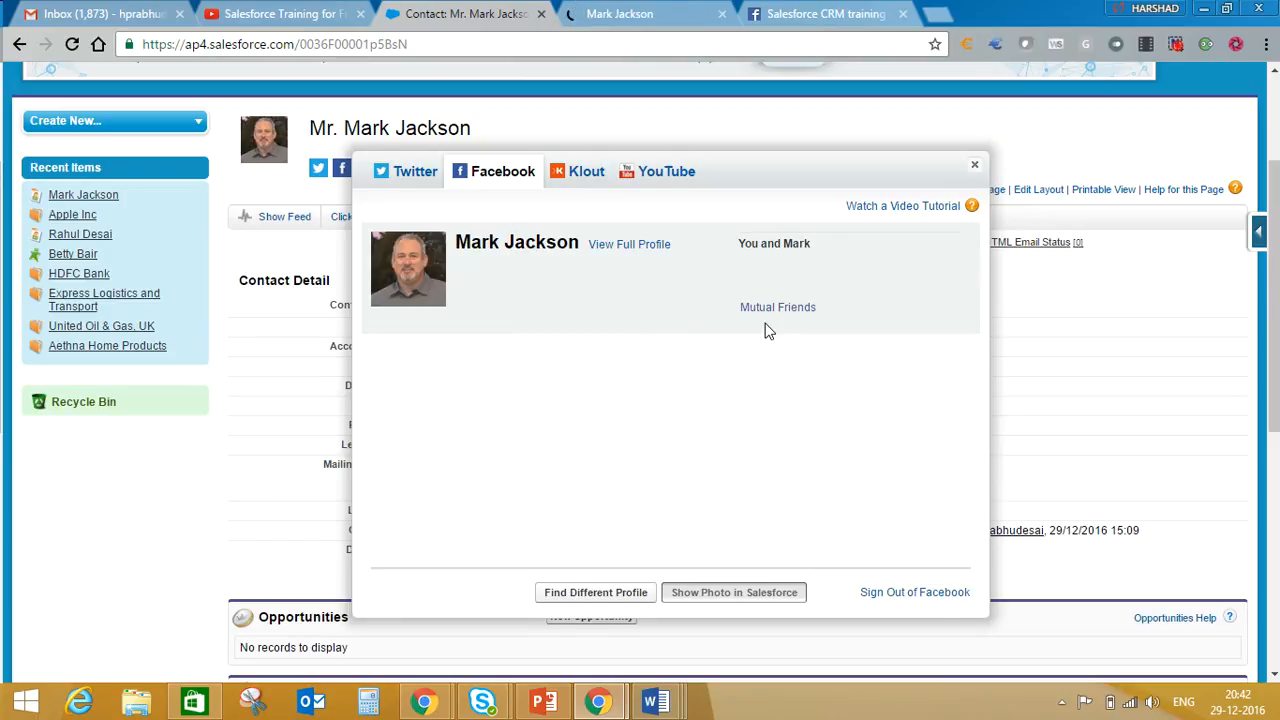
mouse_move(836, 388)
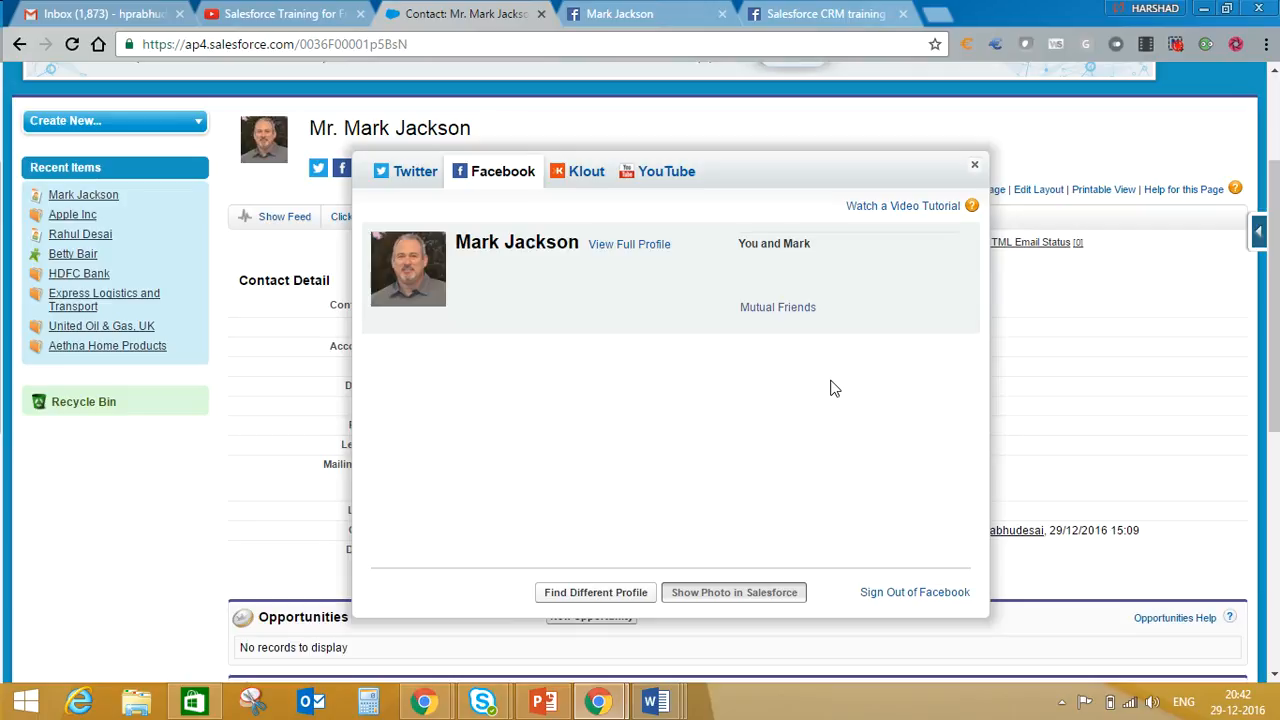
mouse_move(864, 318)
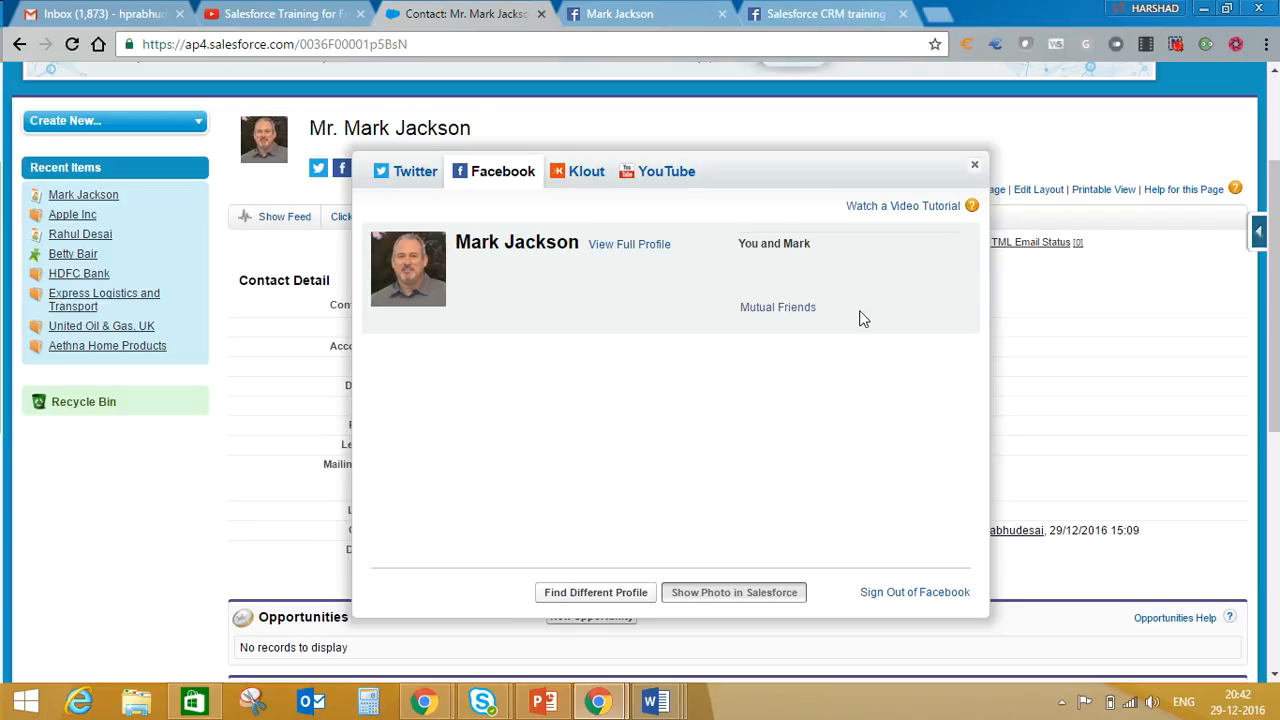
left_click(974, 164)
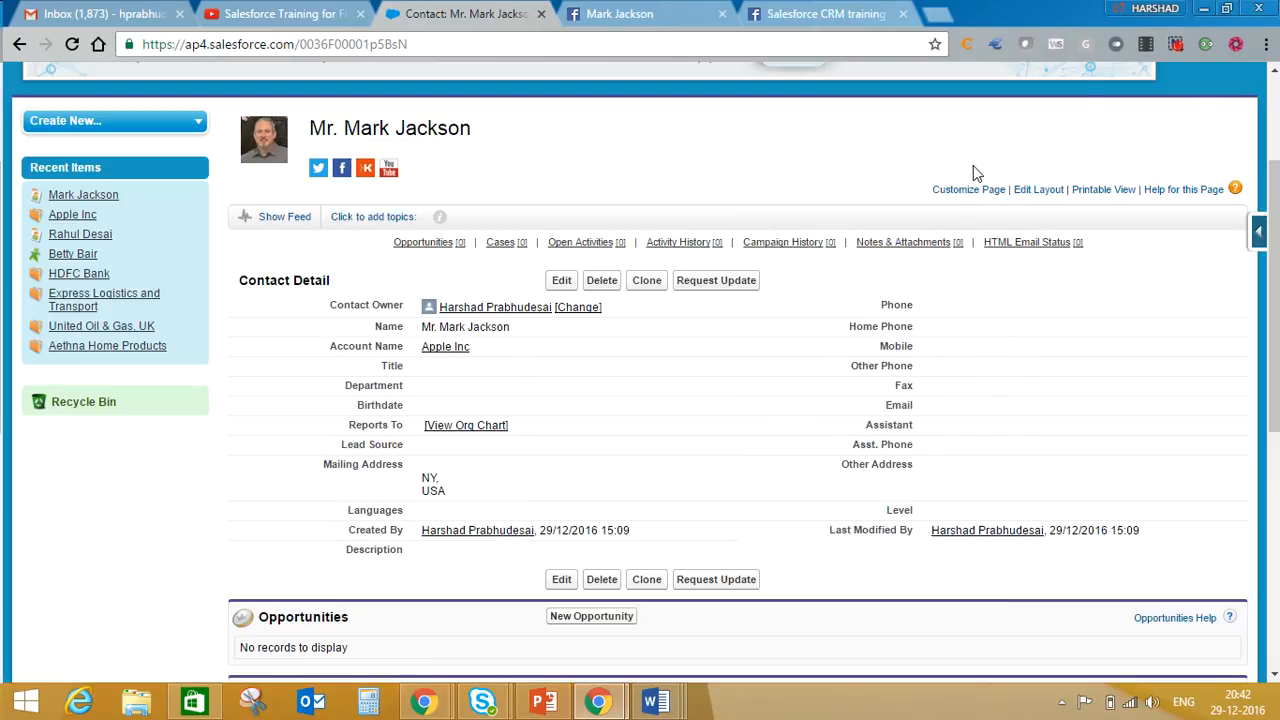
Open lead Betty Bair from Recent Leads on the Leads home page
scroll("up", 3)
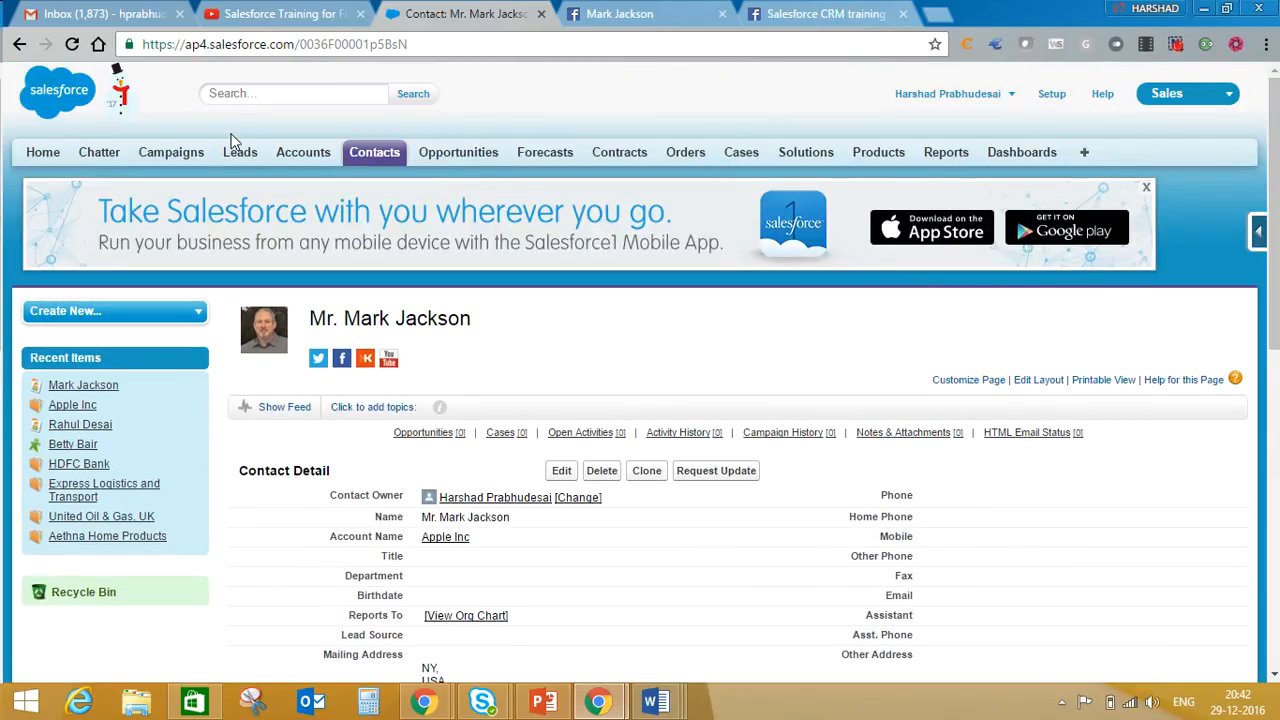
left_click(240, 152)
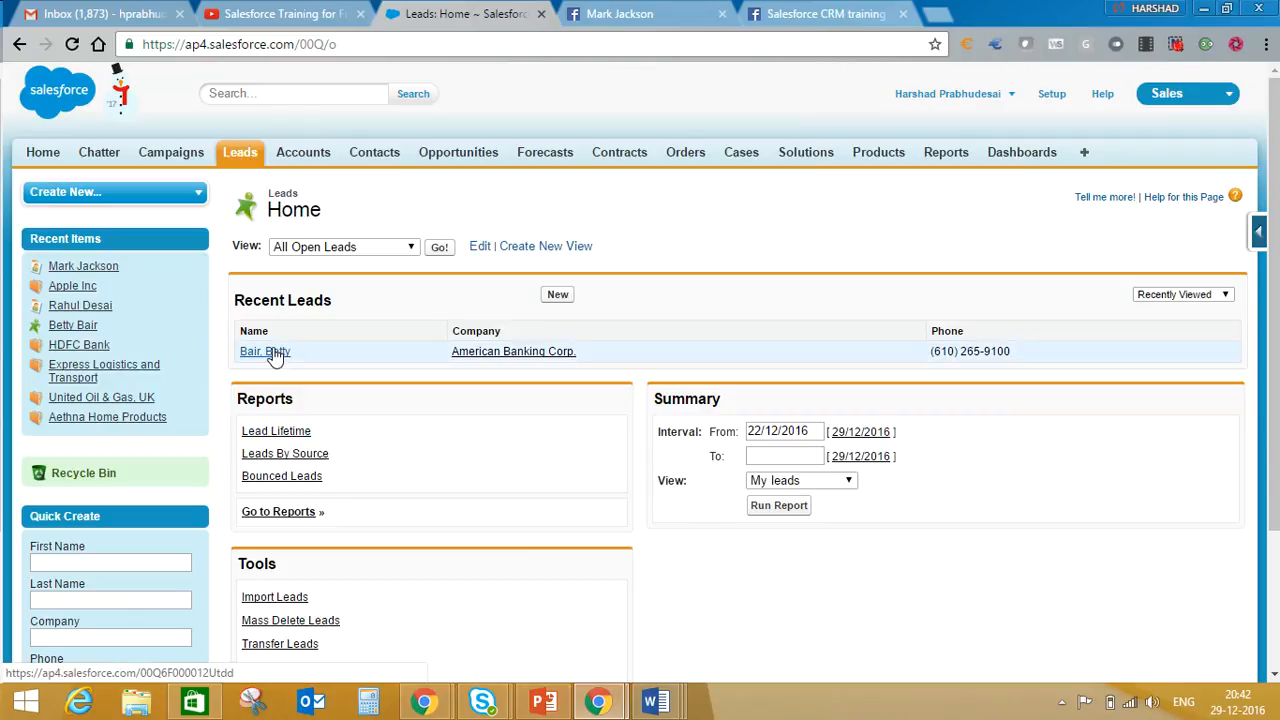
left_click(264, 352)
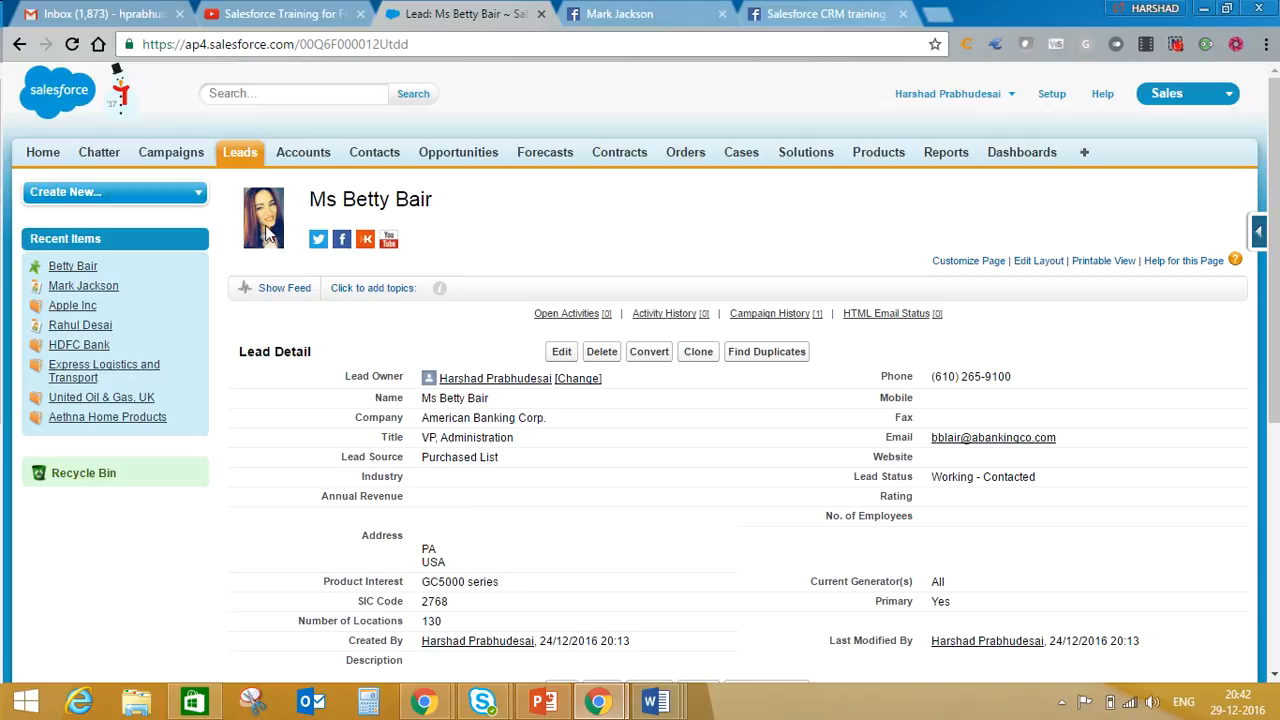
mouse_move(262, 228)
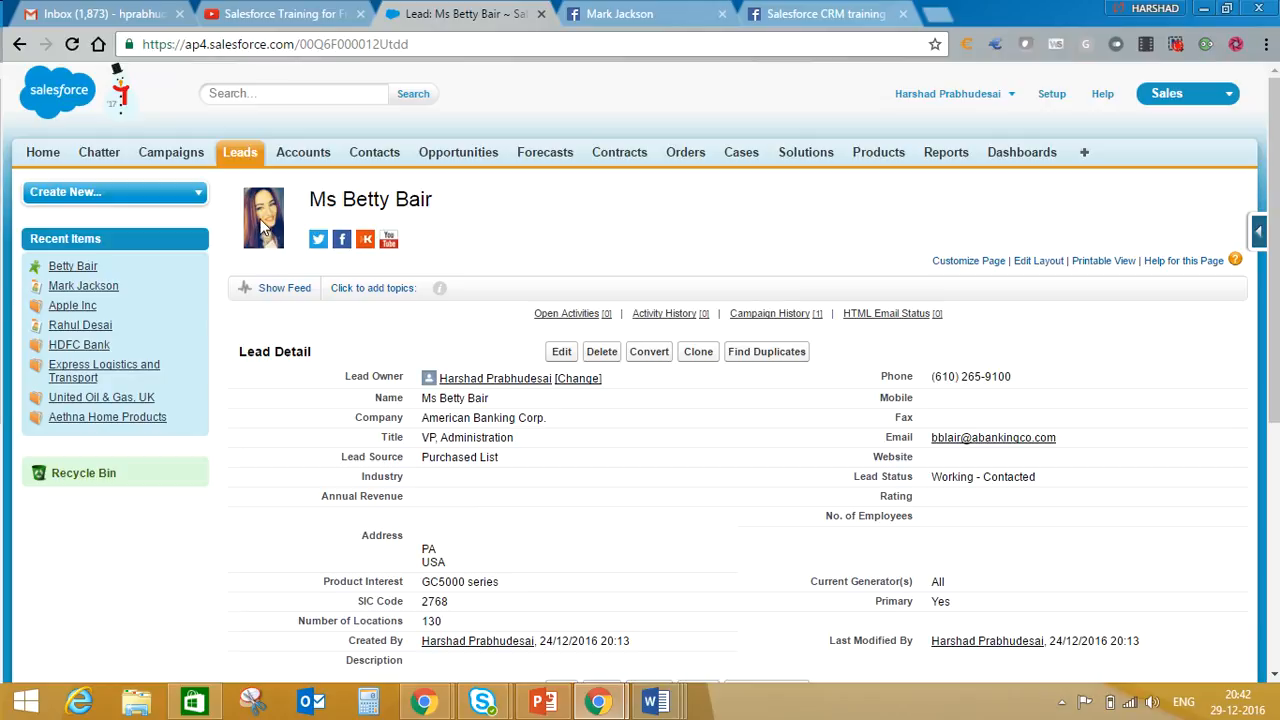
double_click(364, 200)
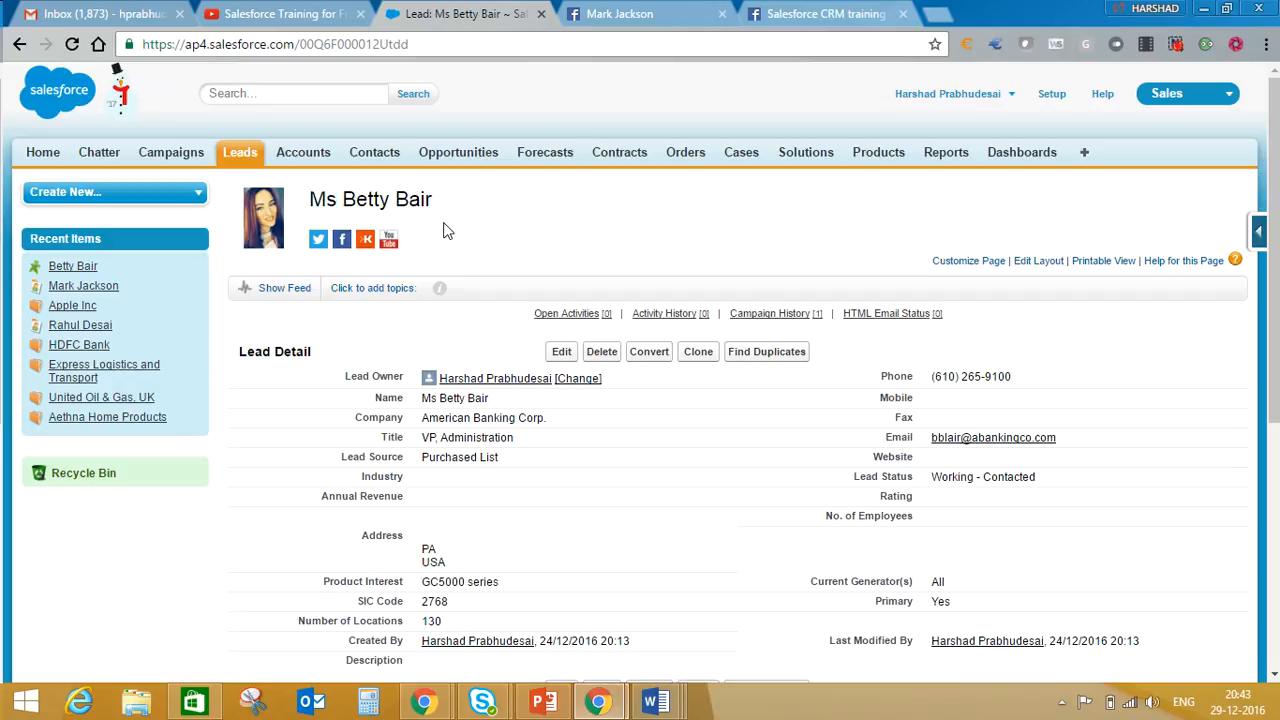
mouse_move(276, 152)
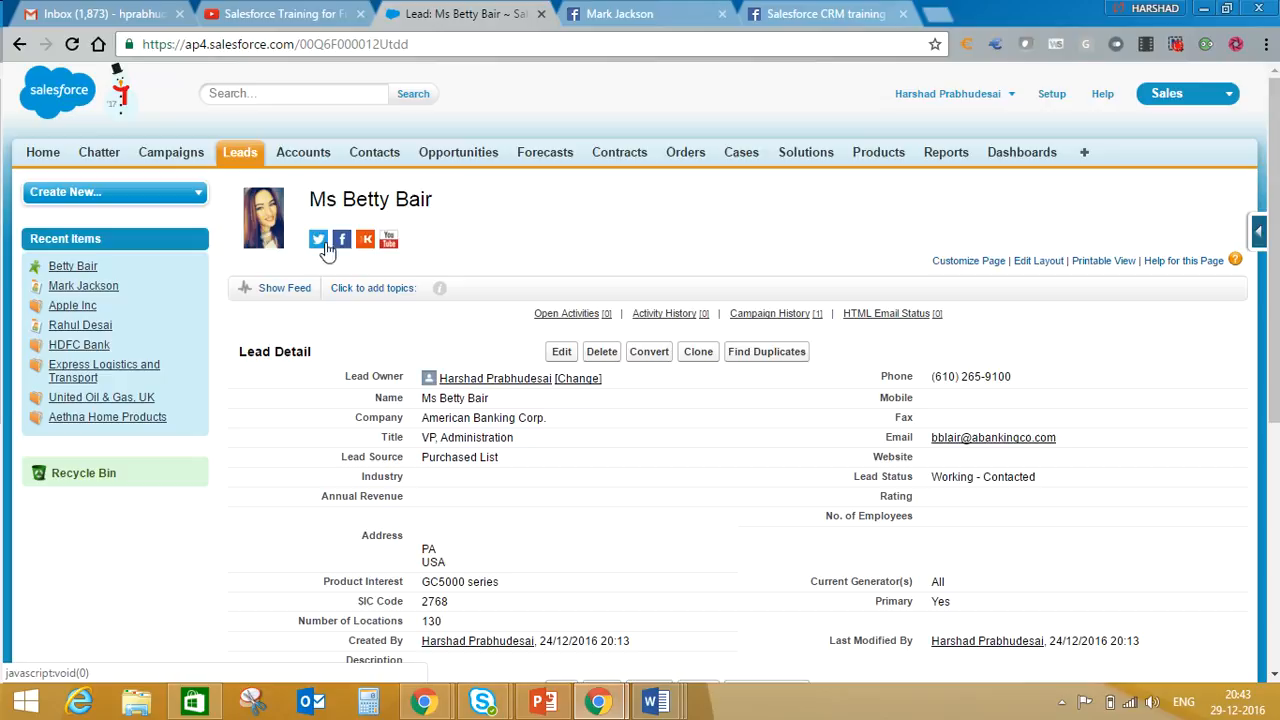
mouse_move(340, 242)
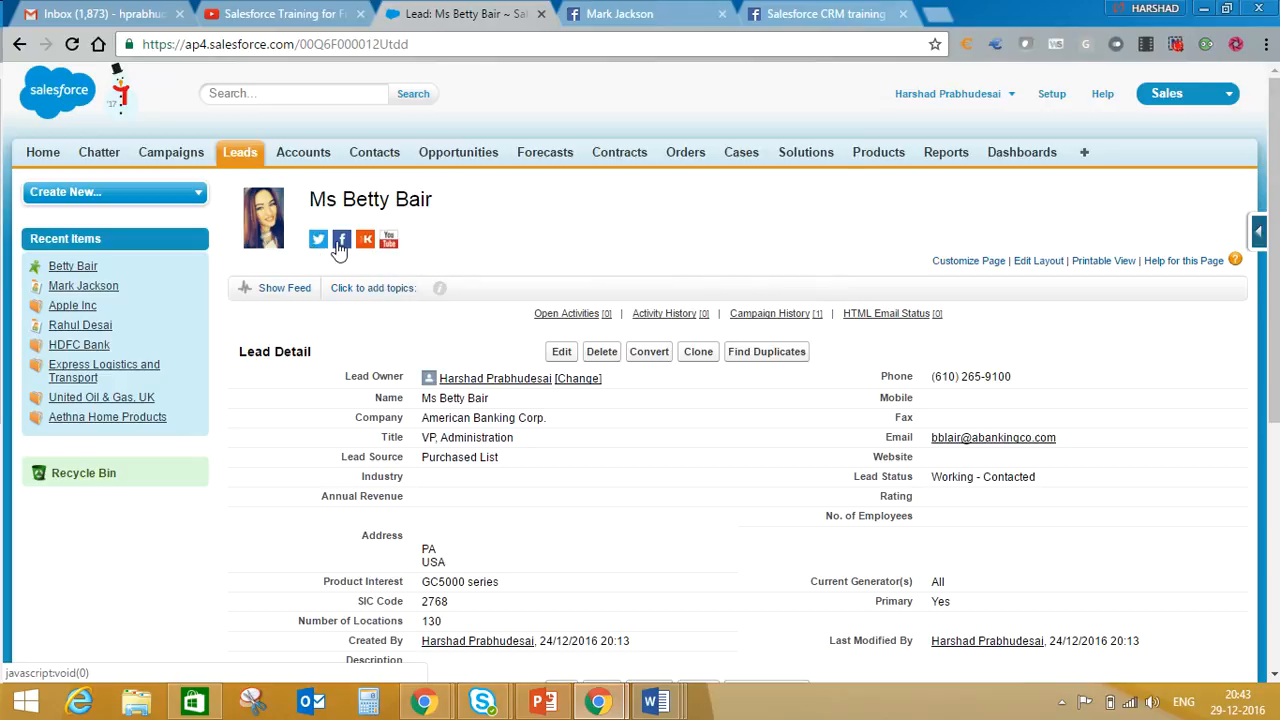
mouse_move(388, 240)
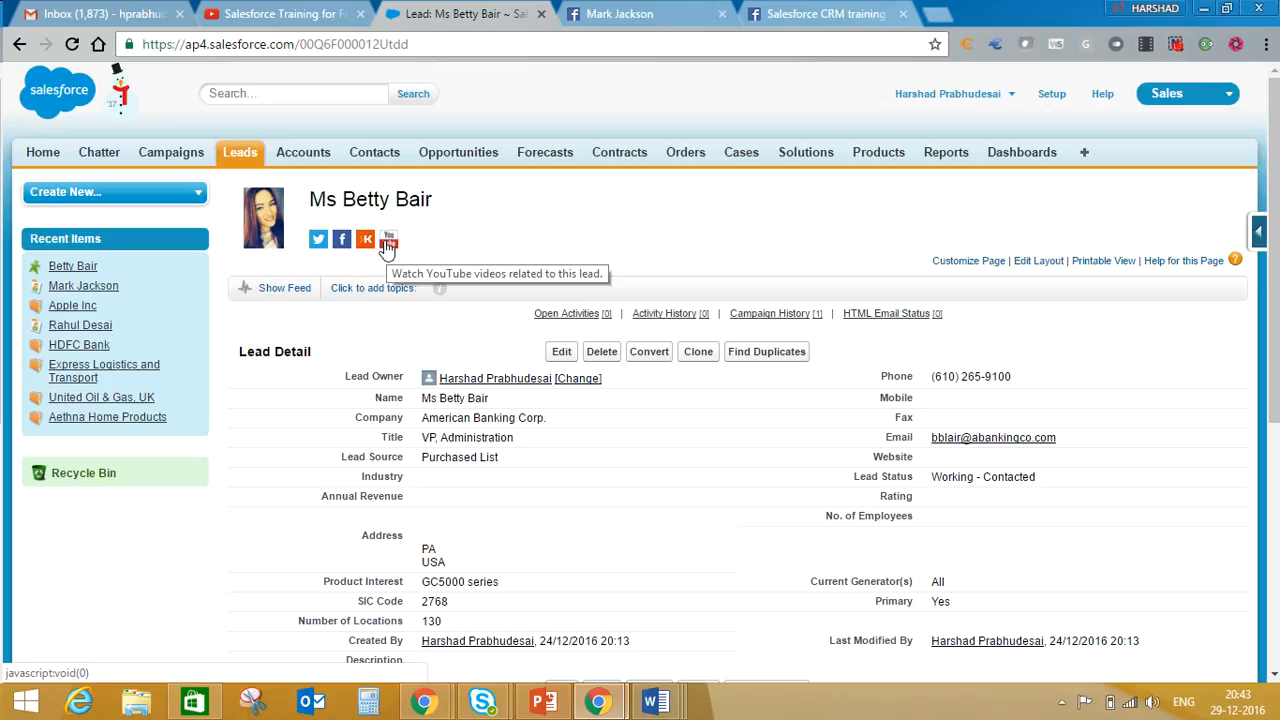
mouse_move(364, 240)
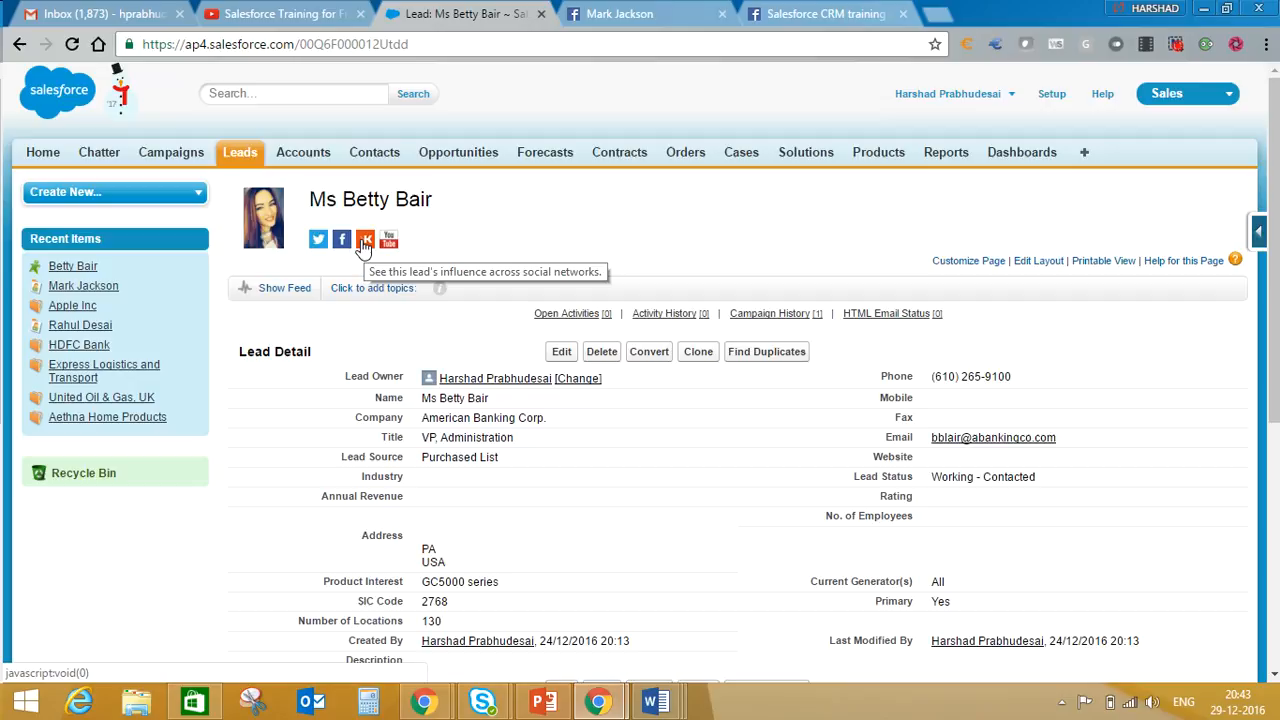
mouse_move(340, 240)
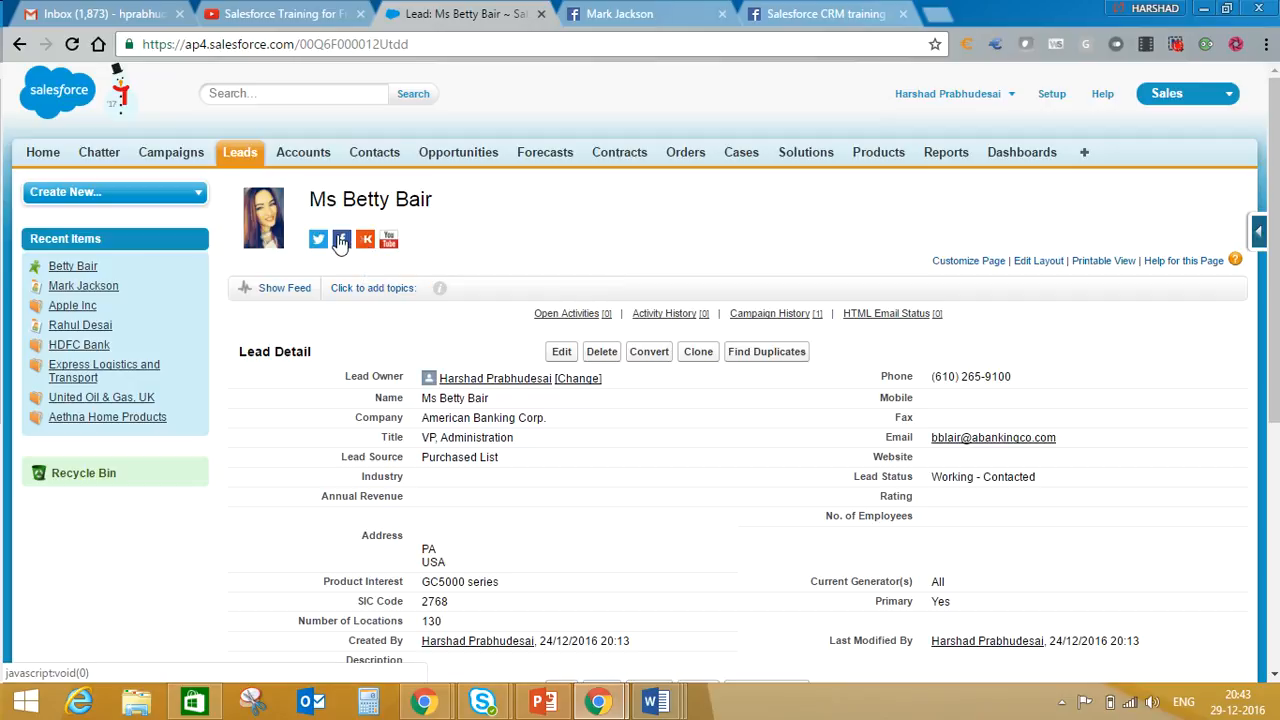
mouse_move(342, 240)
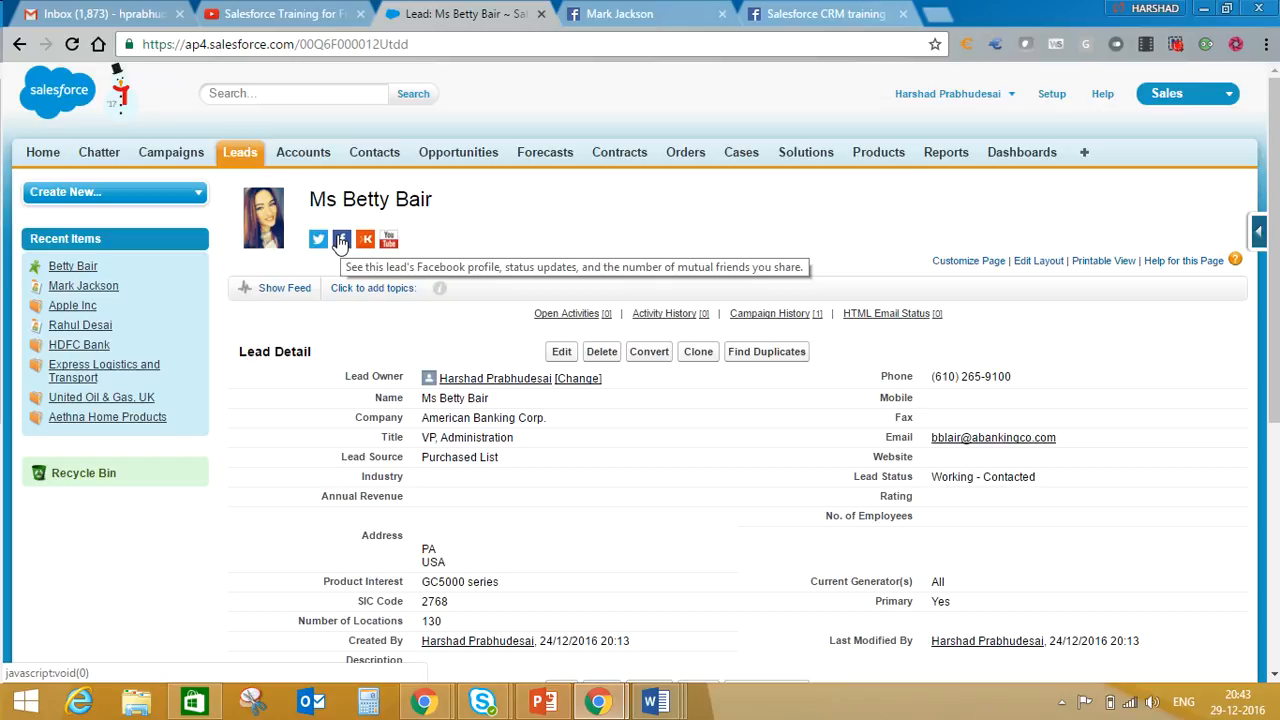
mouse_move(318, 240)
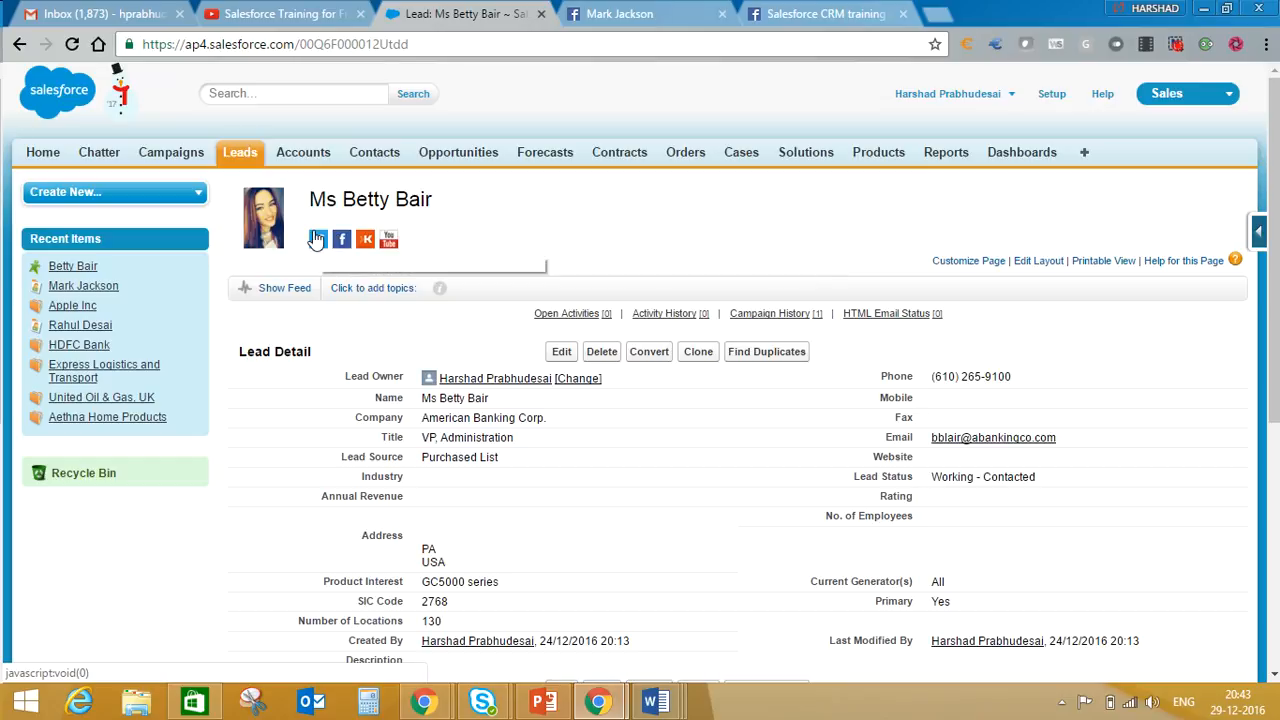
mouse_move(316, 240)
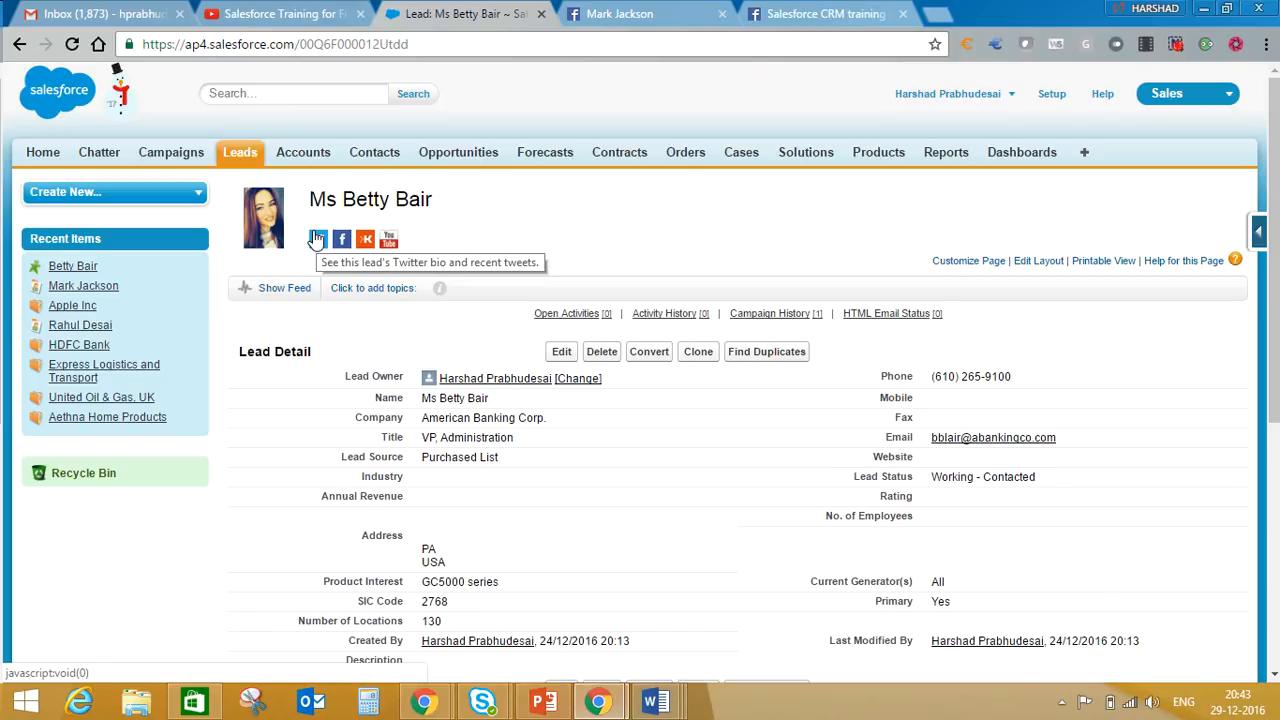
mouse_move(988, 192)
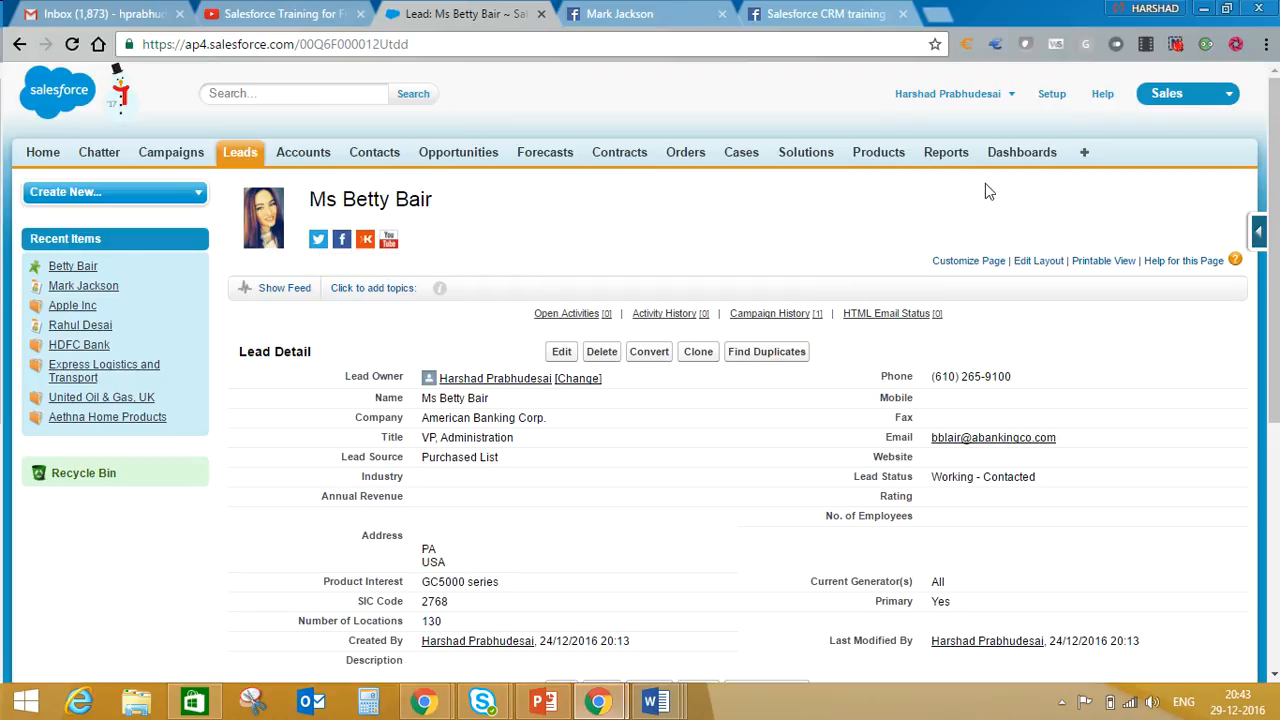
mouse_move(848, 250)
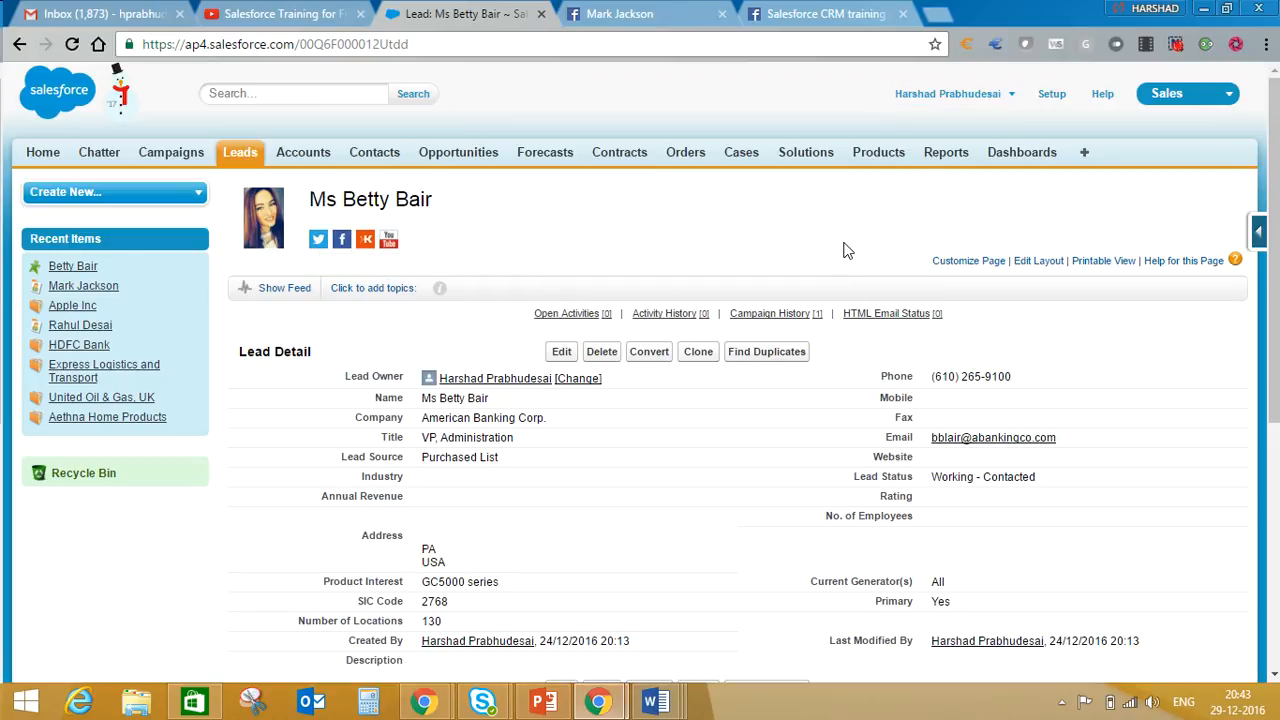
mouse_move(1172, 70)
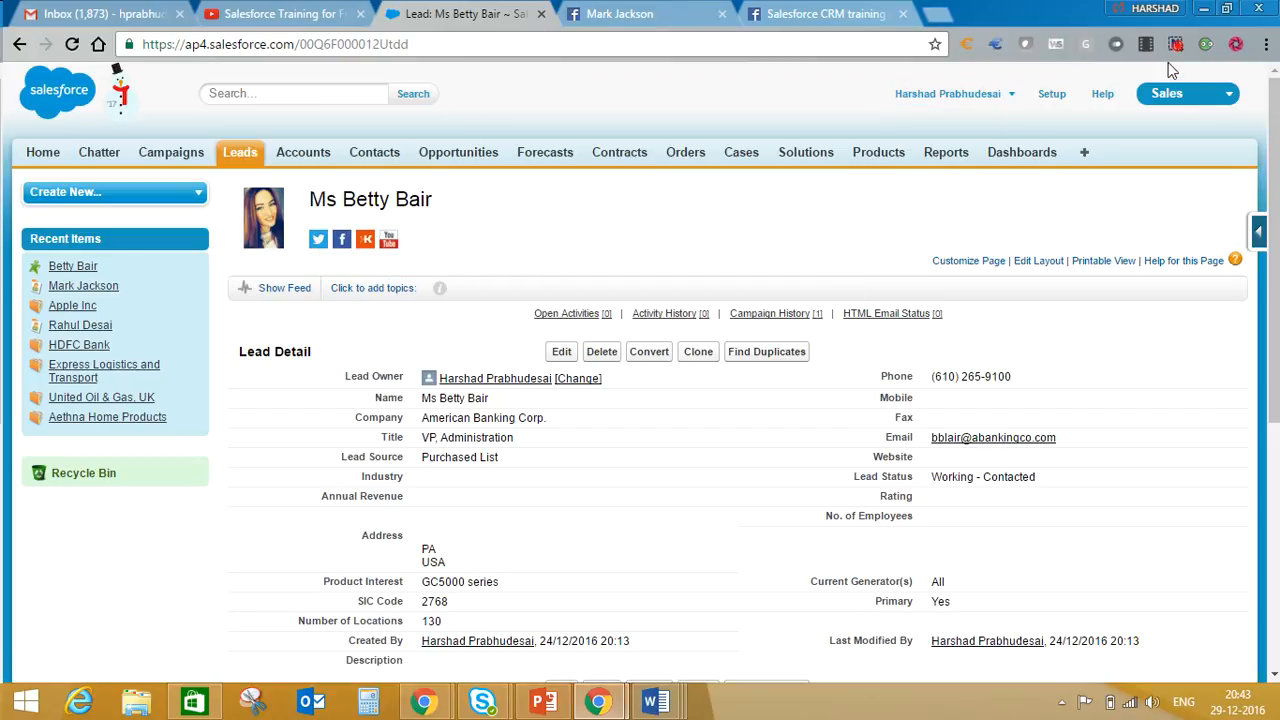
left_click(1176, 44)
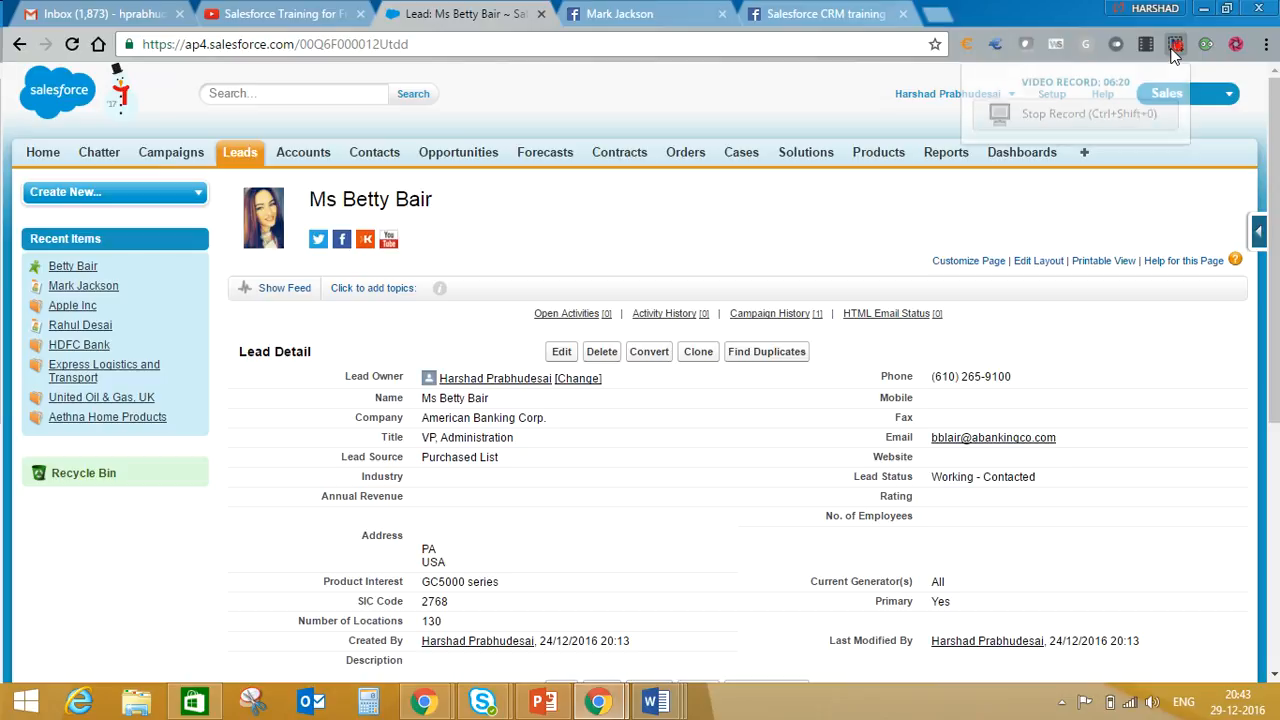